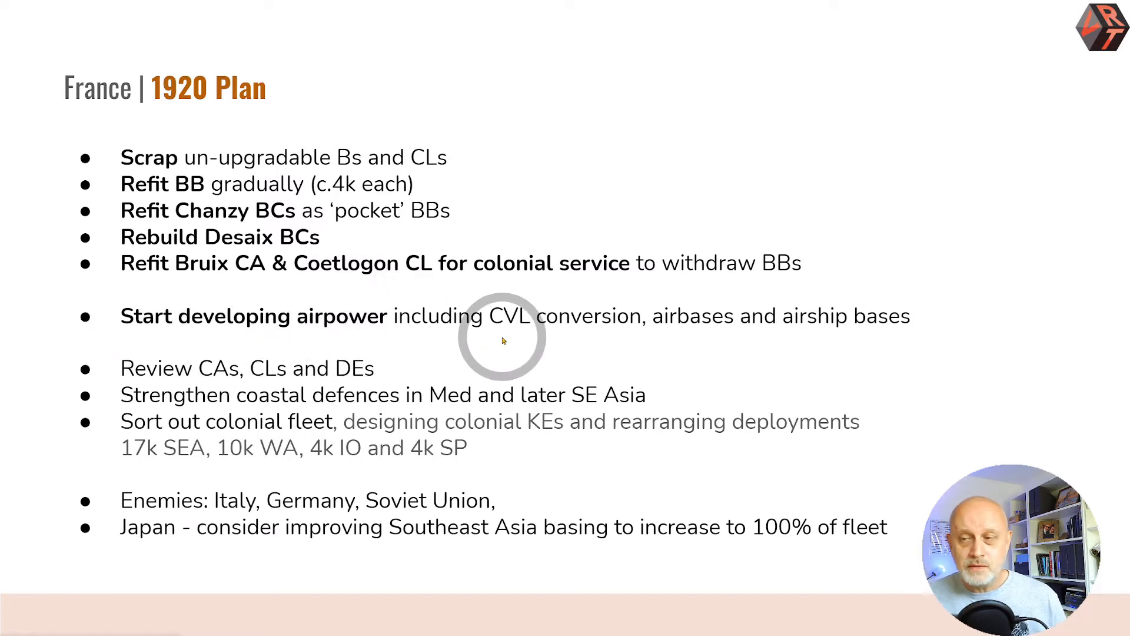
{"action": "mouse_move", "coordinate": [476, 305]}
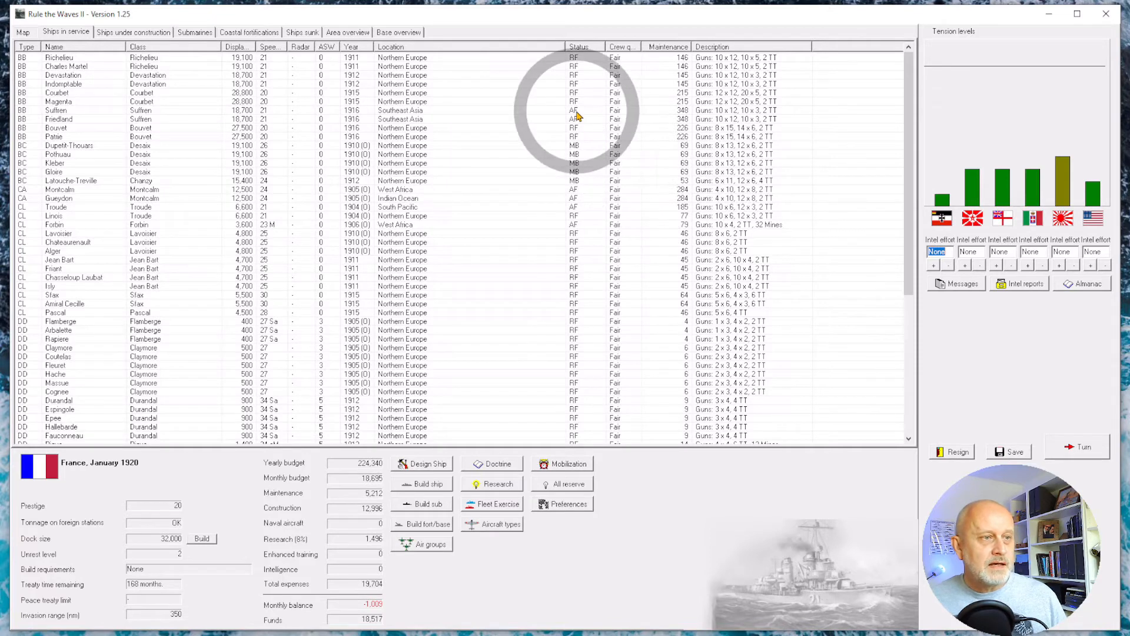
- Select Dupetit-Thouars, then advance to February 1920, accepting the airbase and Dewoitine D.43 B news
{"action": "scroll", "scroll_direction": "down", "scroll_amount": 3}
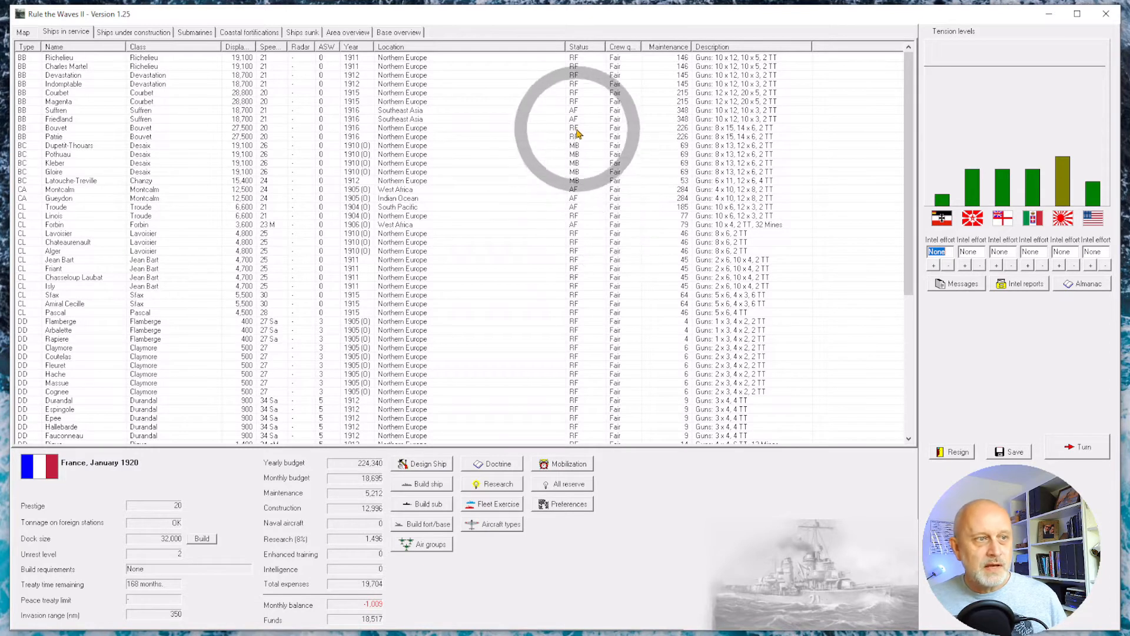
{"action": "left_click", "coordinate": [62, 145]}
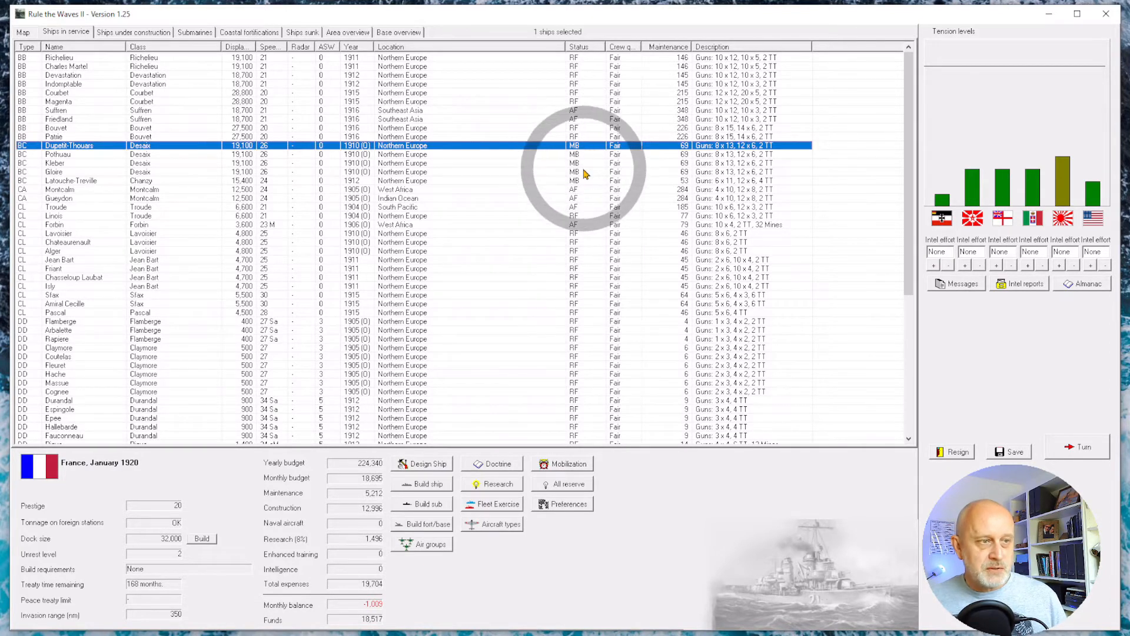
{"action": "mouse_move", "coordinate": [578, 205]}
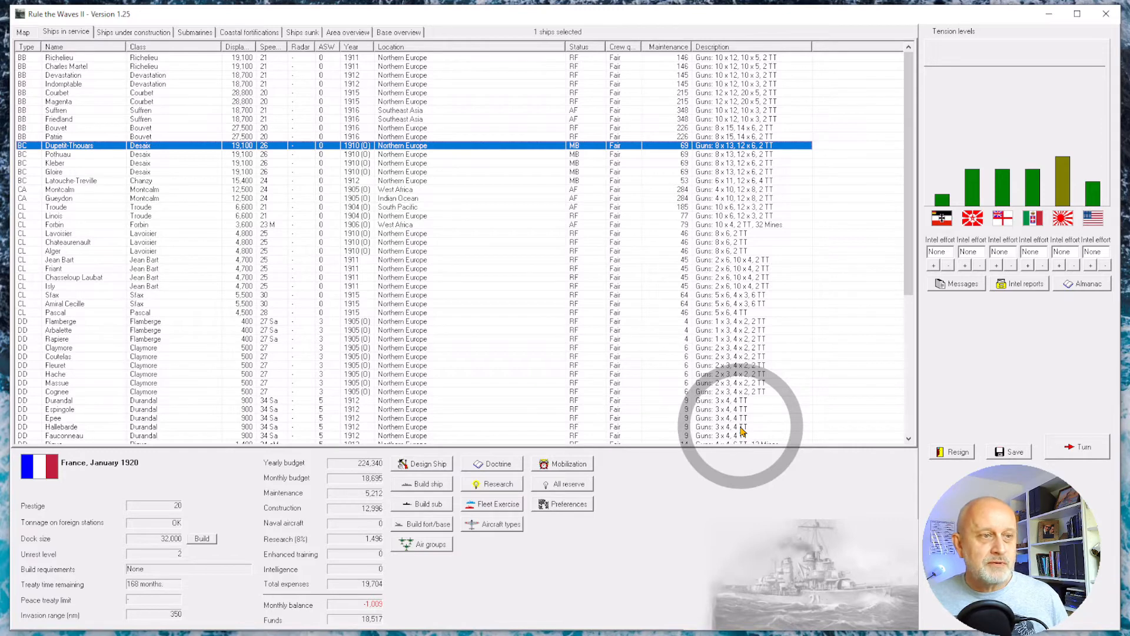
{"action": "mouse_move", "coordinate": [1021, 459]}
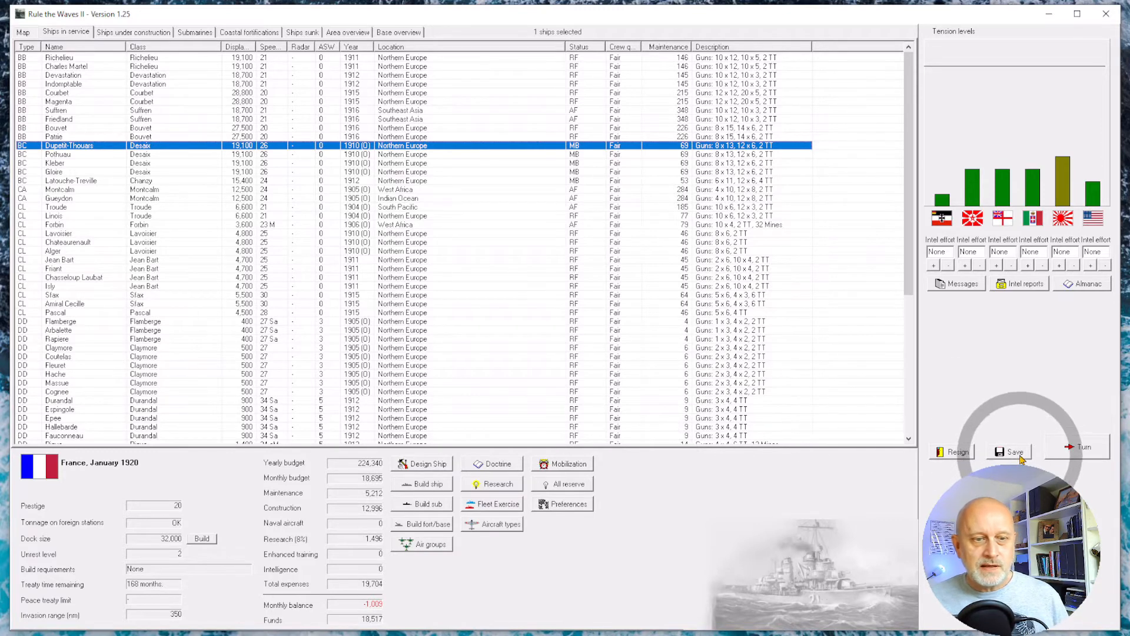
{"action": "left_click", "coordinate": [1083, 447]}
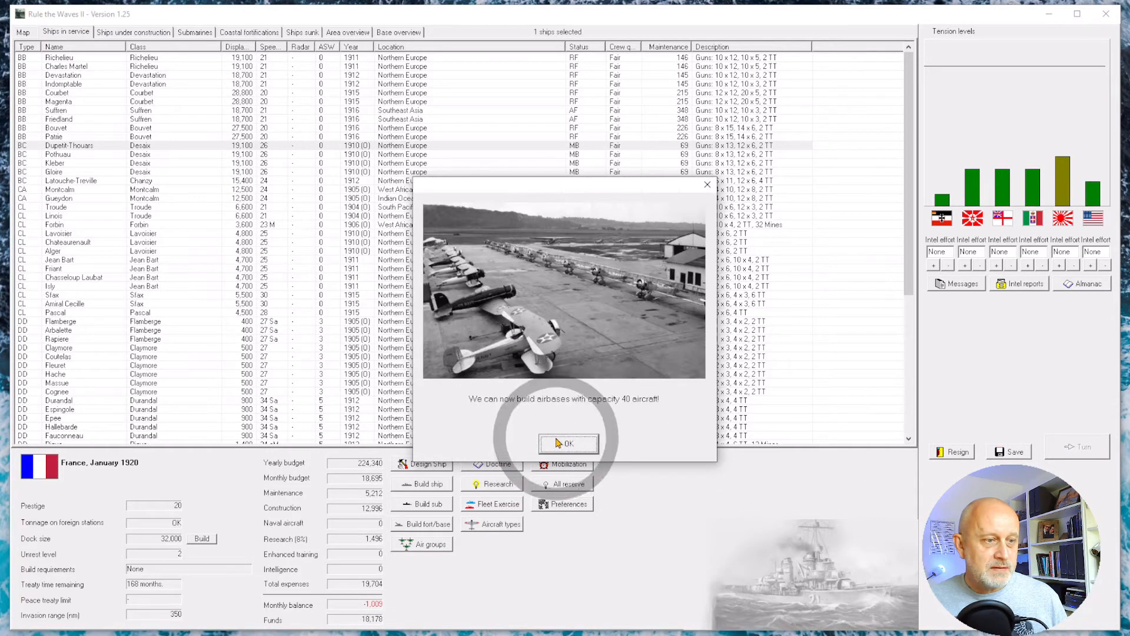
{"action": "left_click", "coordinate": [569, 444]}
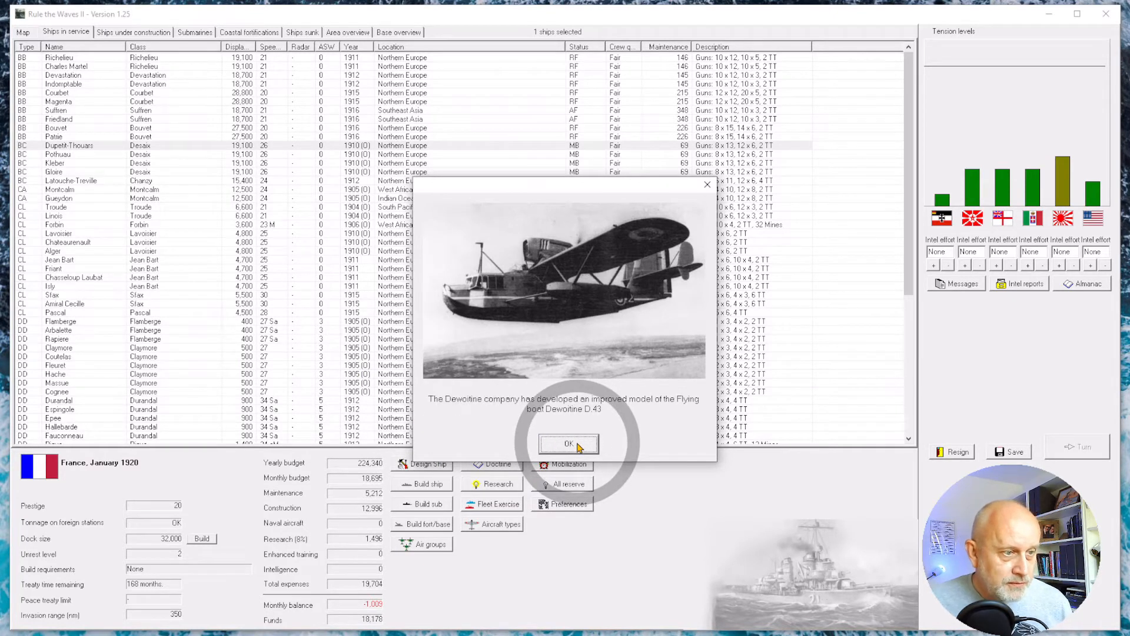
{"action": "left_click", "coordinate": [569, 444]}
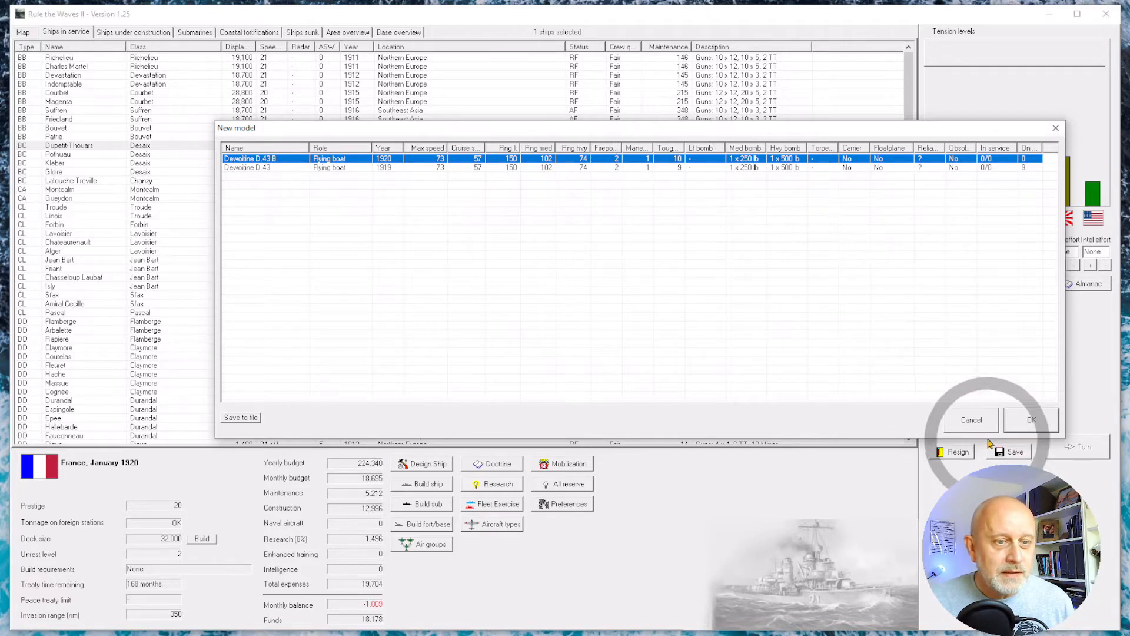
{"action": "left_click", "coordinate": [1031, 420]}
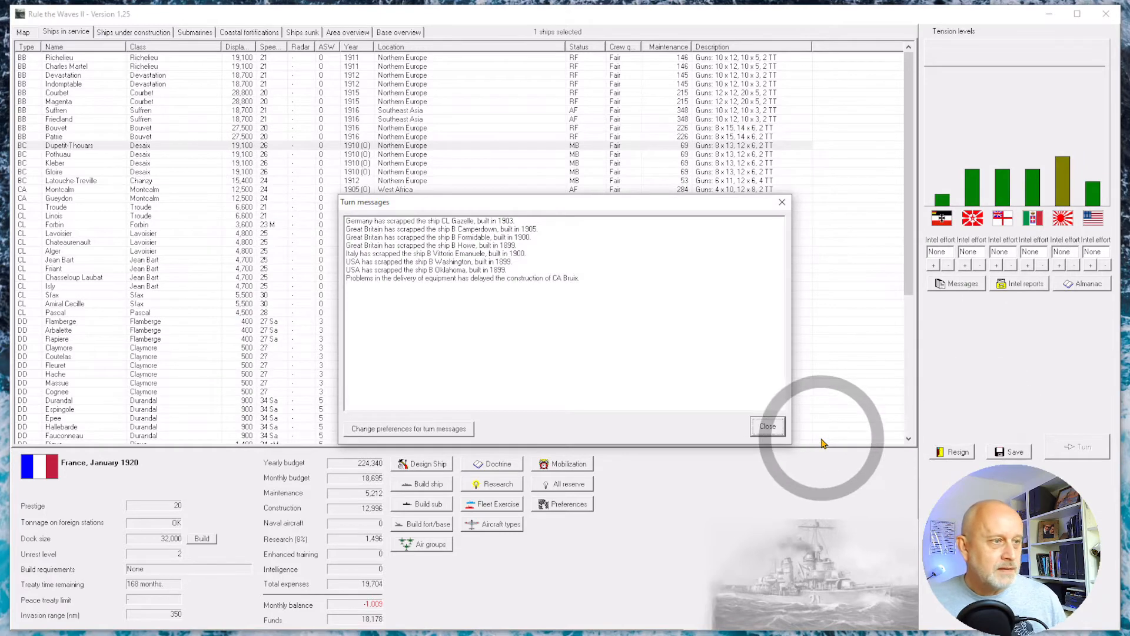
{"action": "mouse_move", "coordinate": [665, 403]}
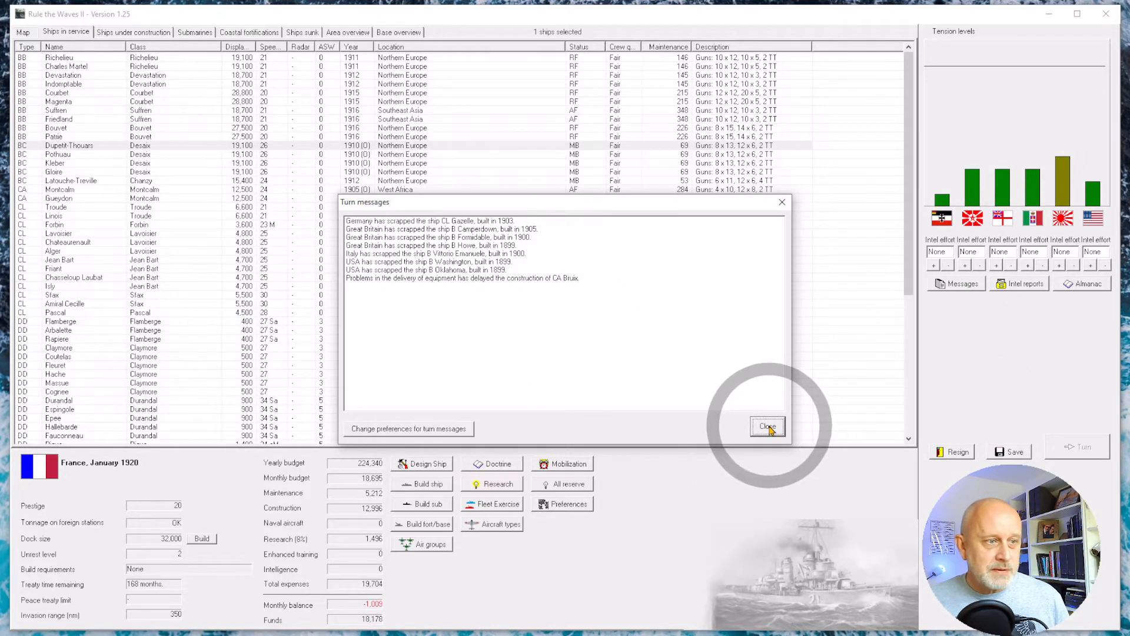
{"action": "left_click", "coordinate": [767, 427]}
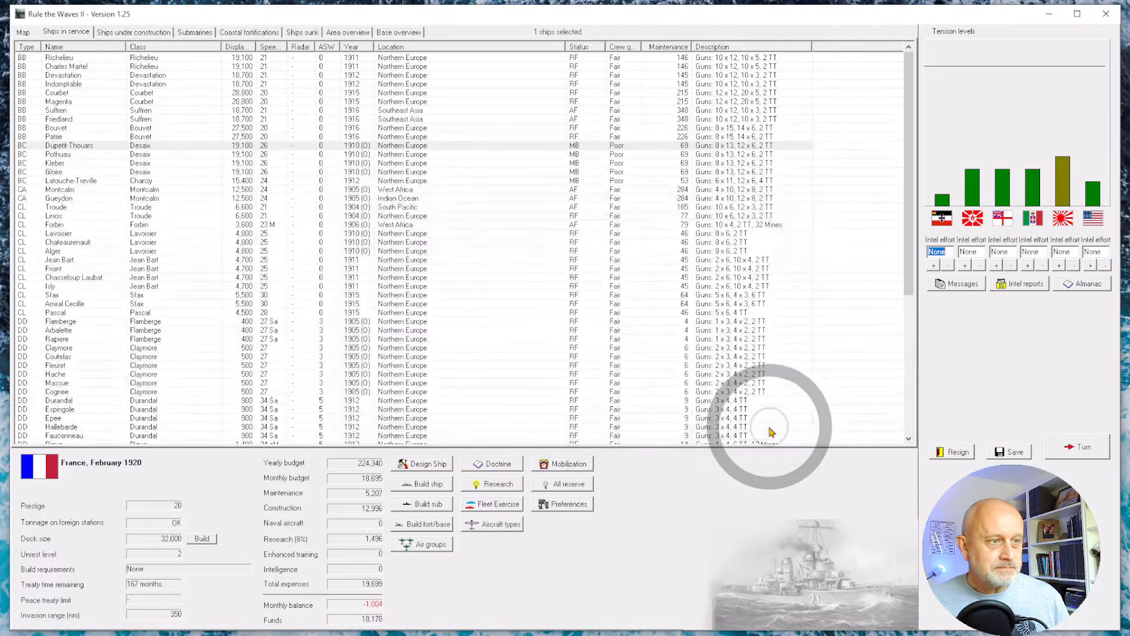
- Advance one month and acknowledge dock size rising to 33,000 tons
{"action": "left_click", "coordinate": [1083, 446]}
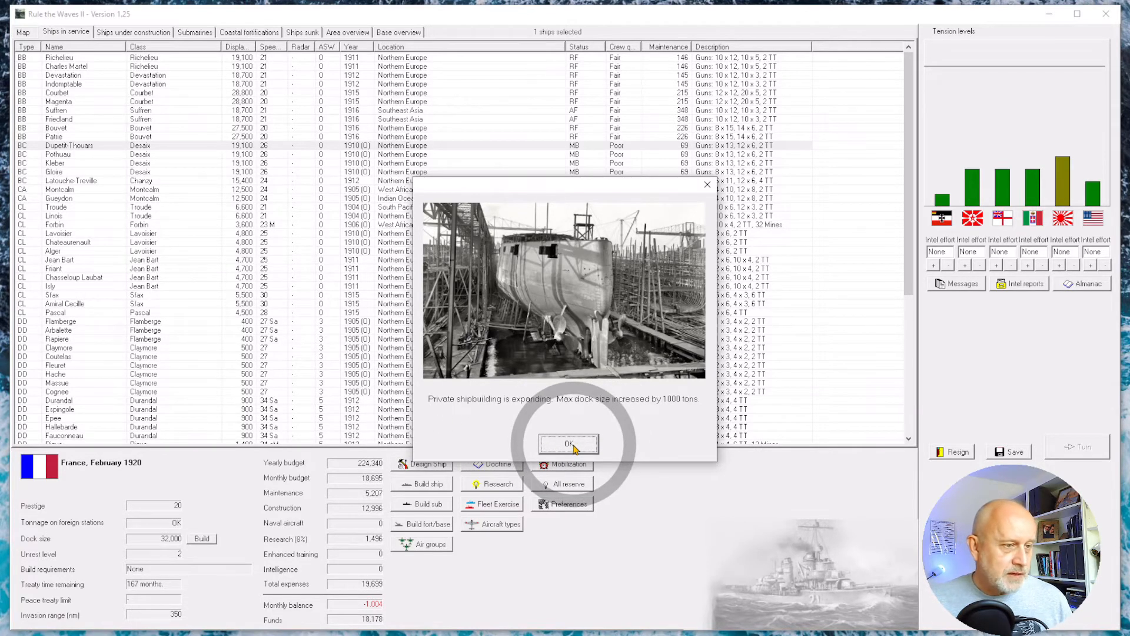
{"action": "left_click", "coordinate": [569, 444]}
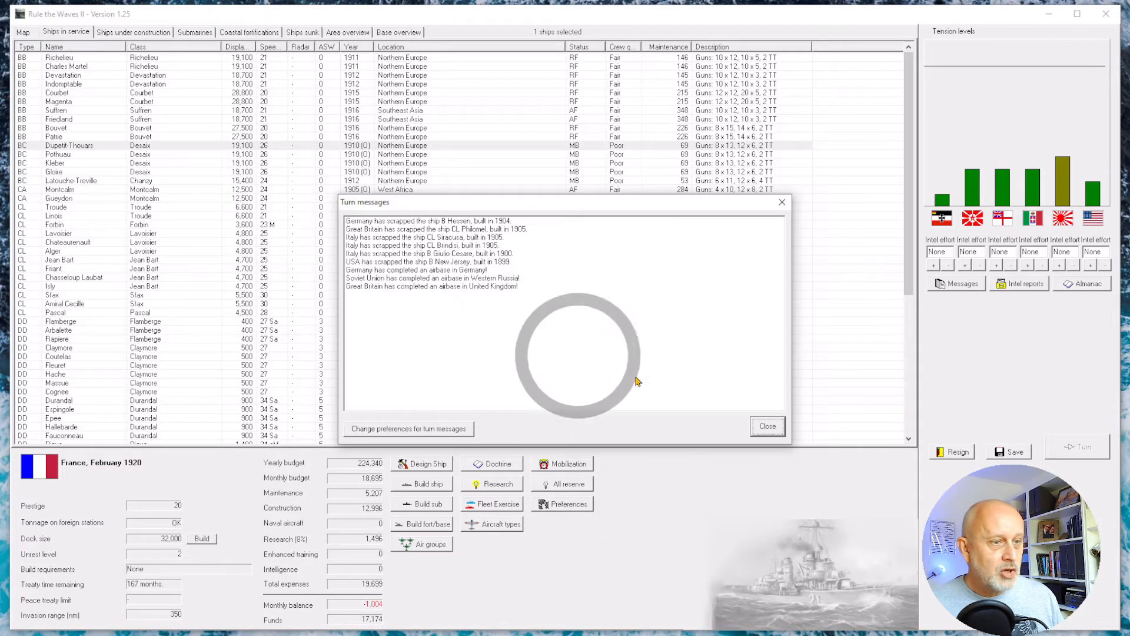
{"action": "left_click", "coordinate": [767, 426]}
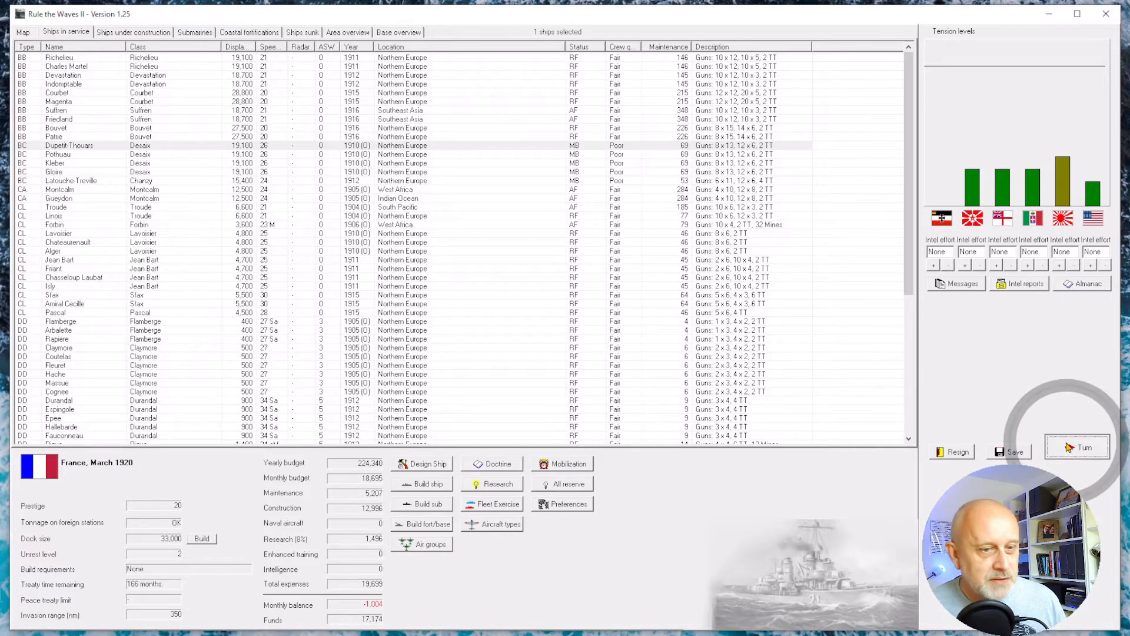
- Advance to April 1920, acknowledging Coetlogon and Cosmao finishing reconstruction
{"action": "left_click", "coordinate": [1077, 447]}
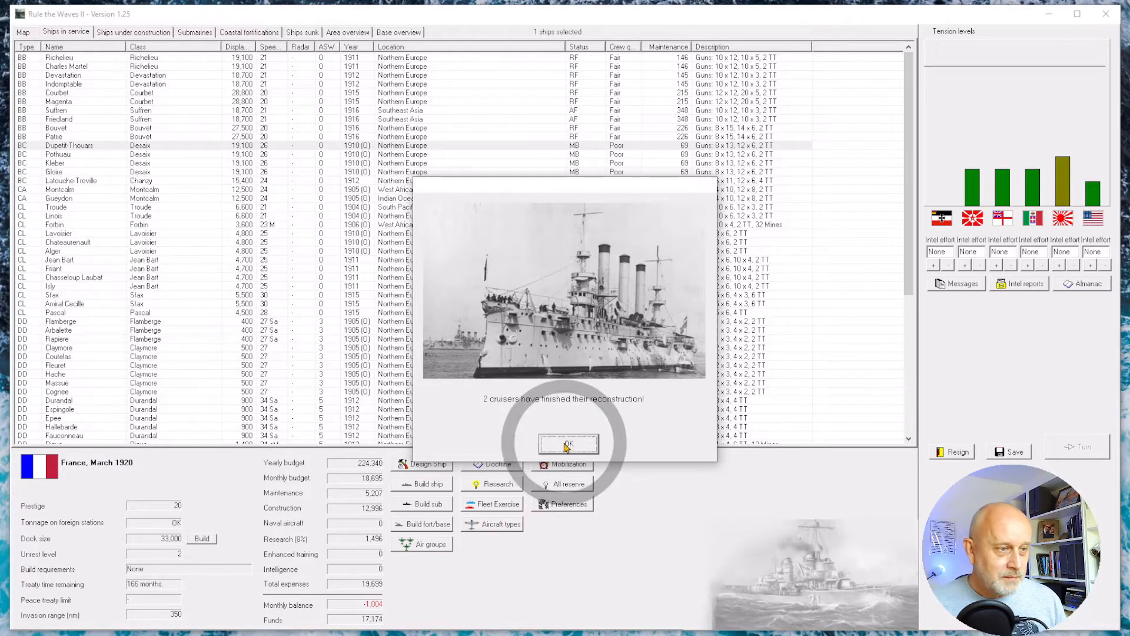
{"action": "left_click", "coordinate": [568, 443]}
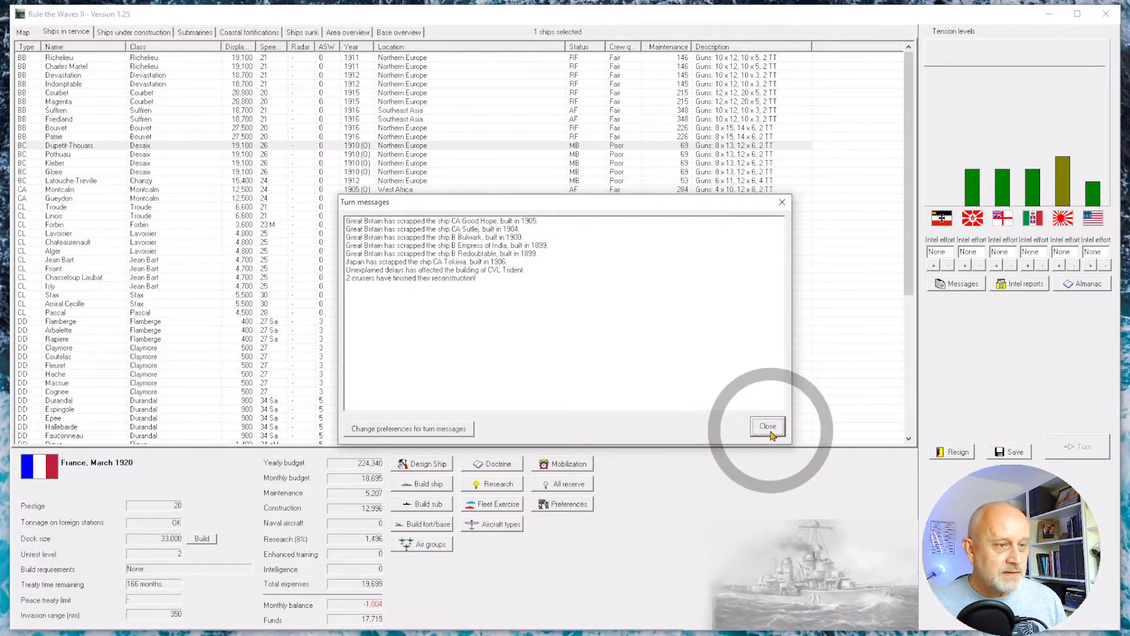
{"action": "left_click", "coordinate": [768, 426]}
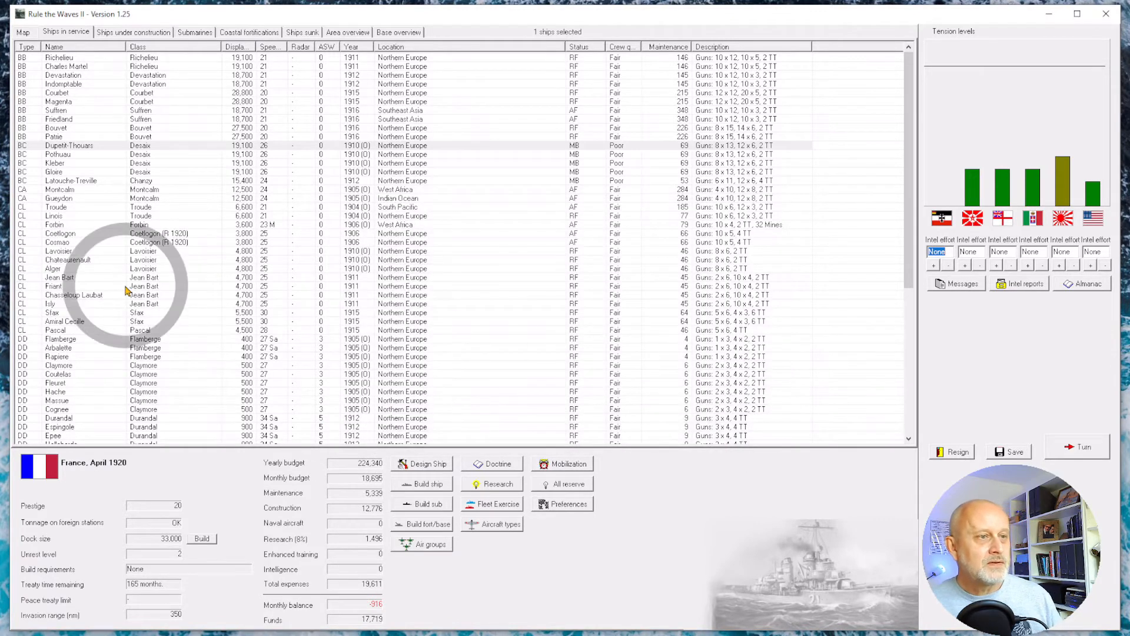
{"action": "mouse_move", "coordinate": [423, 219]}
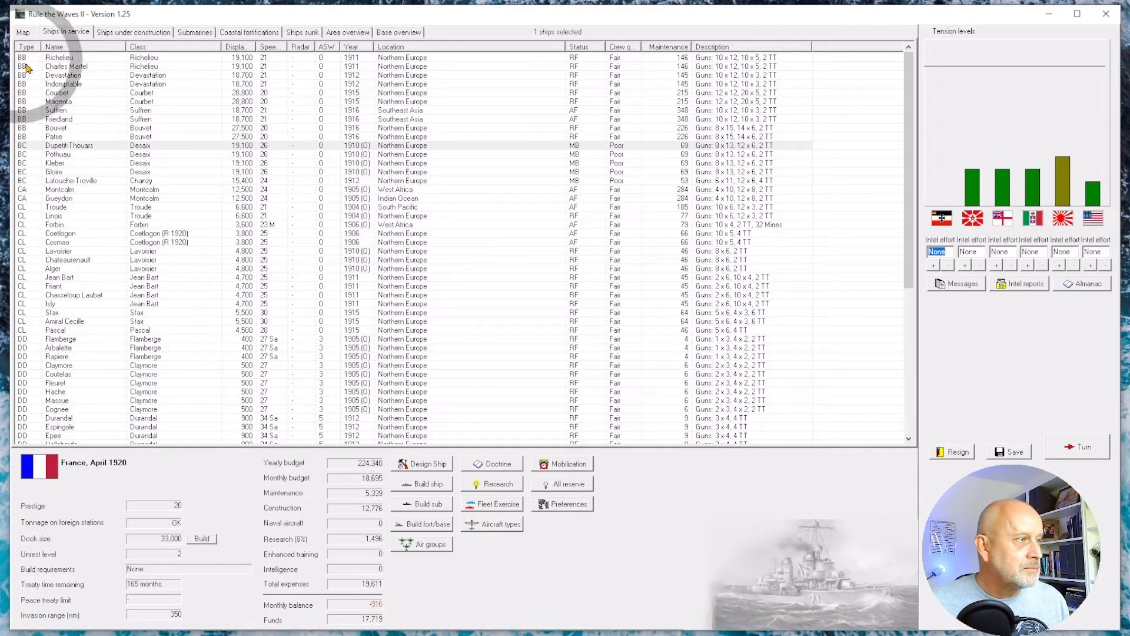
- Order cruisers Coetlogon and Cosmao to move to the Southeast Asia area
{"action": "left_click", "coordinate": [56, 189]}
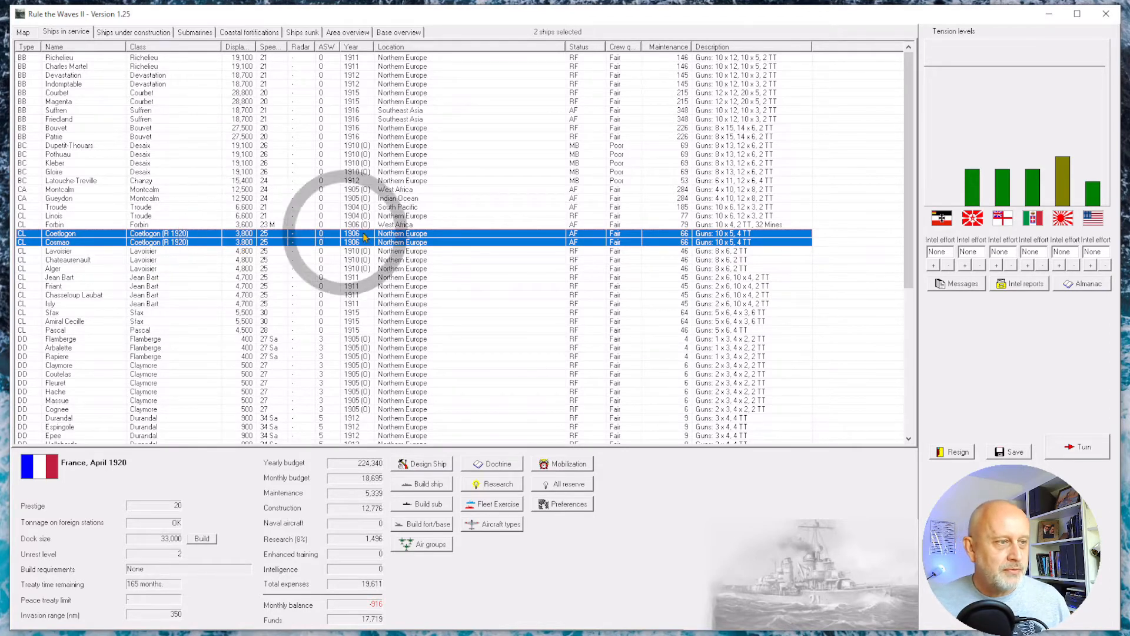
{"action": "right_click", "coordinate": [403, 242]}
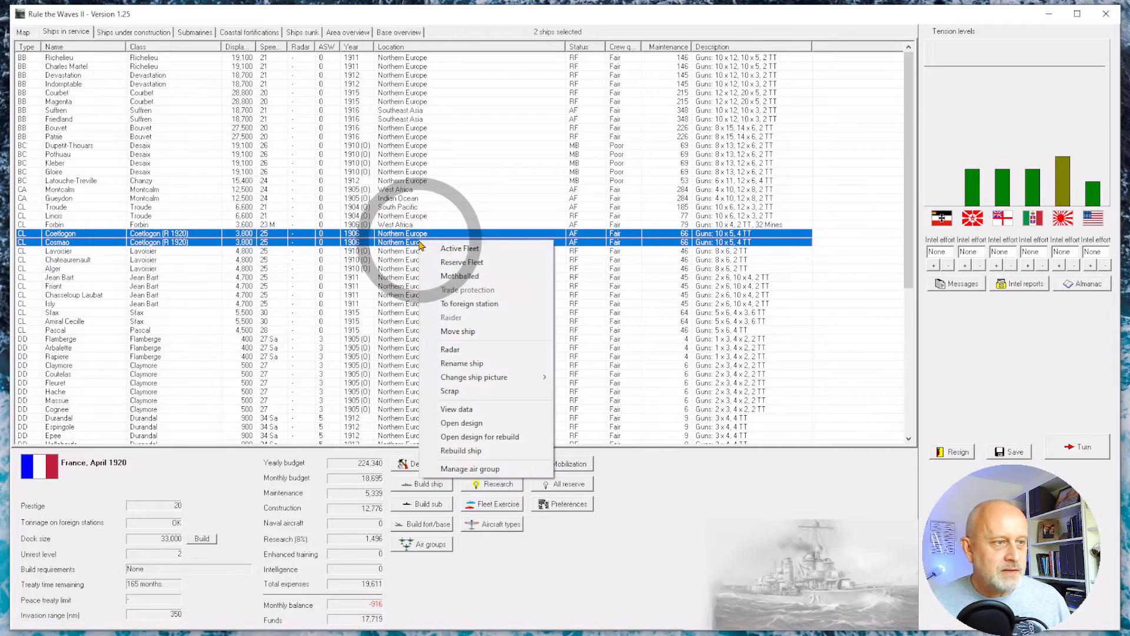
{"action": "mouse_move", "coordinate": [486, 303]}
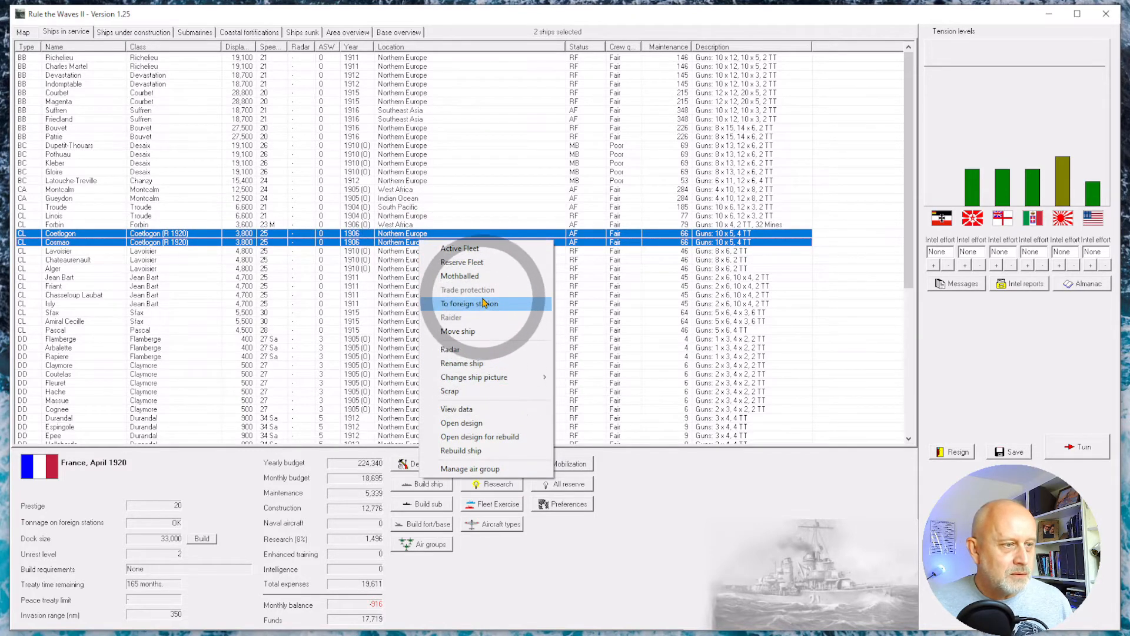
{"action": "mouse_move", "coordinate": [466, 331]}
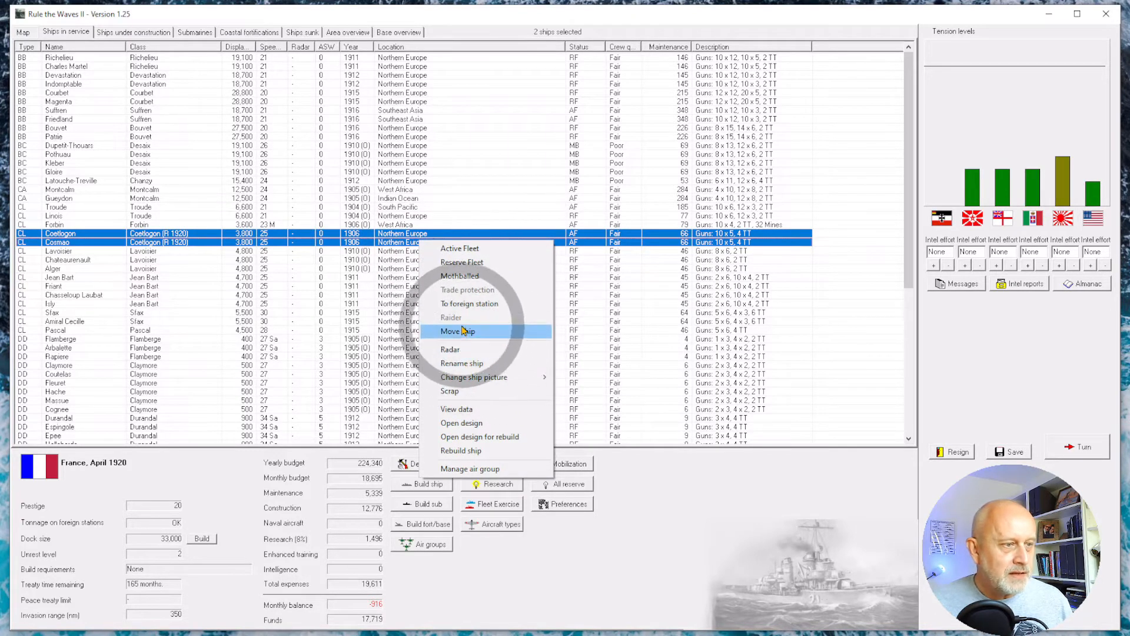
{"action": "left_click", "coordinate": [457, 331]}
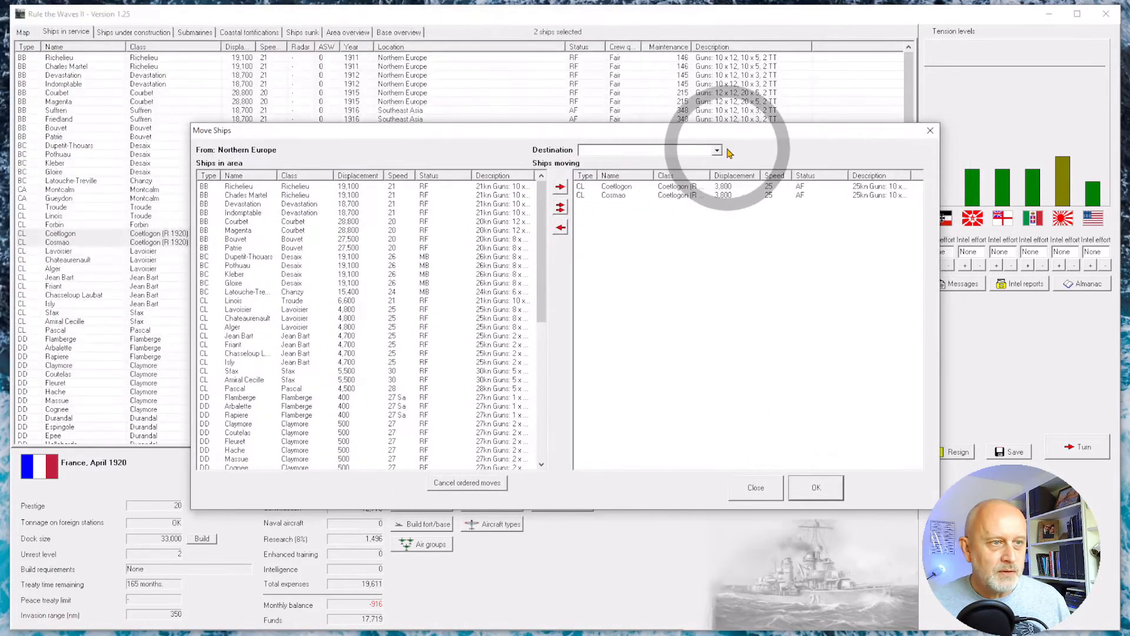
{"action": "left_click", "coordinate": [718, 150]}
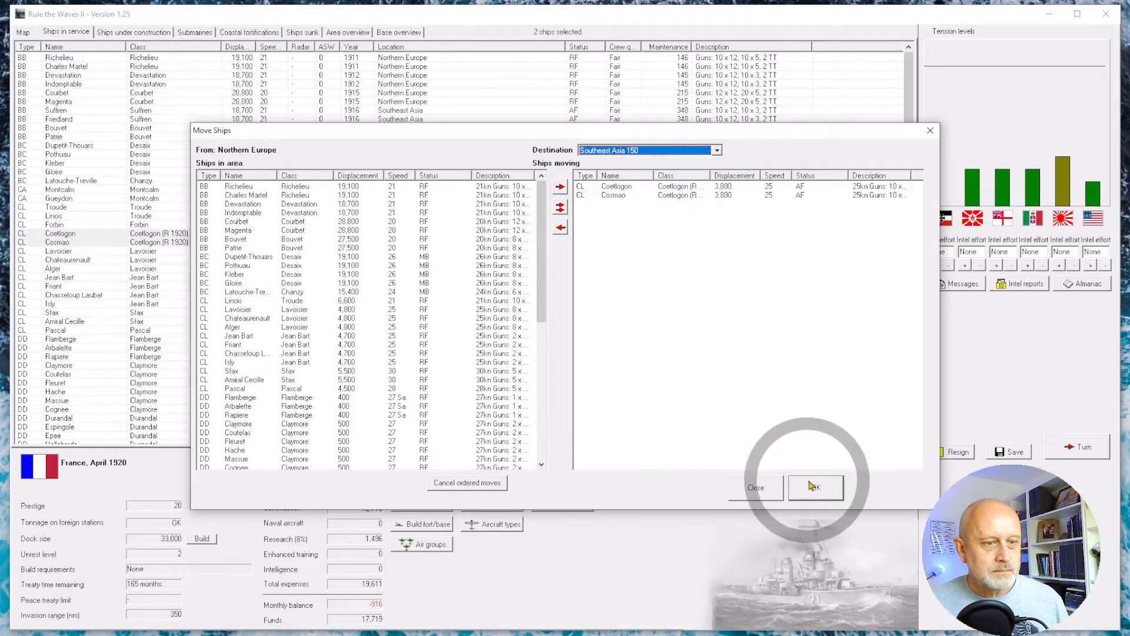
{"action": "left_click", "coordinate": [816, 487]}
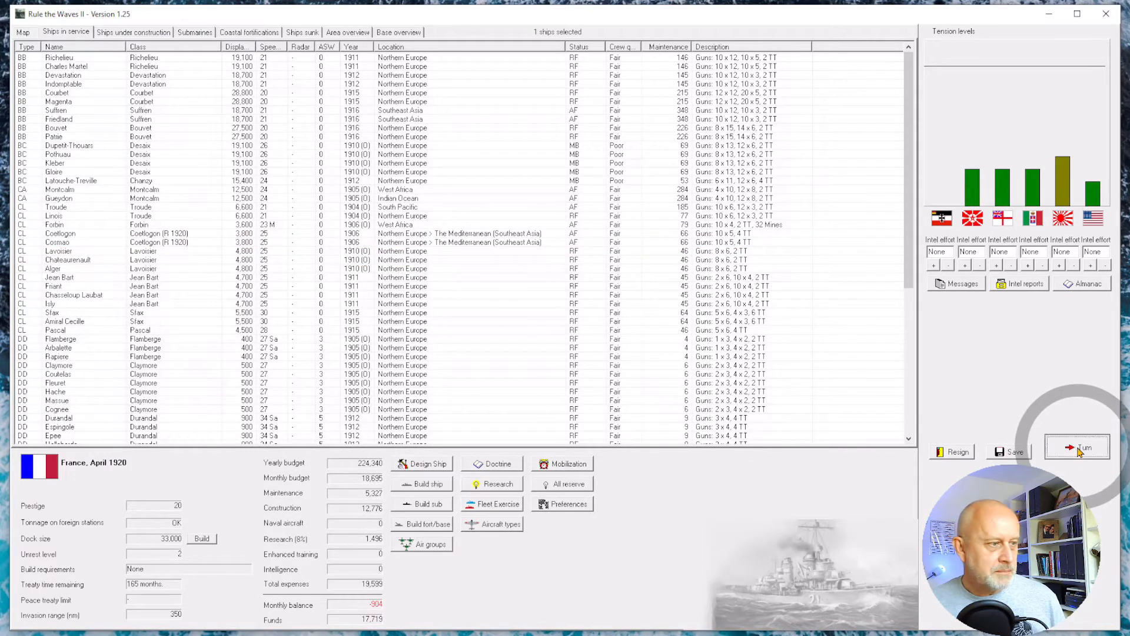
- Advance to May 1920, acknowledging Chanzy and Amiral Charner completing reconstruction
{"action": "left_click", "coordinate": [1078, 448]}
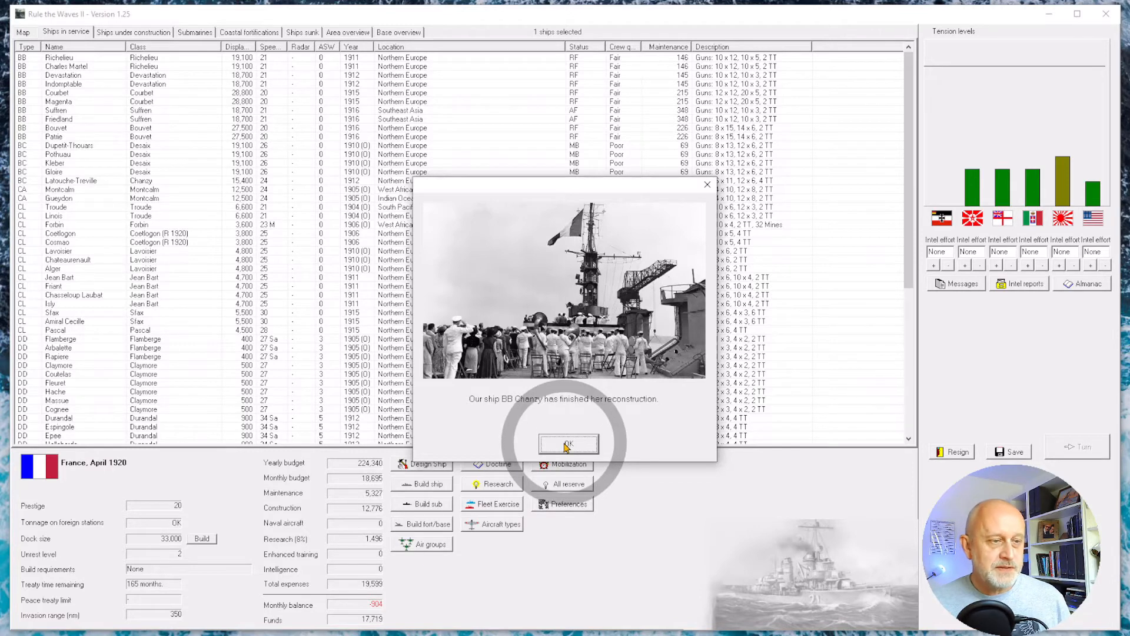
{"action": "left_click", "coordinate": [568, 444]}
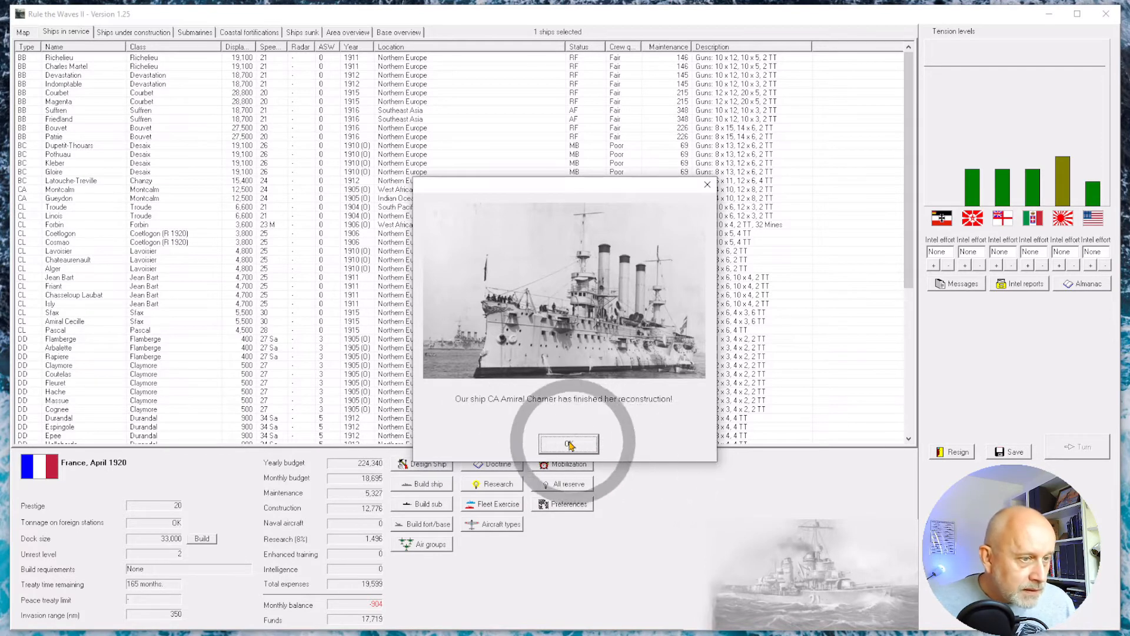
{"action": "left_click", "coordinate": [568, 444]}
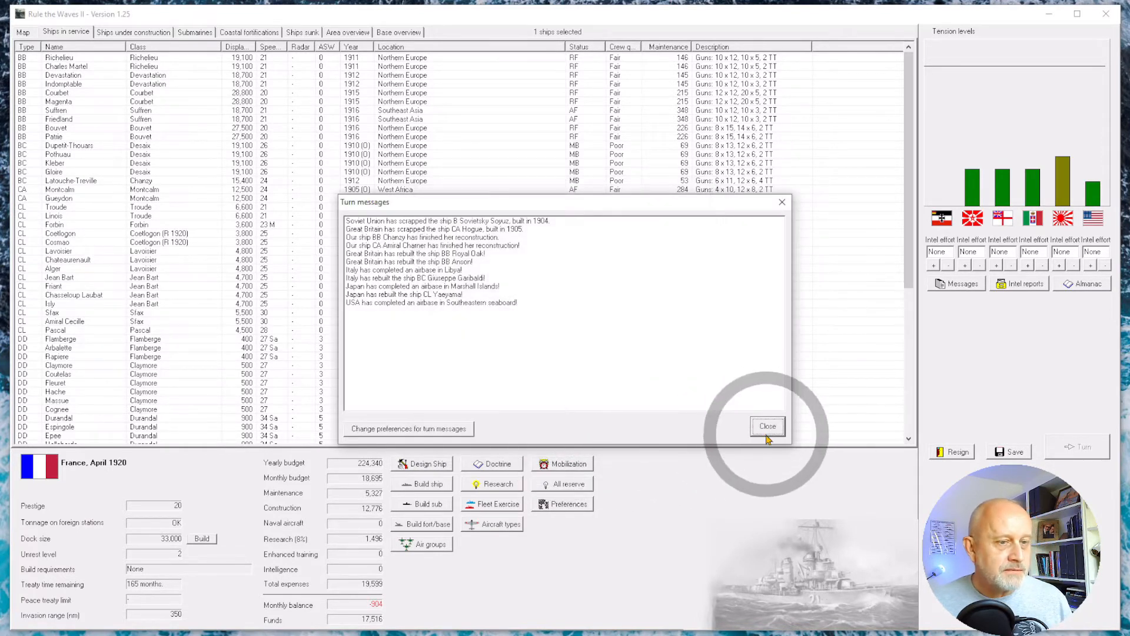
{"action": "left_click", "coordinate": [768, 425]}
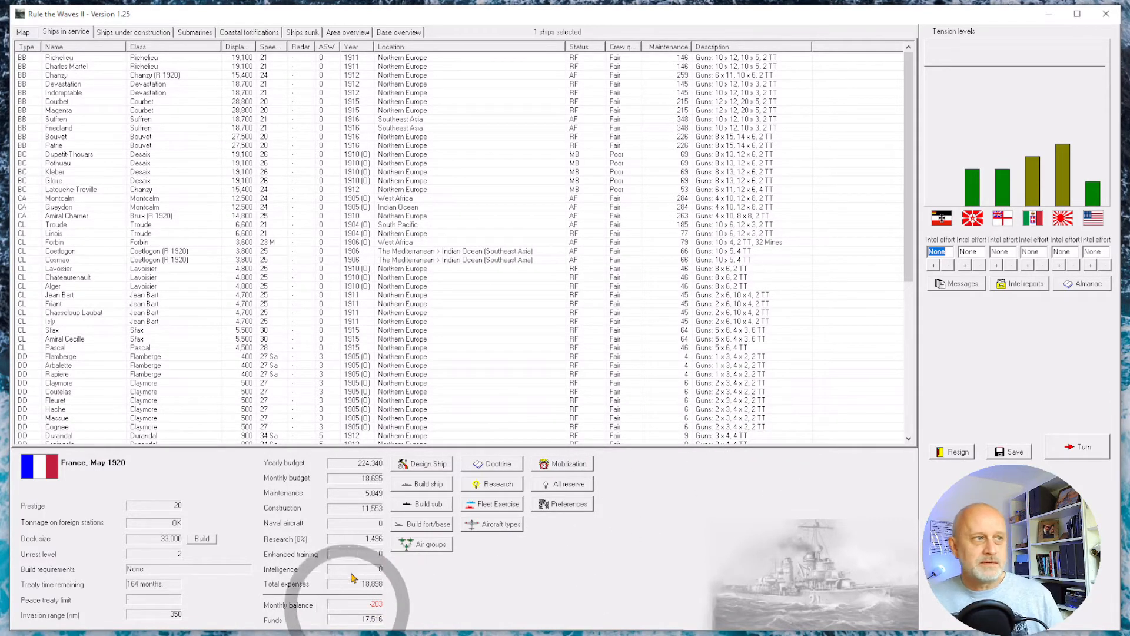
{"action": "mouse_move", "coordinate": [478, 446]}
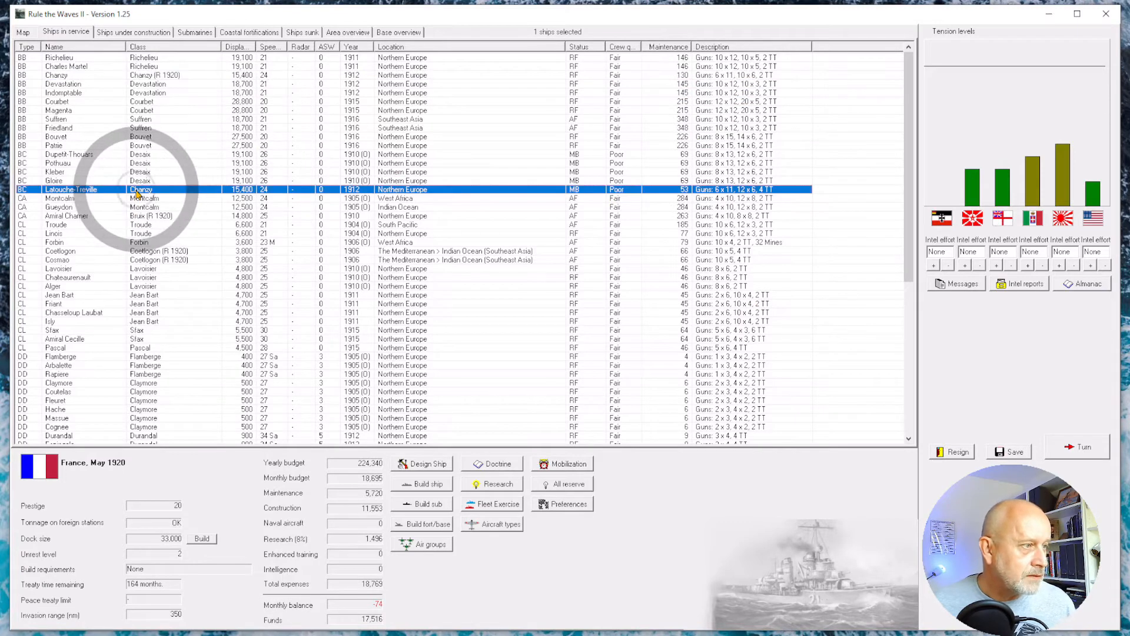
- Rebuild Latouche-Treville to the Chanzy (R 1920) design
{"action": "right_click", "coordinate": [135, 190]}
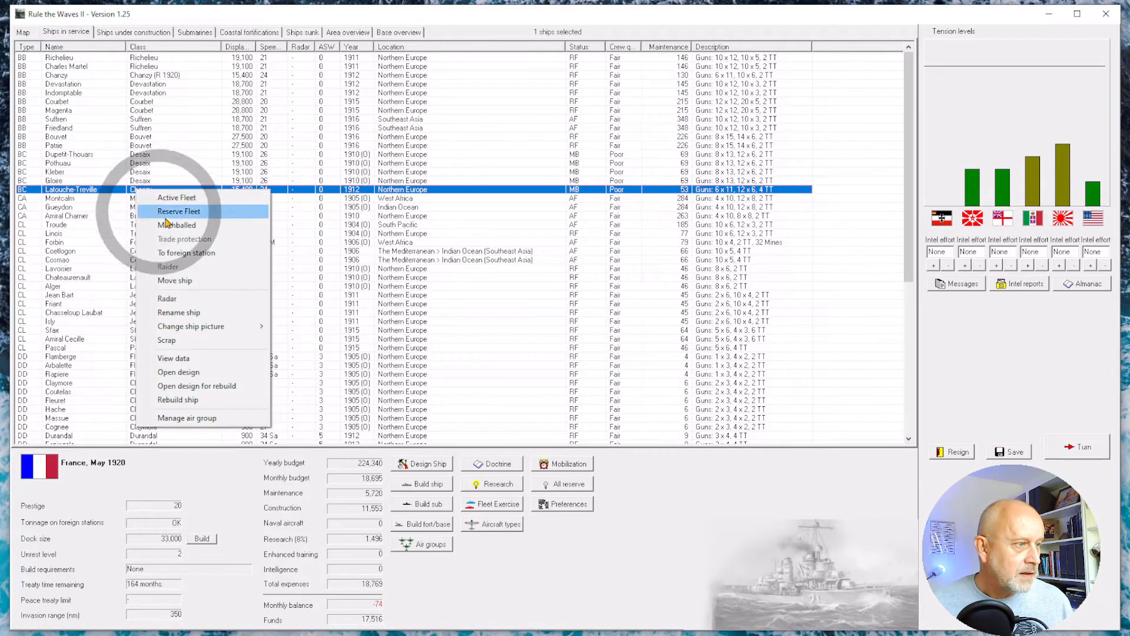
{"action": "left_click", "coordinate": [197, 386]}
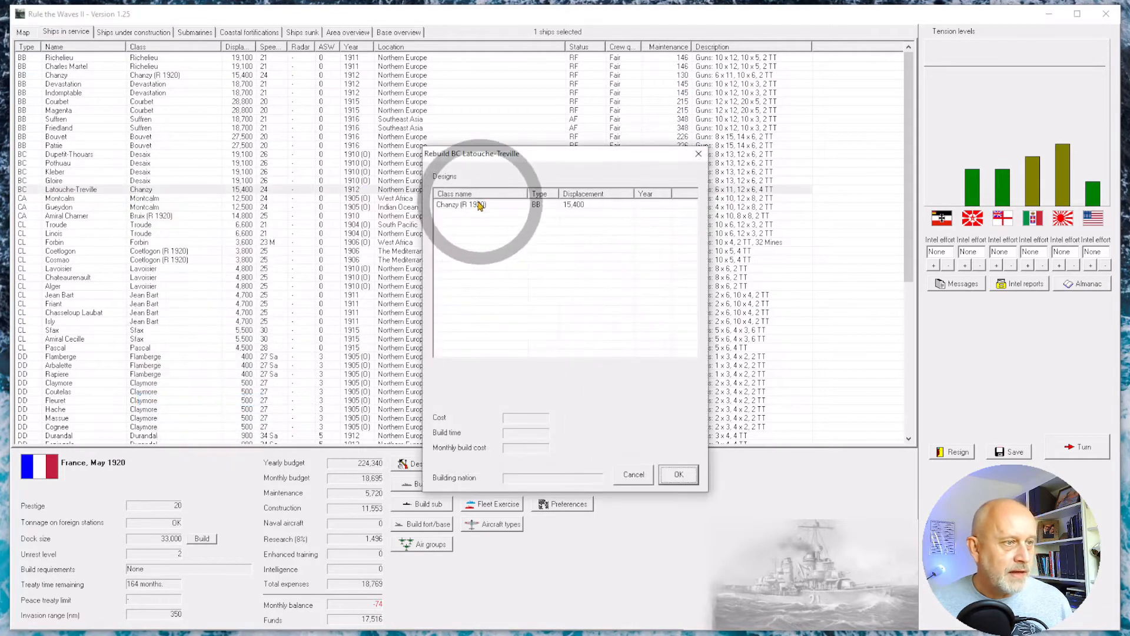
{"action": "left_click", "coordinate": [678, 474]}
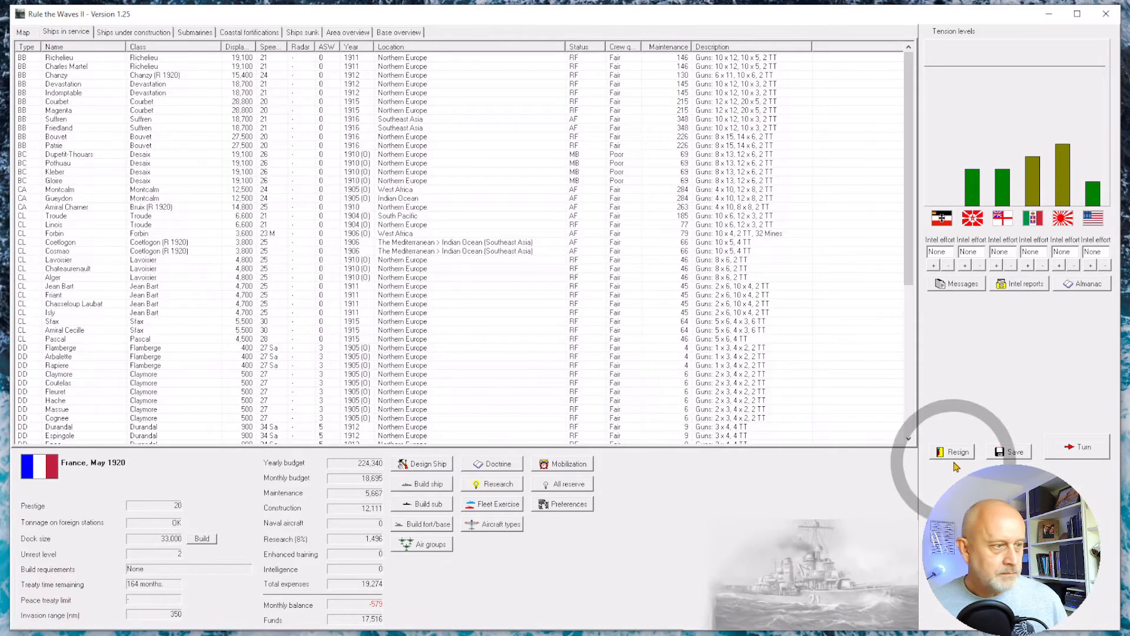
- Advance to June 1920, acknowledging Bruix's reconstruction and dismissing messages
{"action": "left_click", "coordinate": [1078, 446]}
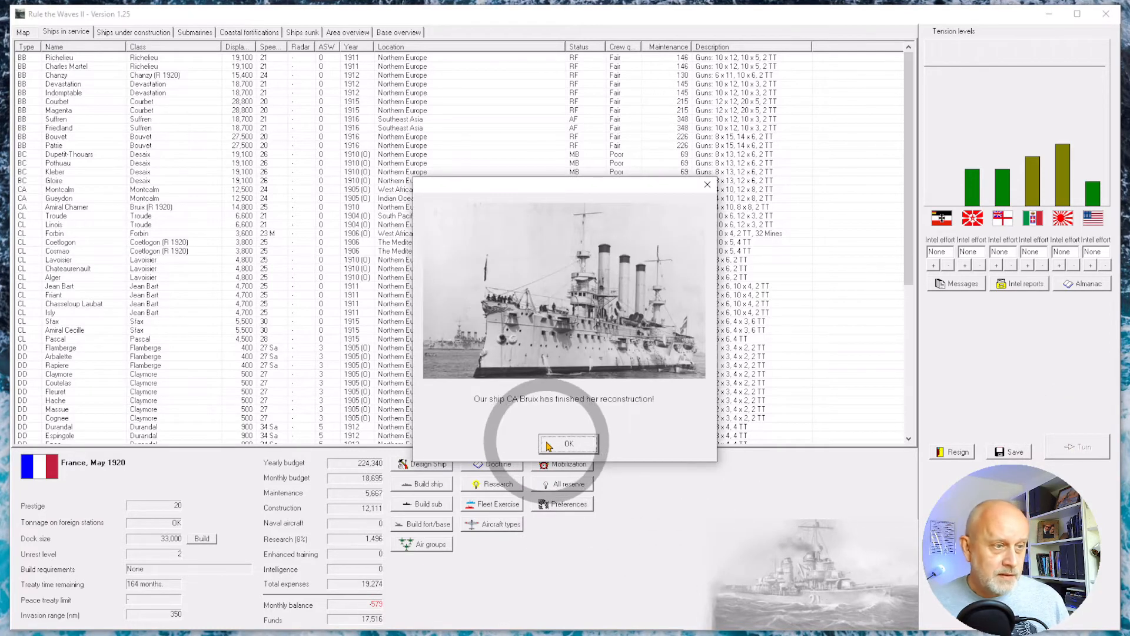
{"action": "left_click", "coordinate": [569, 443]}
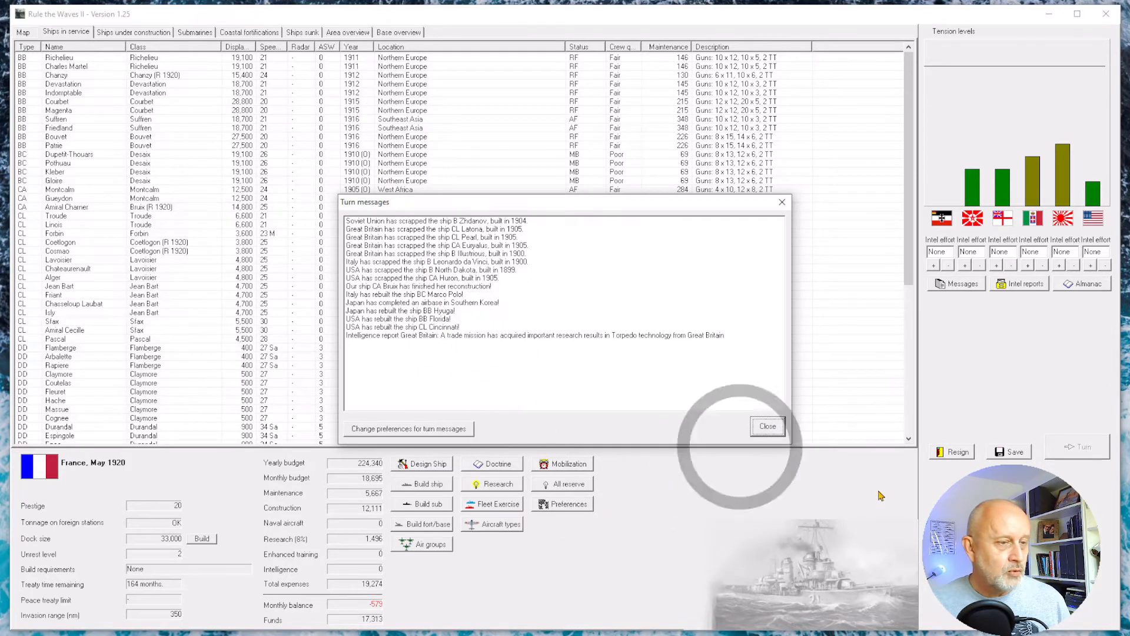
{"action": "left_click", "coordinate": [768, 426]}
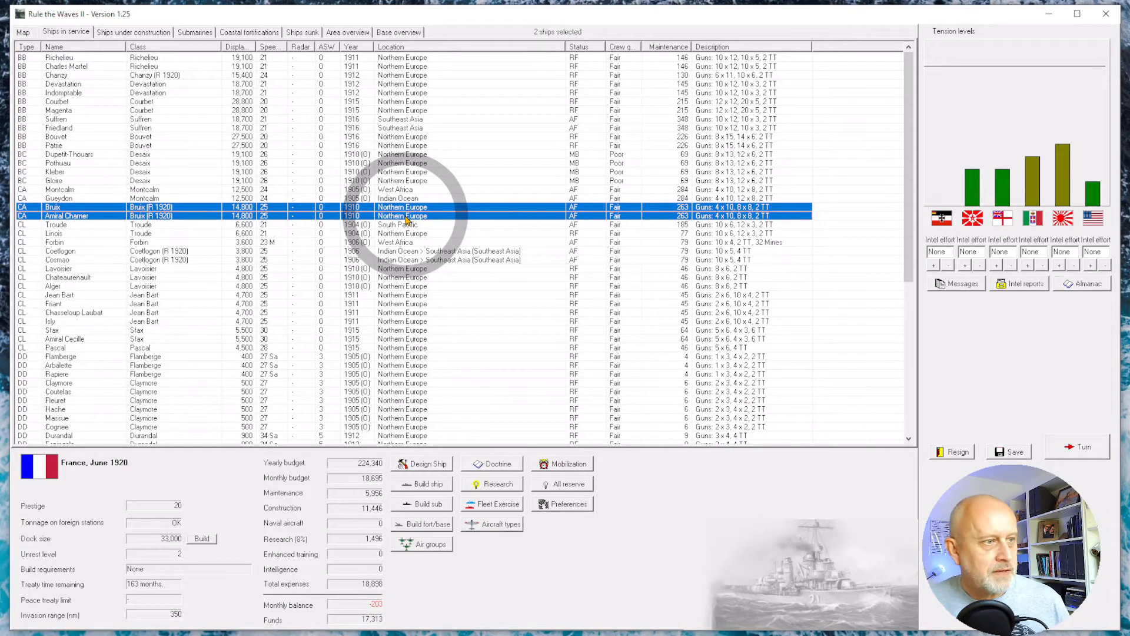
- Send cruisers Bruix and Amiral Charner to Southeast Asia, then advance to July 1920
{"action": "right_click", "coordinate": [413, 211]}
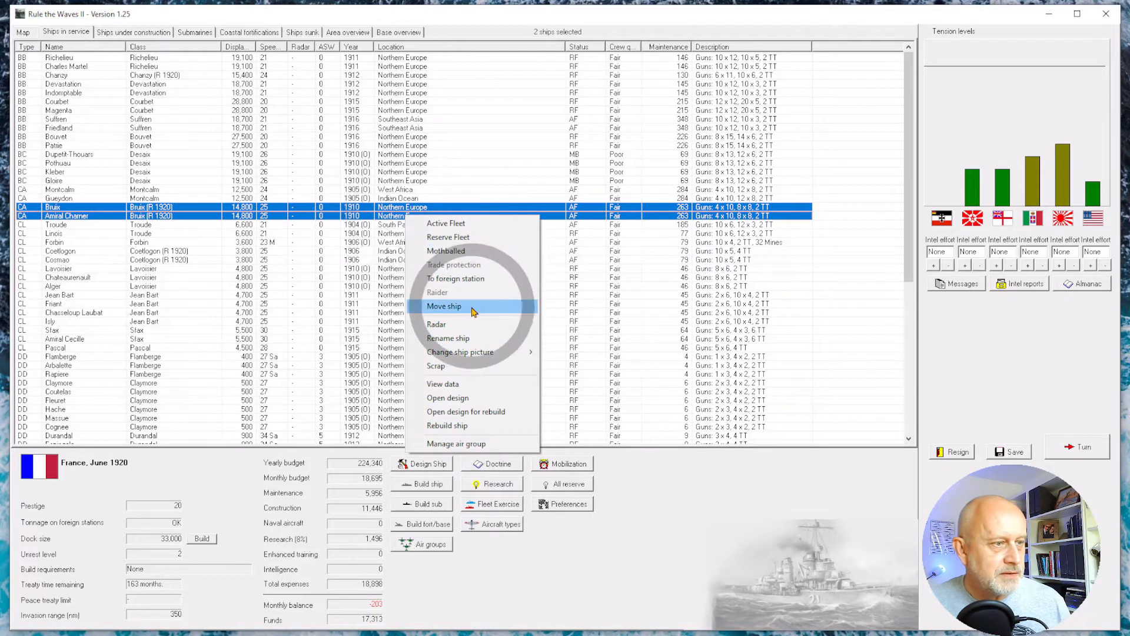
{"action": "left_click", "coordinate": [444, 306]}
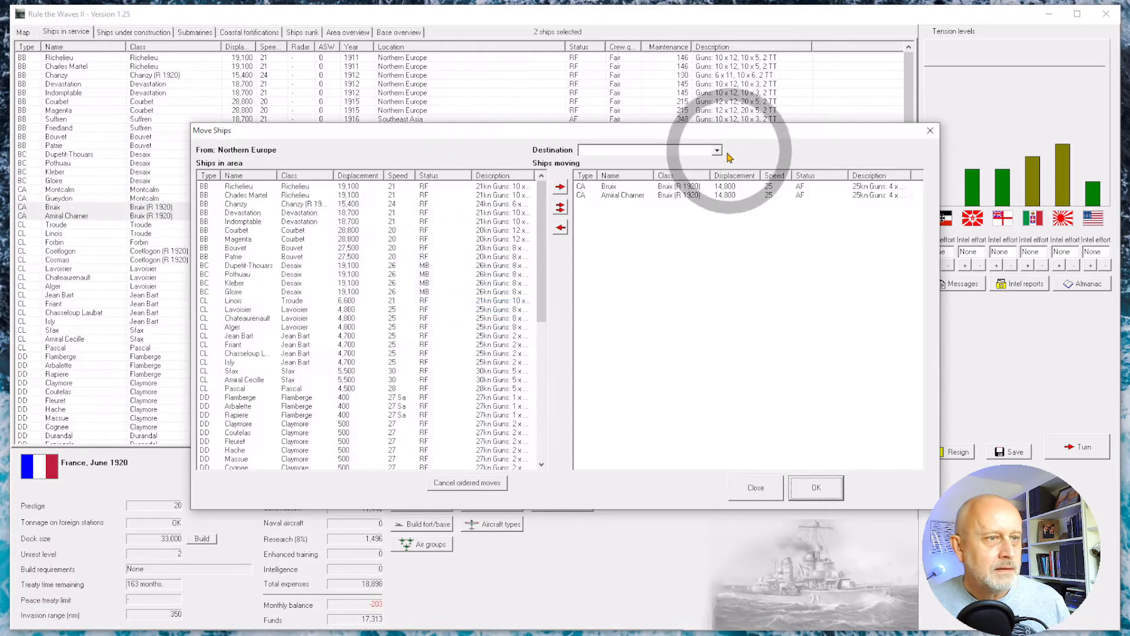
{"action": "left_click", "coordinate": [716, 151]}
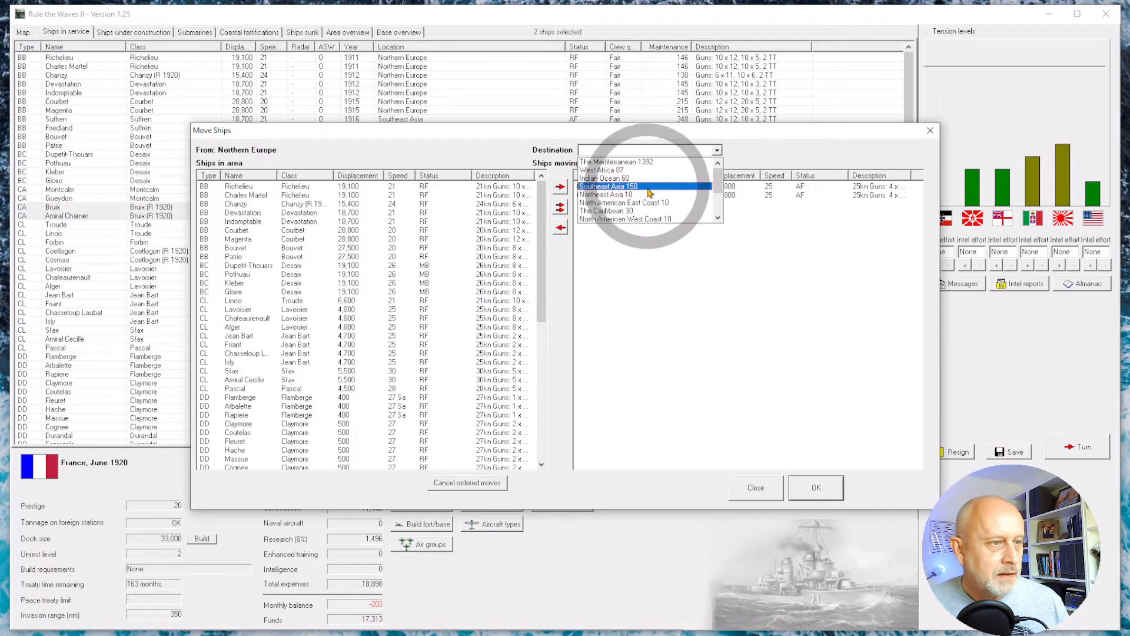
{"action": "left_click", "coordinate": [641, 185]}
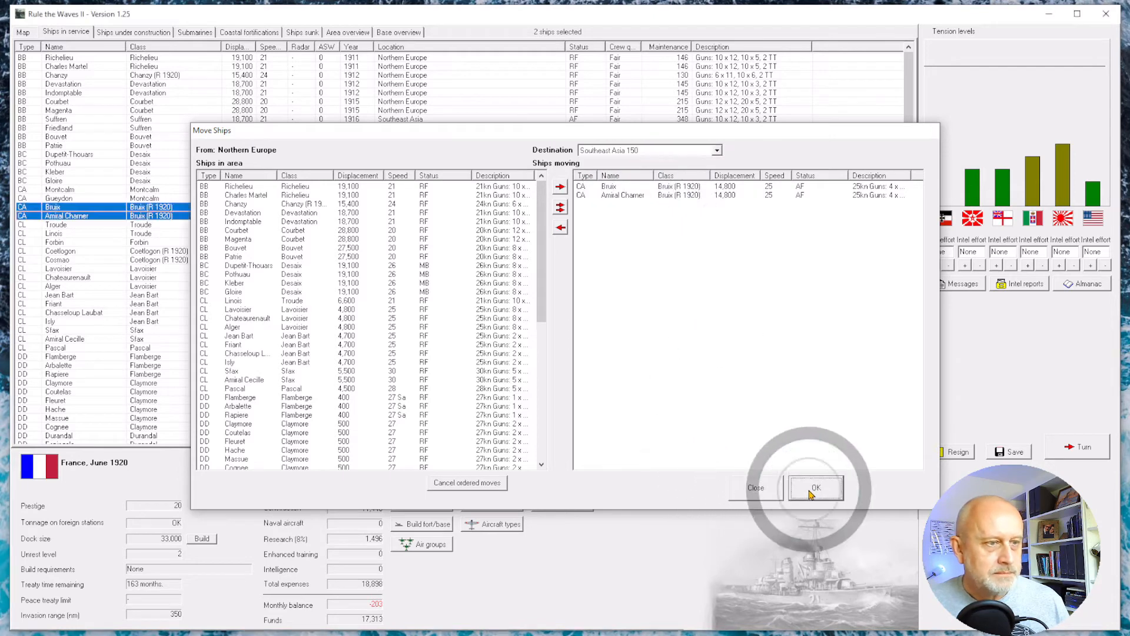
{"action": "left_click", "coordinate": [816, 487]}
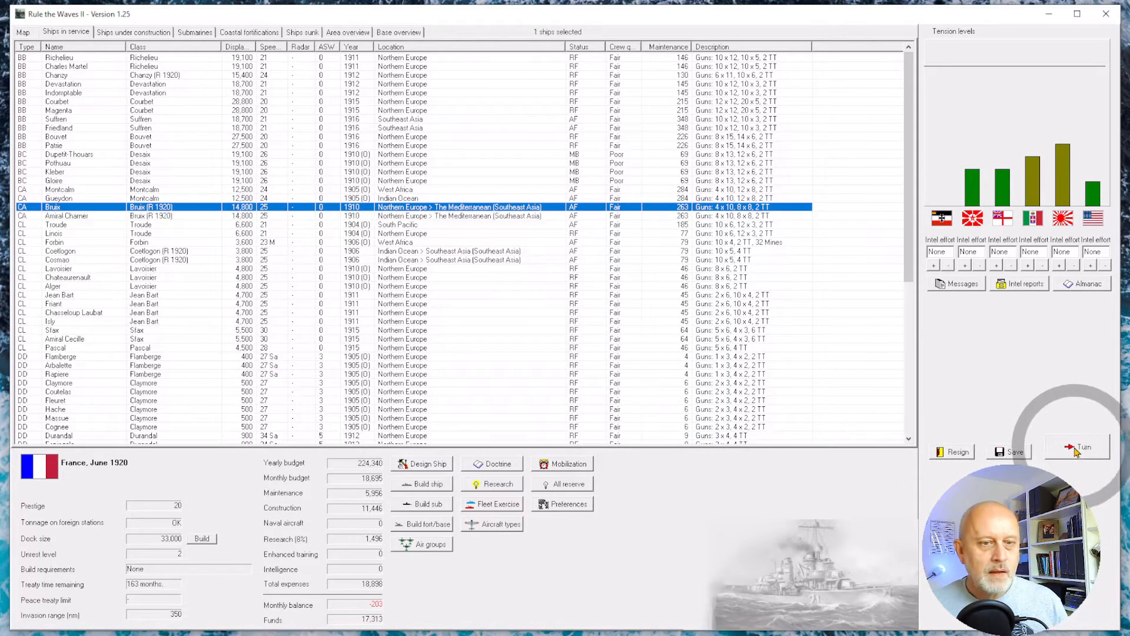
{"action": "left_click", "coordinate": [1077, 446]}
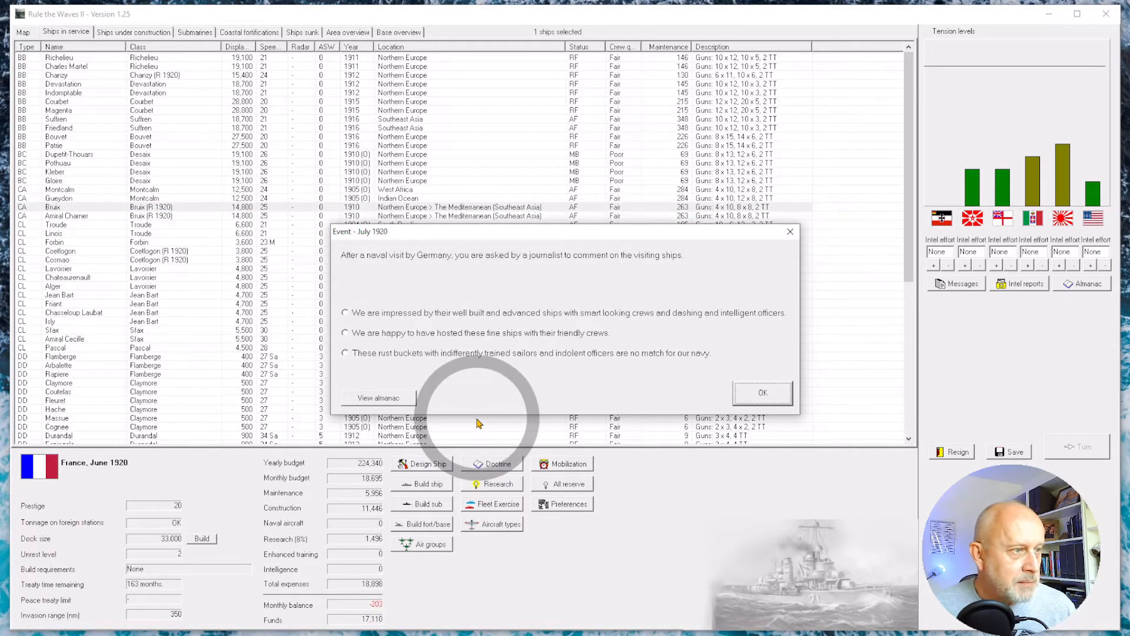
{"action": "mouse_move", "coordinate": [351, 261]}
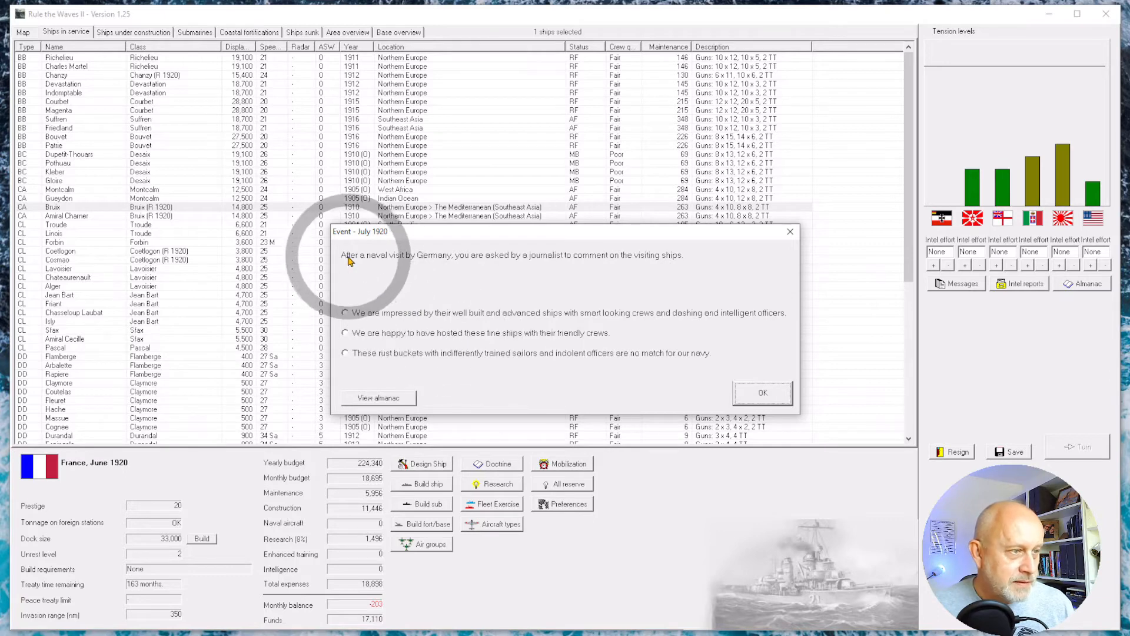
{"action": "mouse_move", "coordinate": [375, 361]}
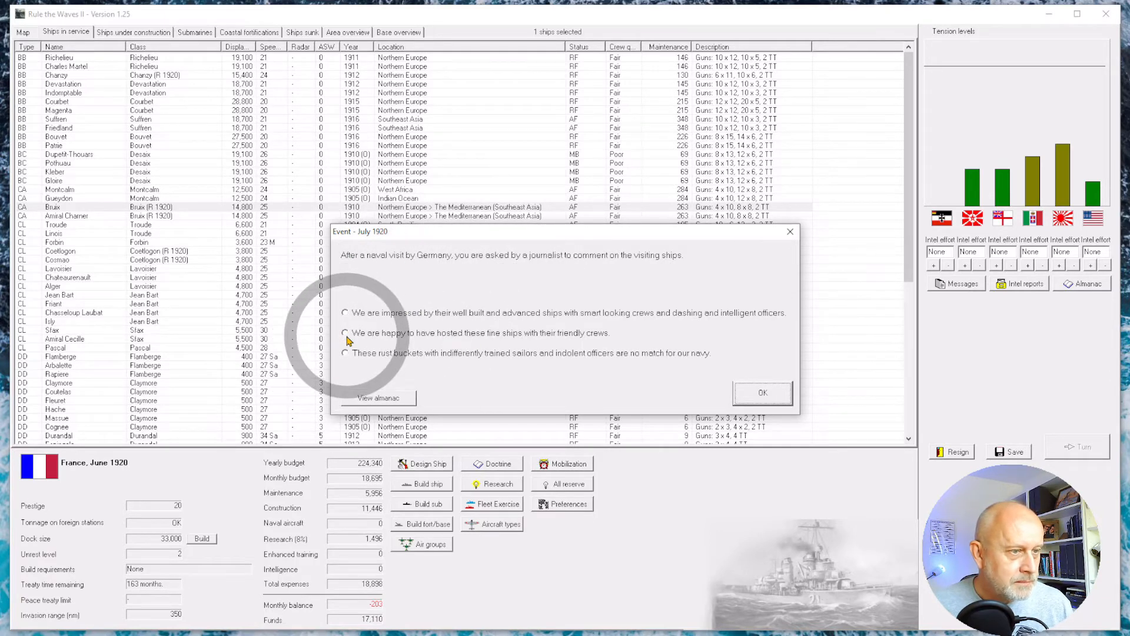
{"action": "mouse_move", "coordinate": [952, 197]}
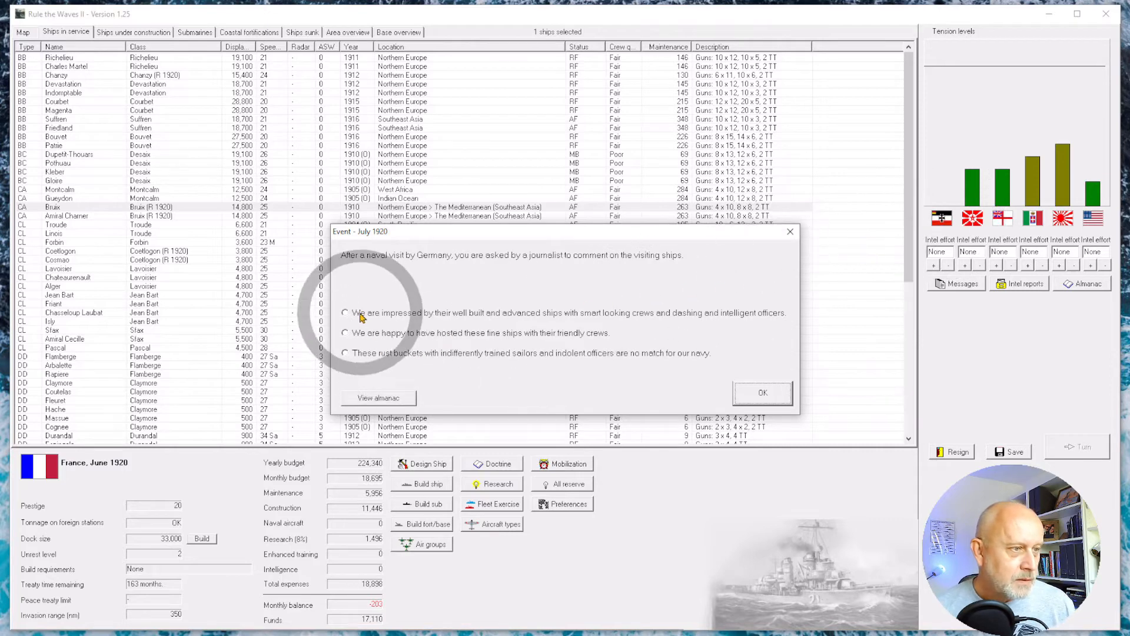
- Answer the journalist: happy to have hosted these fine ships with their friendly crews
{"action": "left_click", "coordinate": [345, 313]}
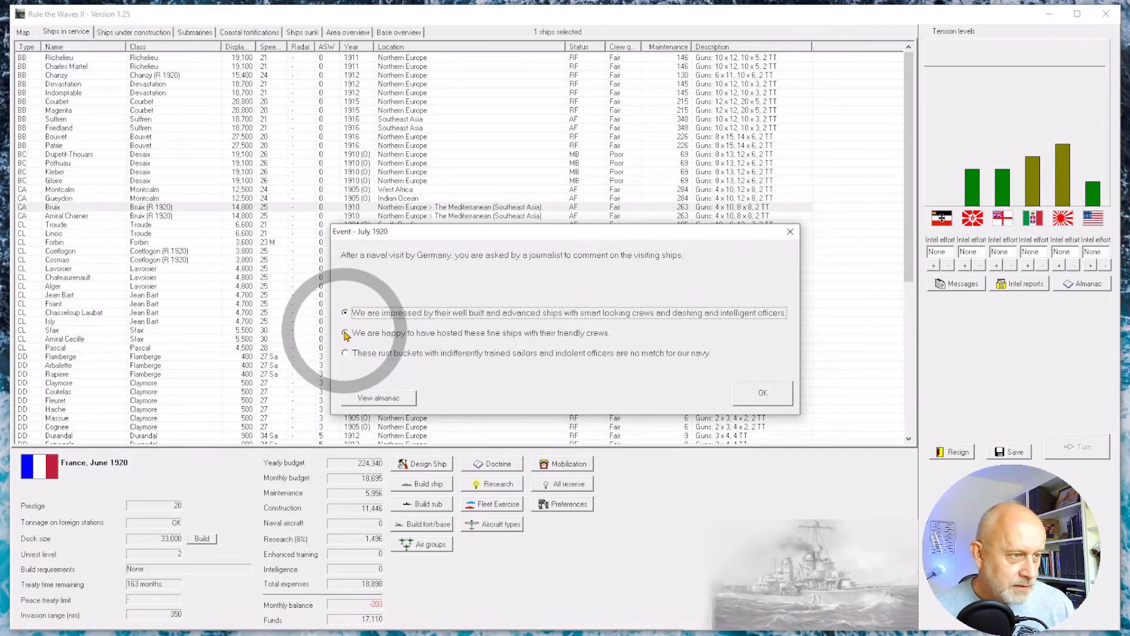
{"action": "left_click", "coordinate": [344, 333]}
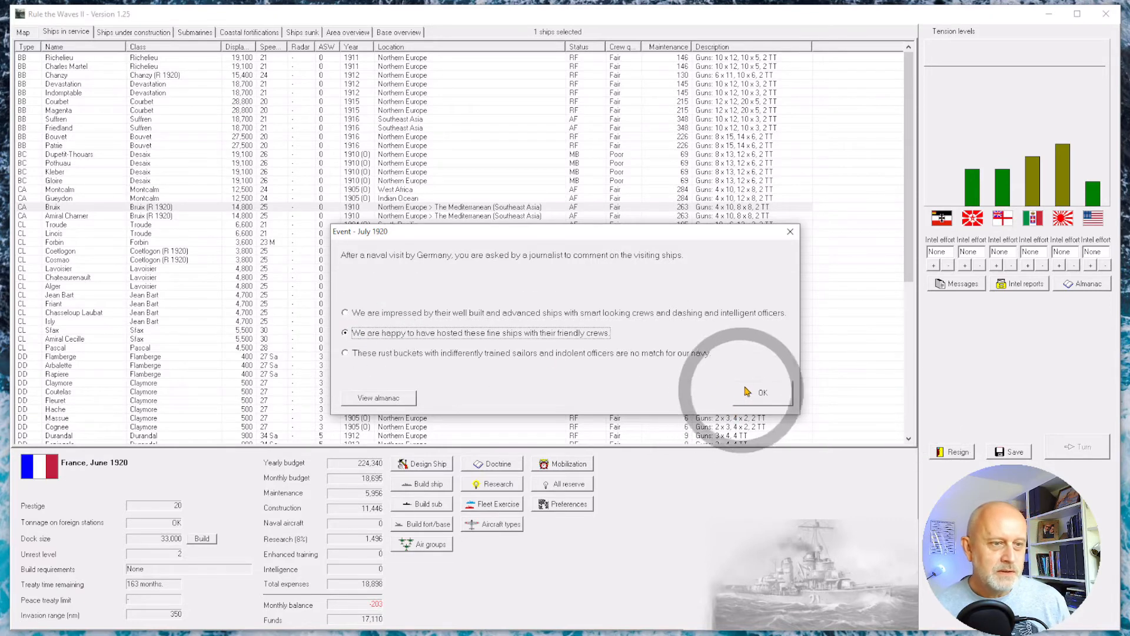
{"action": "left_click", "coordinate": [762, 392]}
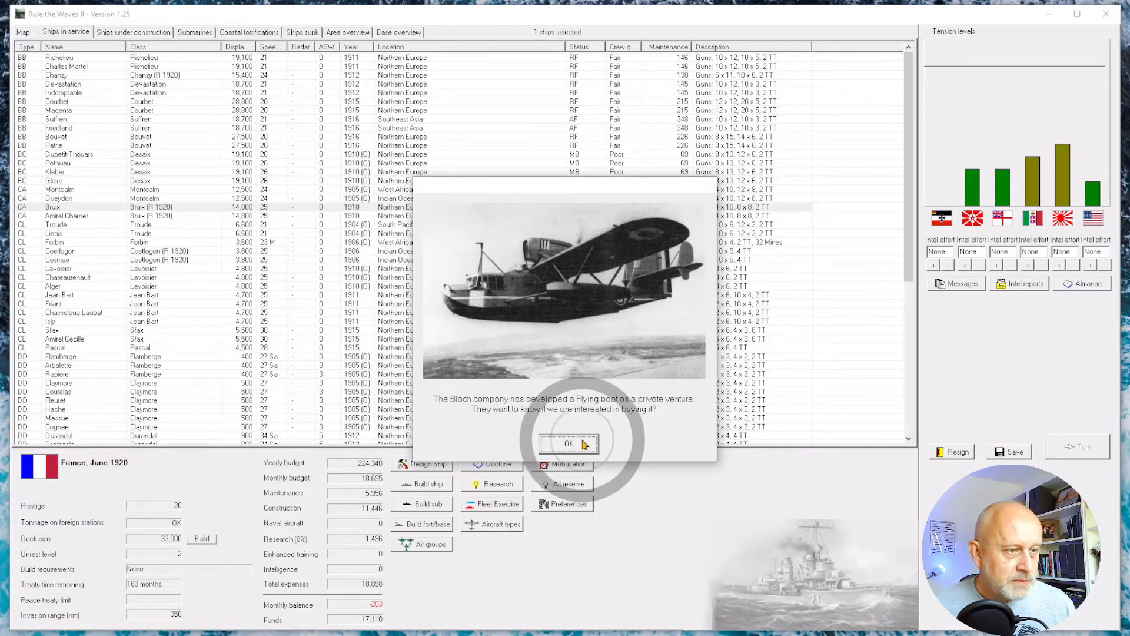
- Acknowledge the Bloch MB.44 flying boat offer, answer its development question, and dismiss messages
{"action": "left_click", "coordinate": [567, 444]}
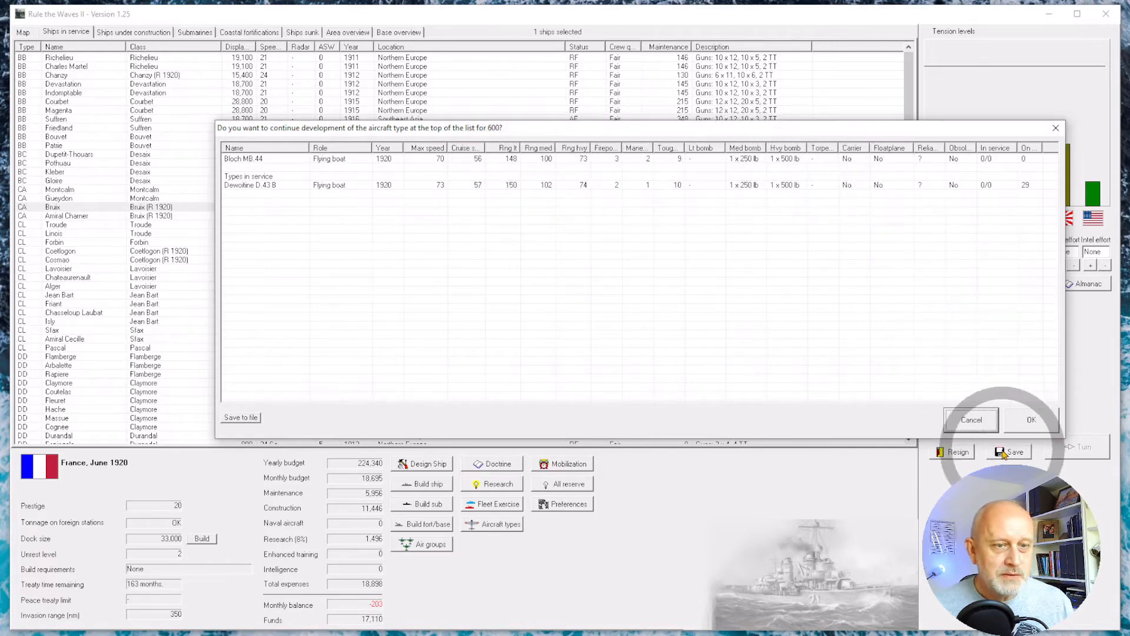
{"action": "left_click", "coordinate": [1031, 419]}
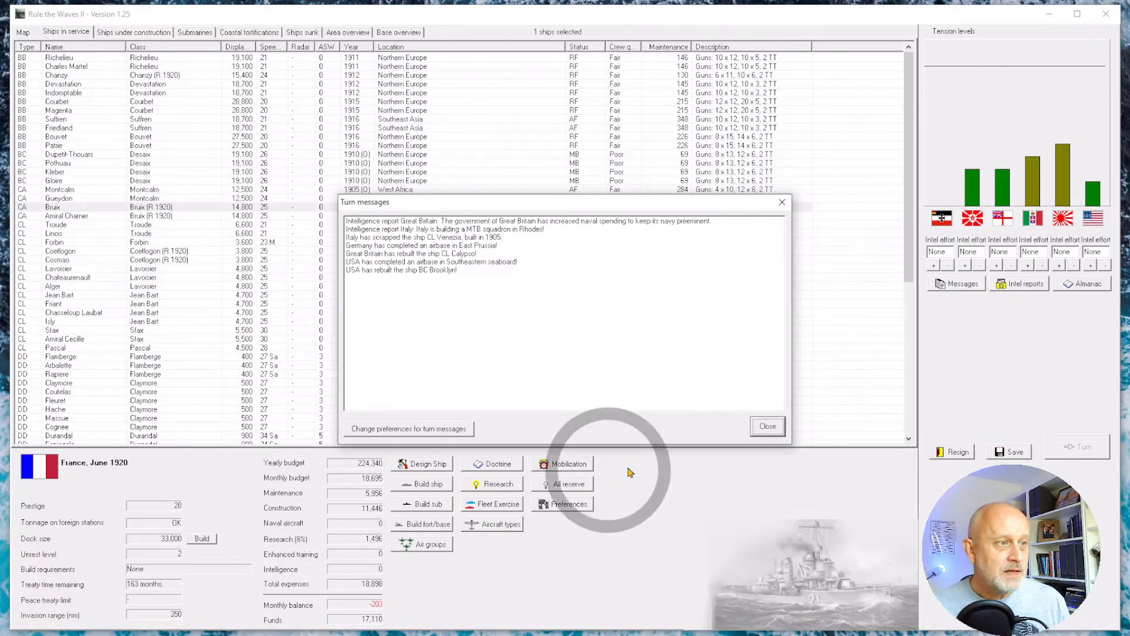
{"action": "left_click", "coordinate": [491, 523]}
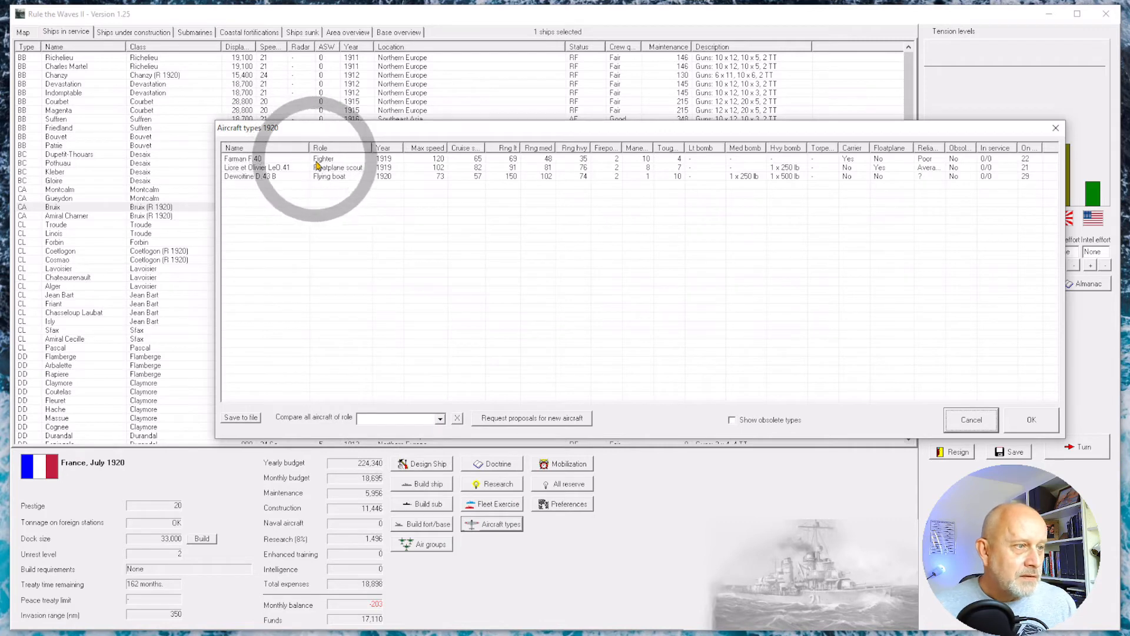
- Review LeO.41 and D.43 B, then request a torpedo bomber prioritising range and reliability
{"action": "left_click", "coordinate": [323, 167]}
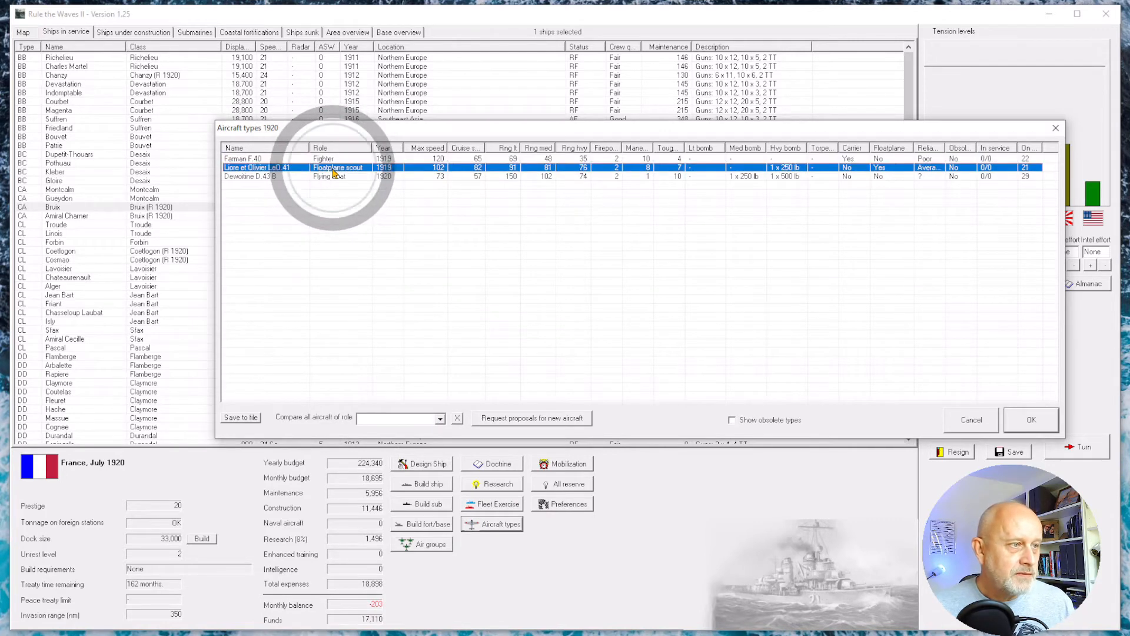
{"action": "left_click", "coordinate": [258, 176]}
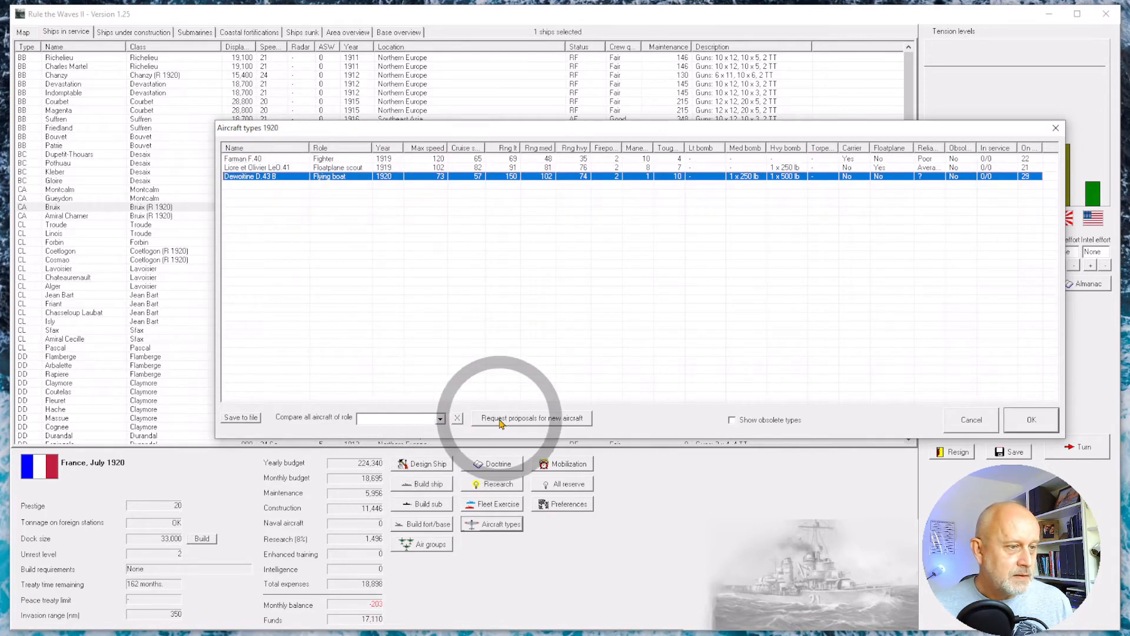
{"action": "left_click", "coordinate": [531, 418]}
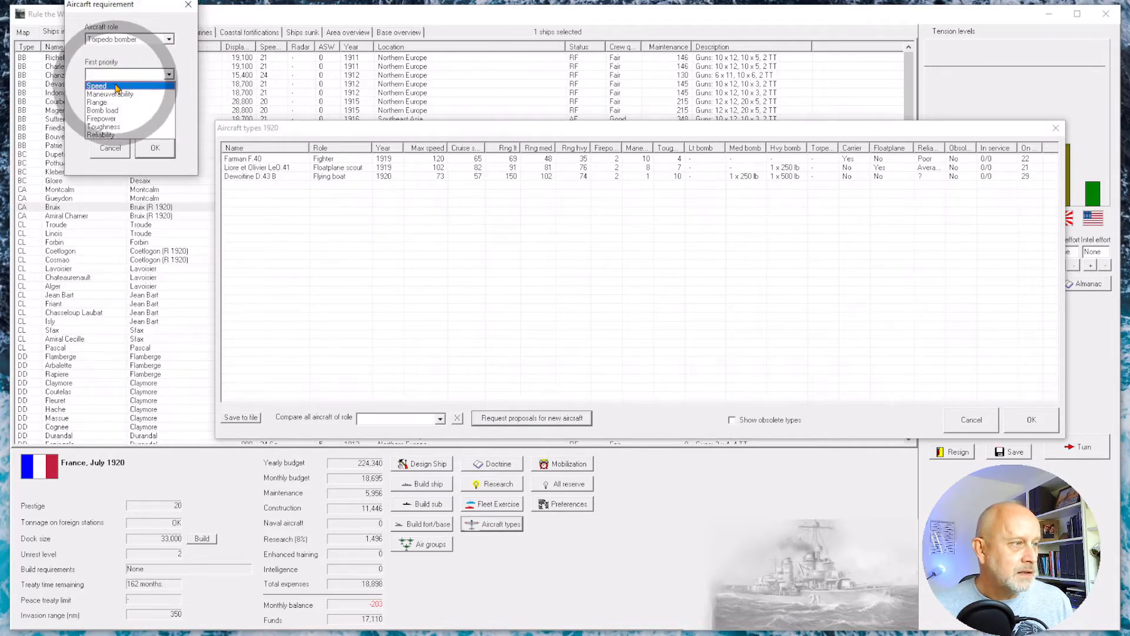
{"action": "left_click", "coordinate": [98, 101]}
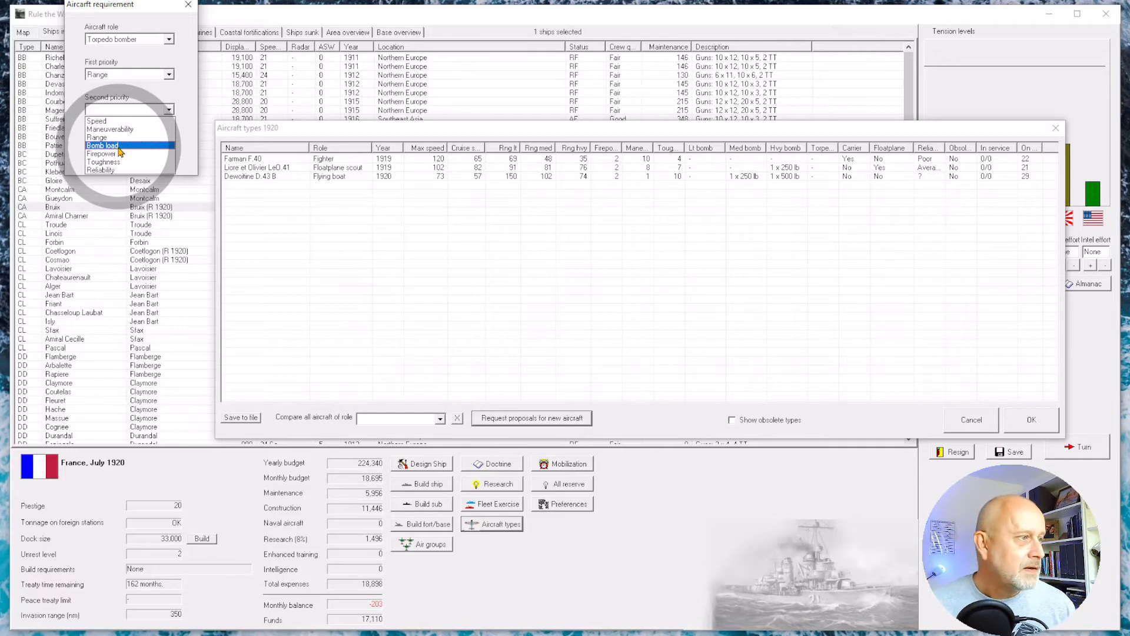
{"action": "mouse_move", "coordinate": [129, 155]}
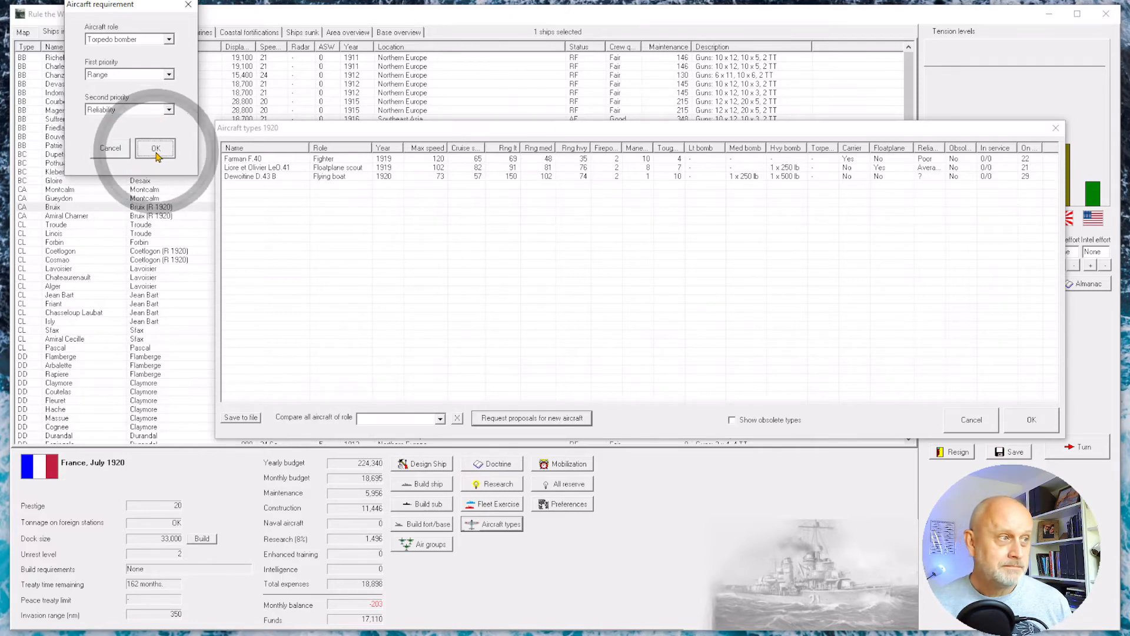
{"action": "left_click", "coordinate": [155, 148]}
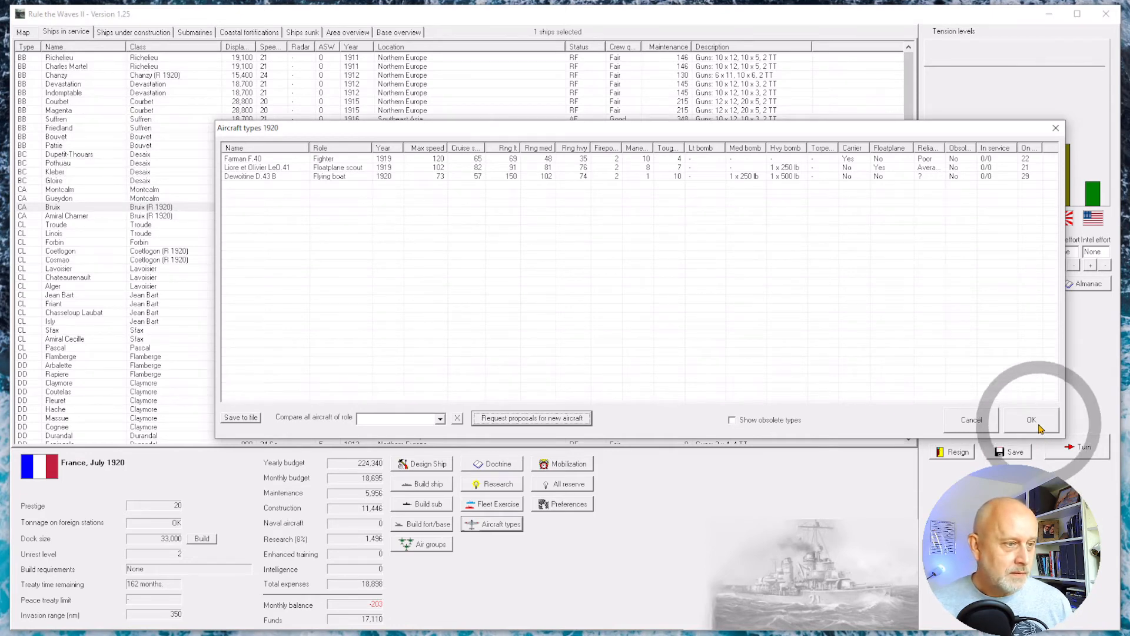
{"action": "left_click", "coordinate": [1031, 420]}
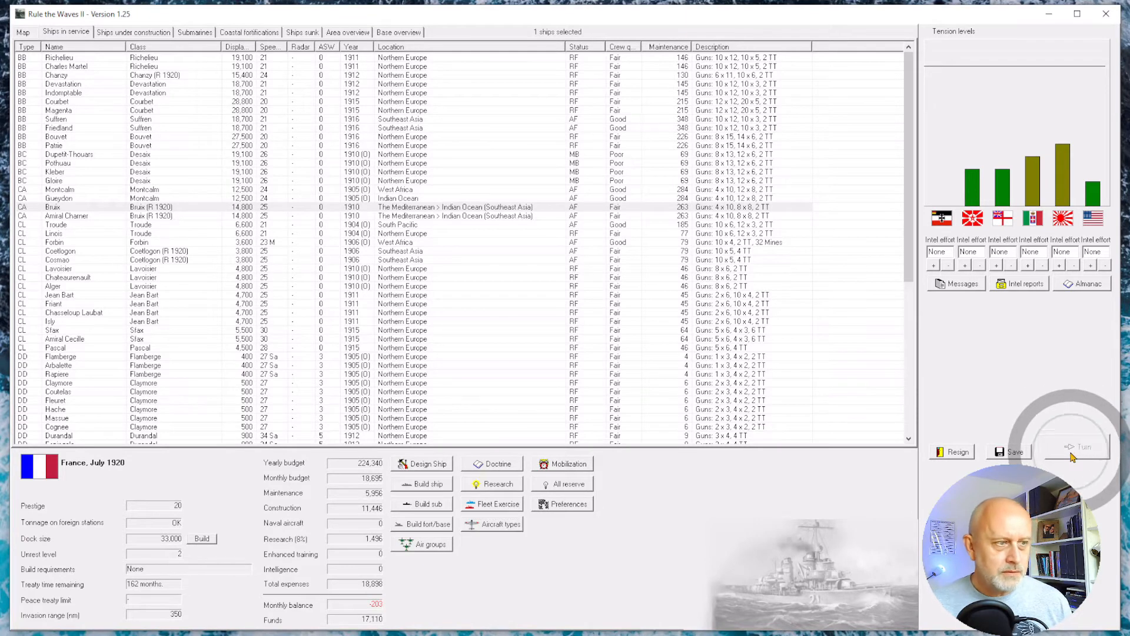
- Advance to August 1920 and review the Nation Data naval strength comparison
{"action": "left_click", "coordinate": [1083, 446]}
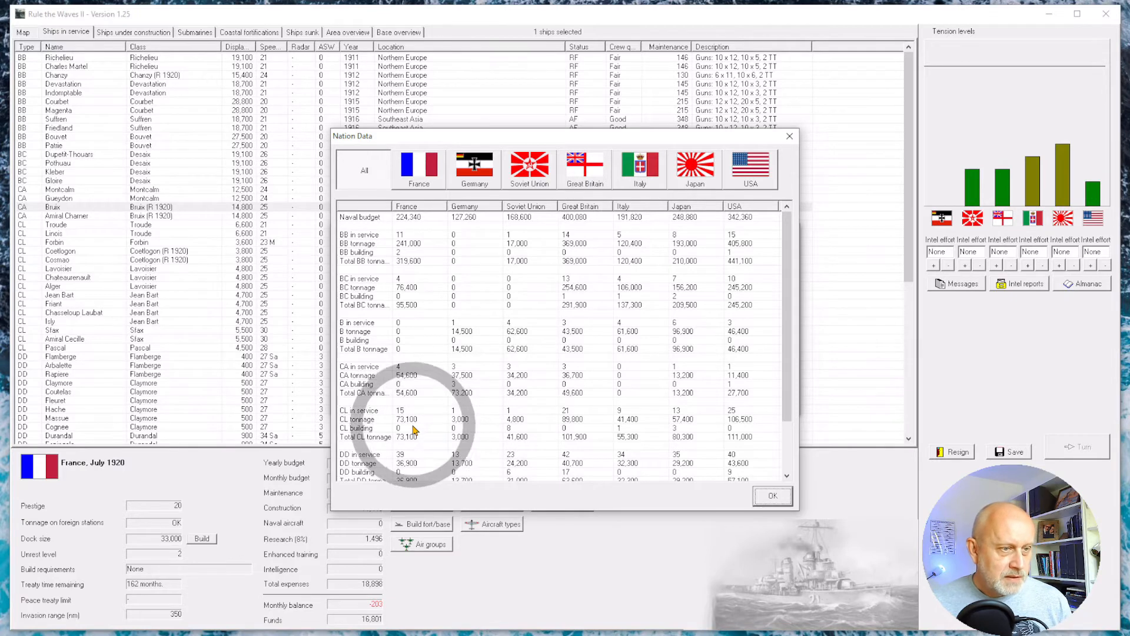
{"action": "scroll", "scroll_direction": "down", "scroll_amount": 3}
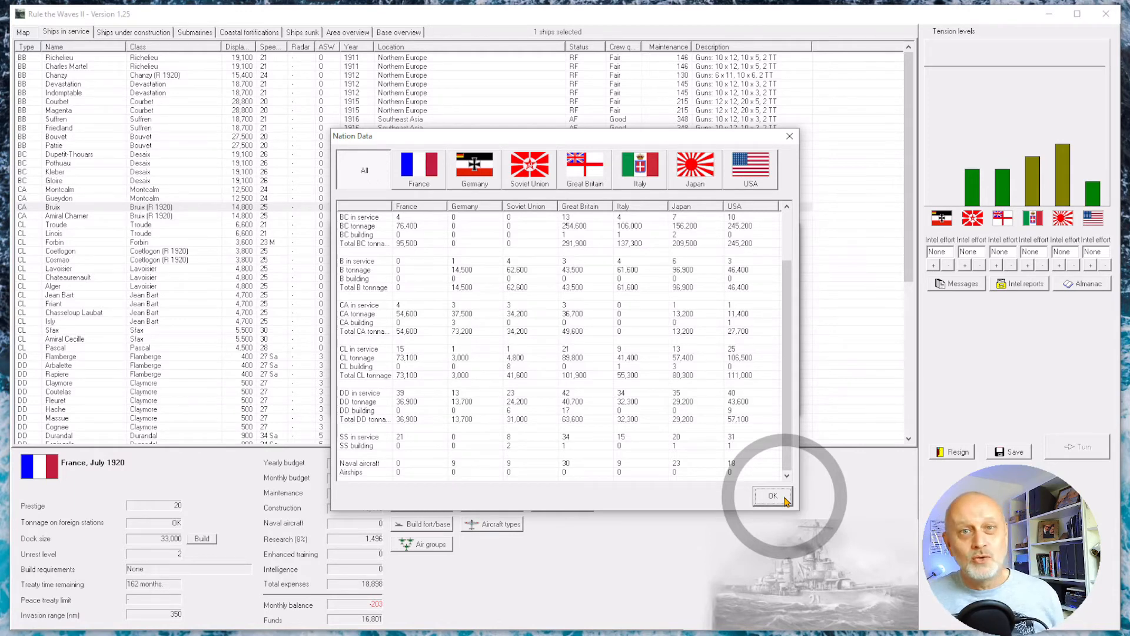
{"action": "left_click", "coordinate": [772, 495]}
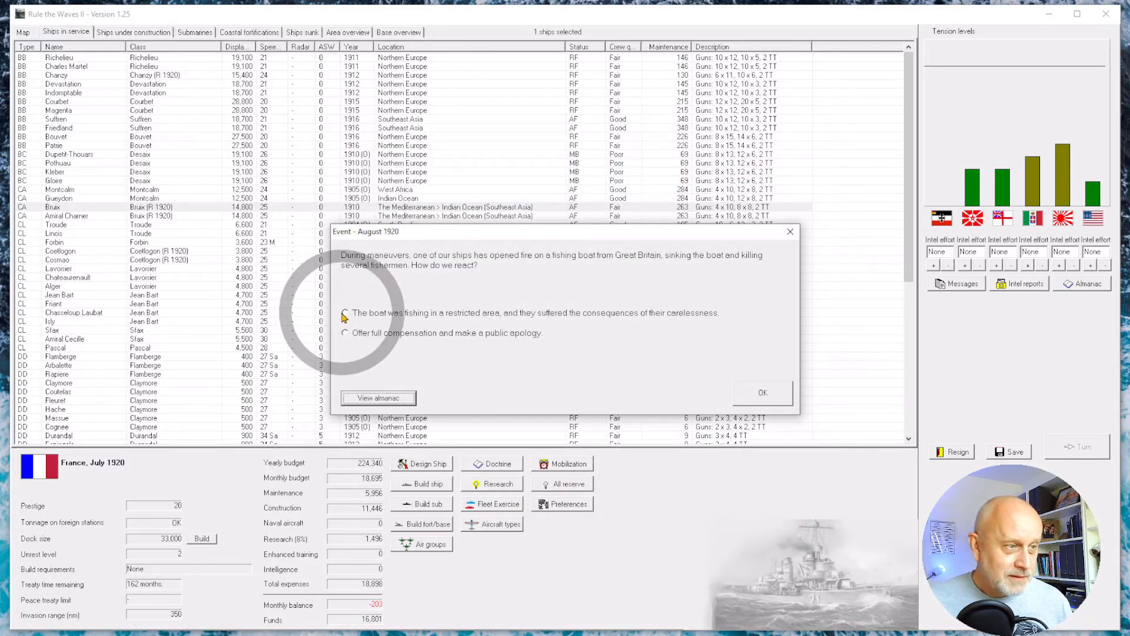
- Answer the fishing boat incident and dismiss the 1,000-ton dock size increase notice
{"action": "left_click", "coordinate": [763, 393]}
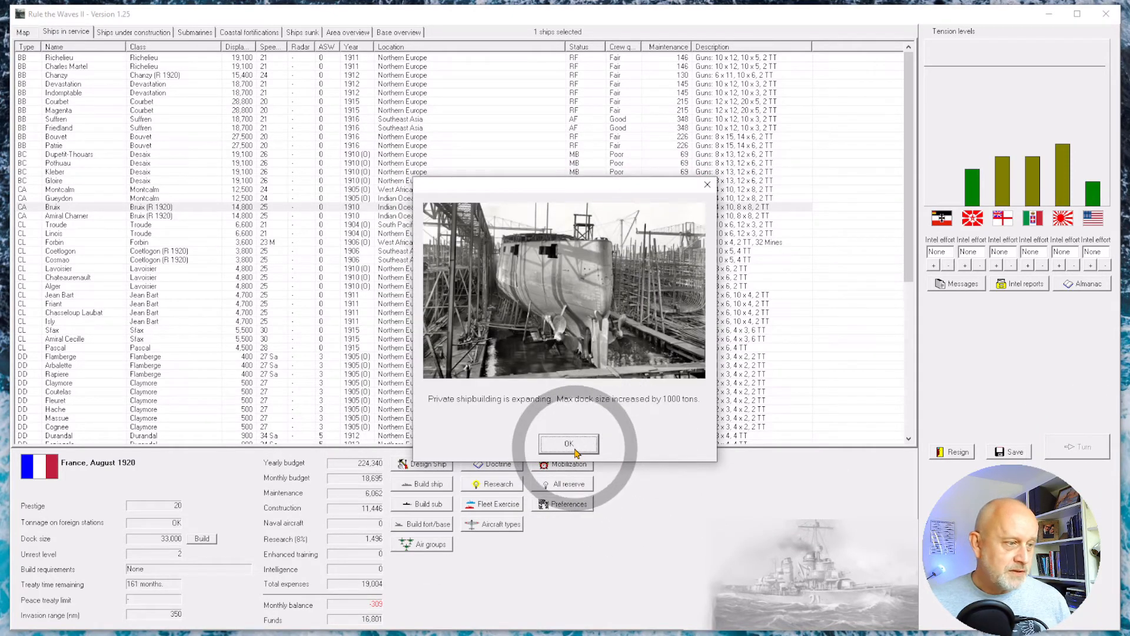
{"action": "left_click", "coordinate": [569, 444]}
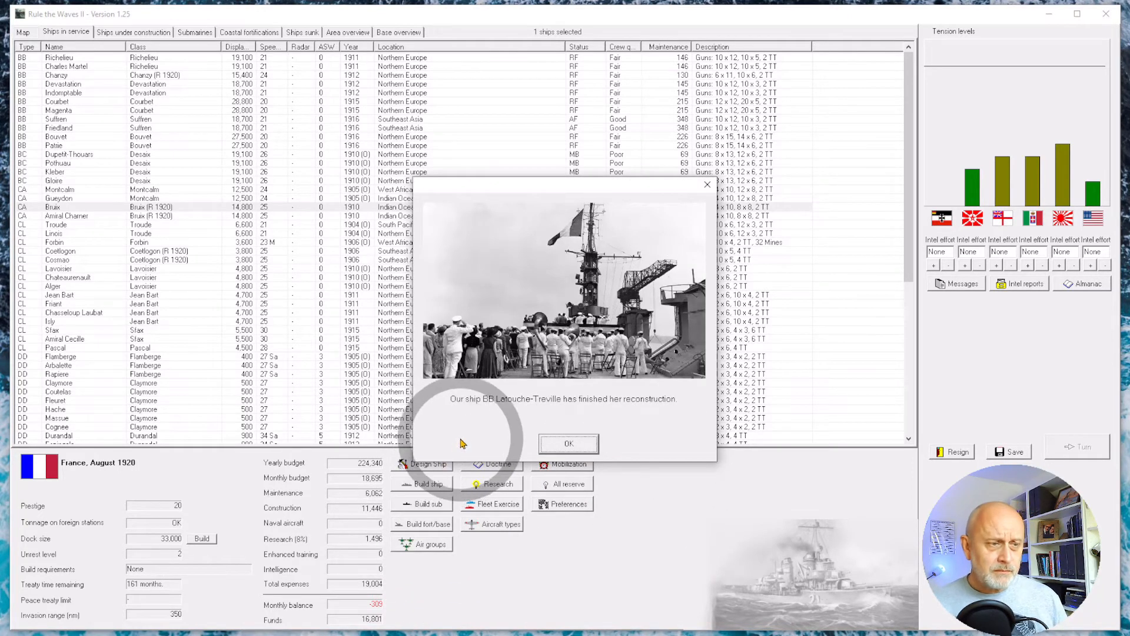
{"action": "mouse_move", "coordinate": [488, 414]}
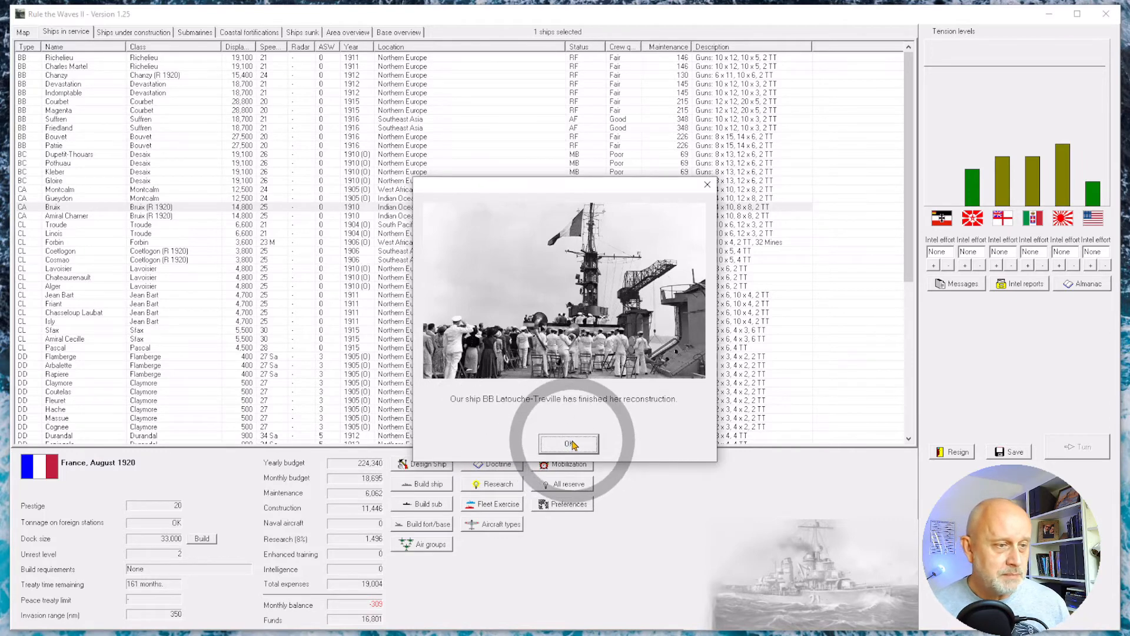
- Dismiss the reconstruction notice, send a force to Albania, and acknowledge the failed outcome
{"action": "left_click", "coordinate": [569, 444]}
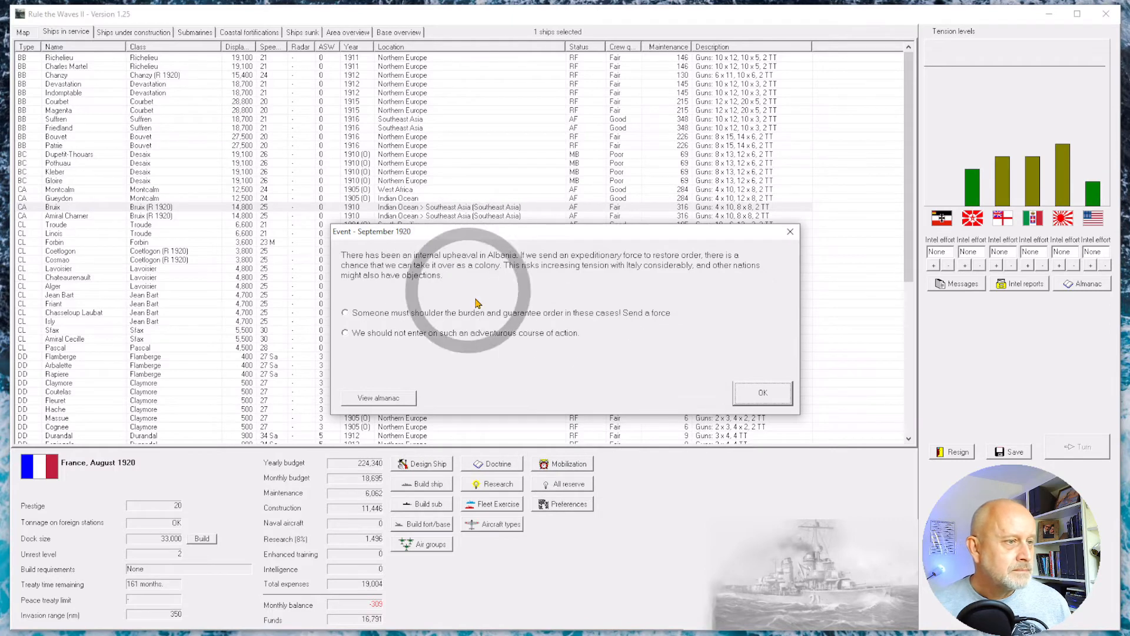
{"action": "mouse_move", "coordinate": [535, 399]}
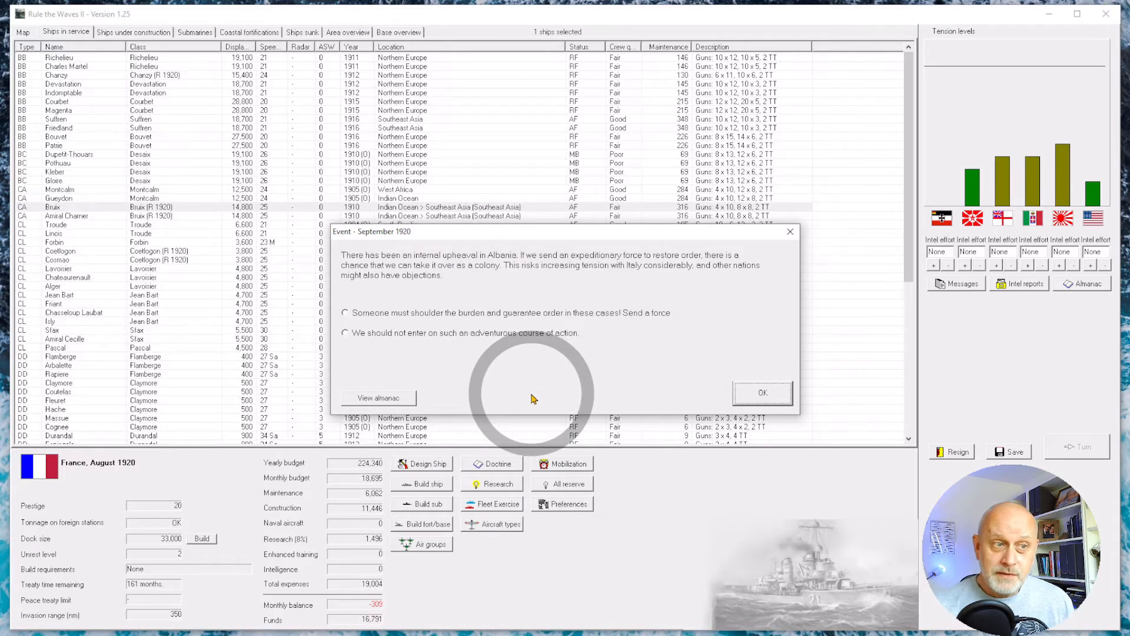
{"action": "mouse_move", "coordinate": [527, 378]}
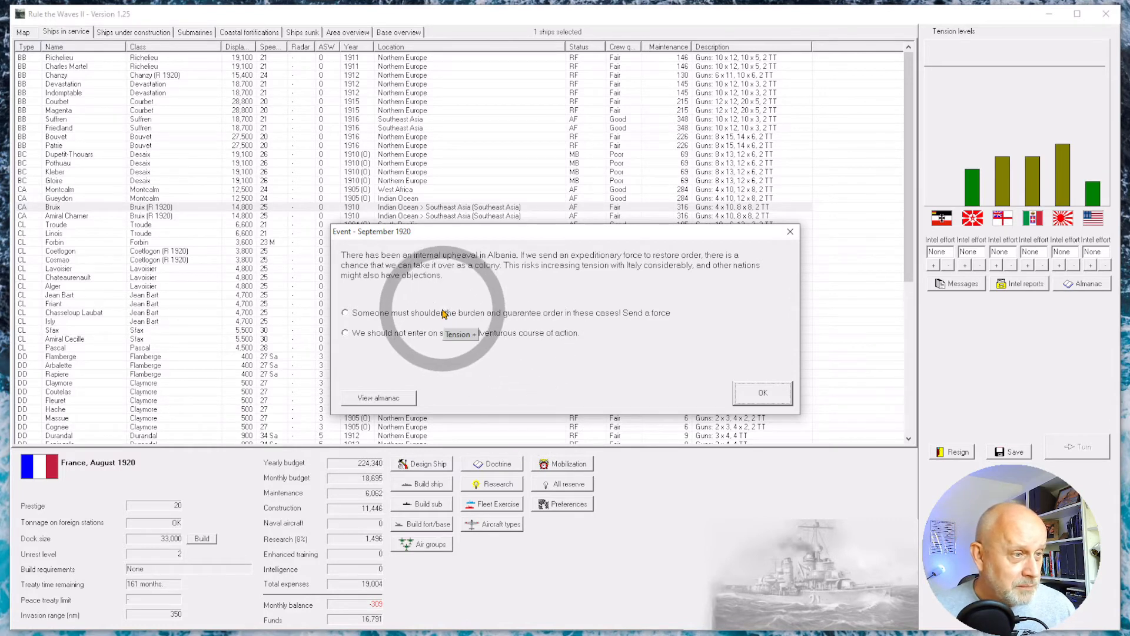
{"action": "left_click", "coordinate": [345, 313]}
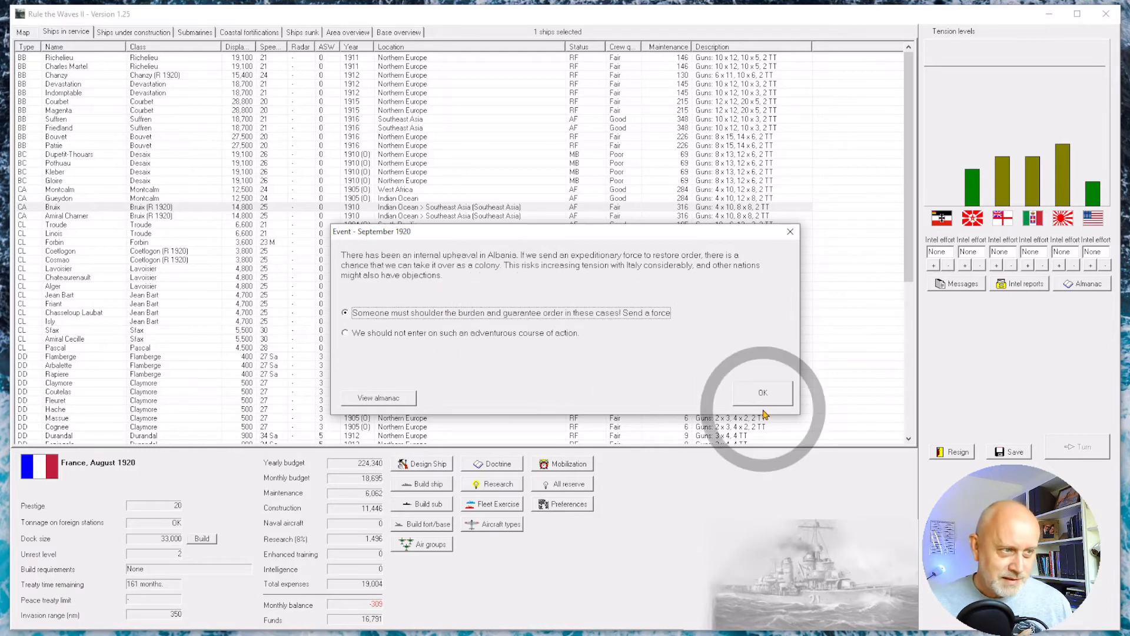
{"action": "left_click", "coordinate": [762, 392]}
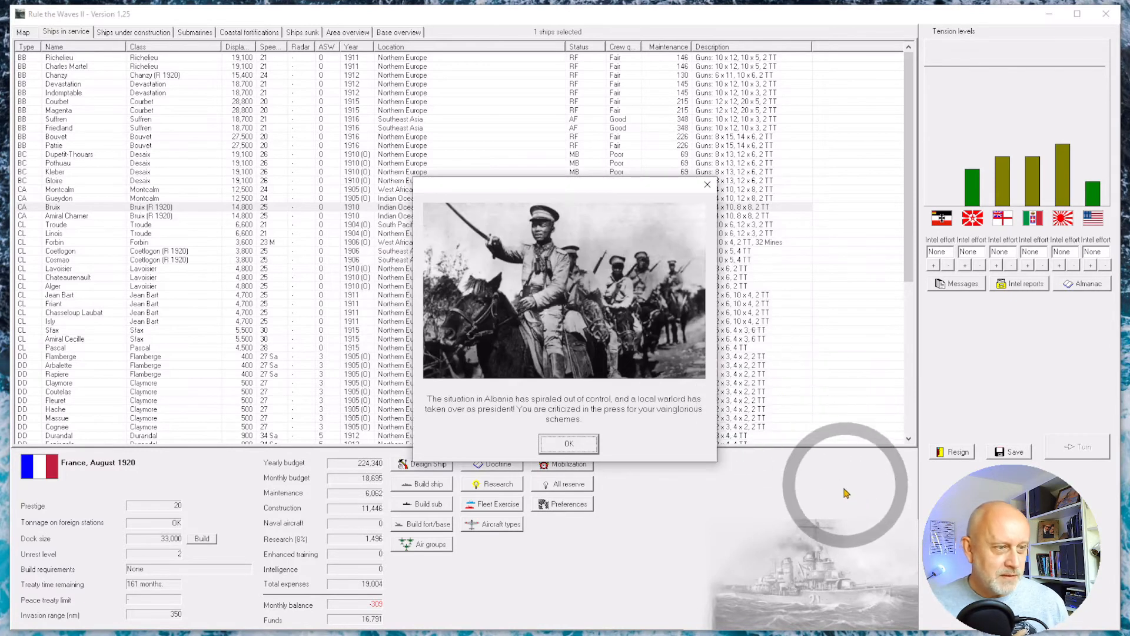
{"action": "mouse_move", "coordinate": [848, 497]}
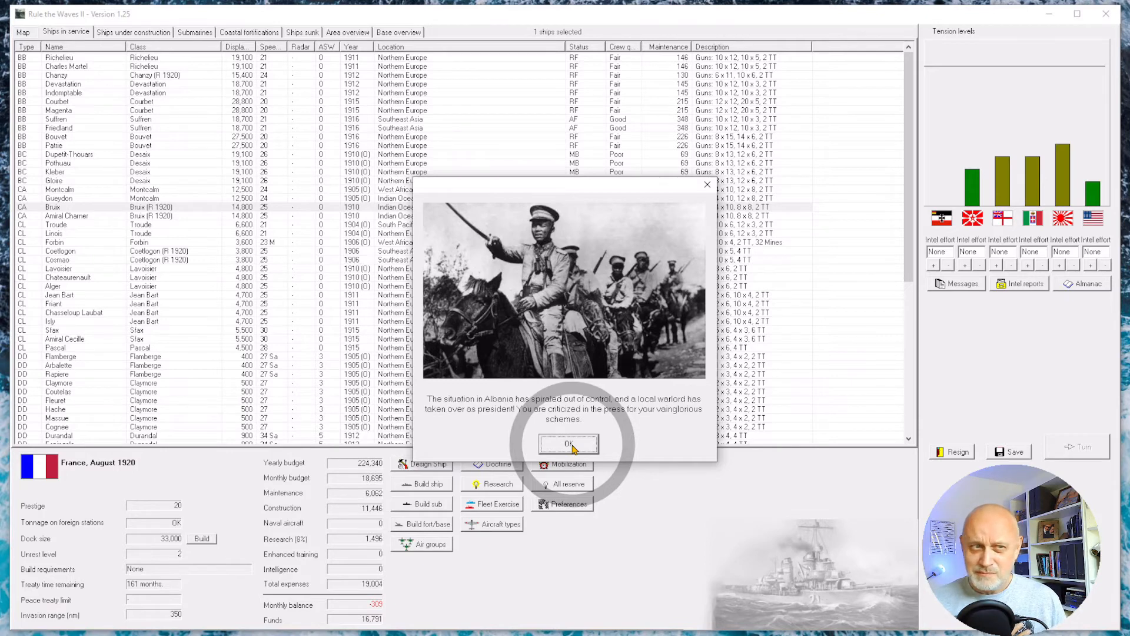
{"action": "left_click", "coordinate": [569, 444]}
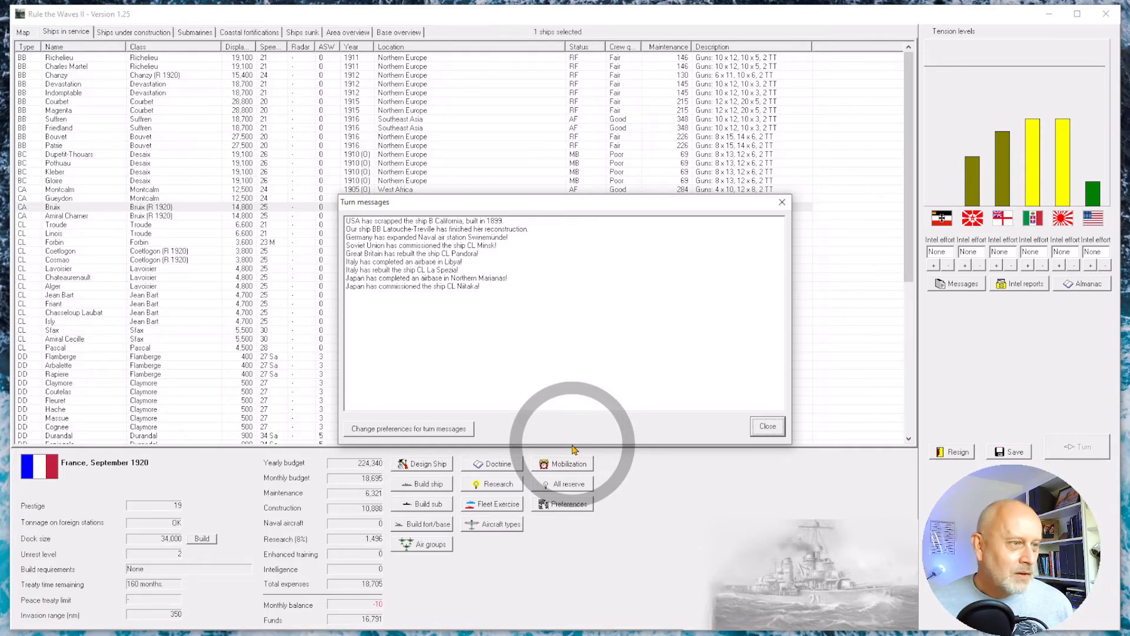
{"action": "mouse_move", "coordinate": [401, 270]}
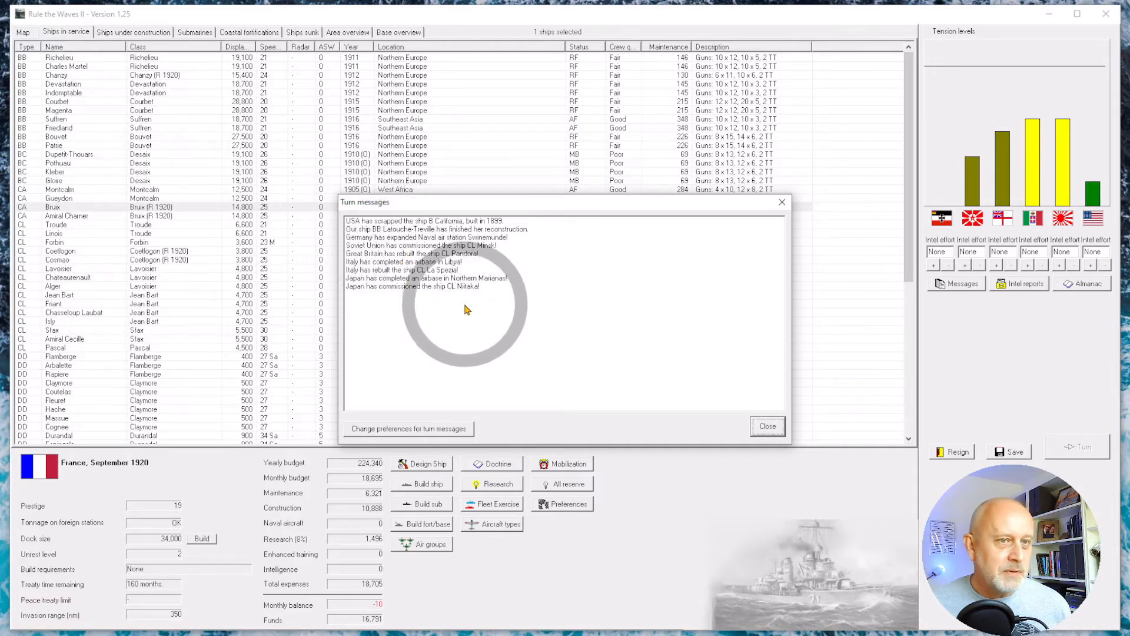
- Close the September 1920 turn messages to reveal the fleet roster and tension bars
{"action": "left_click", "coordinate": [767, 427]}
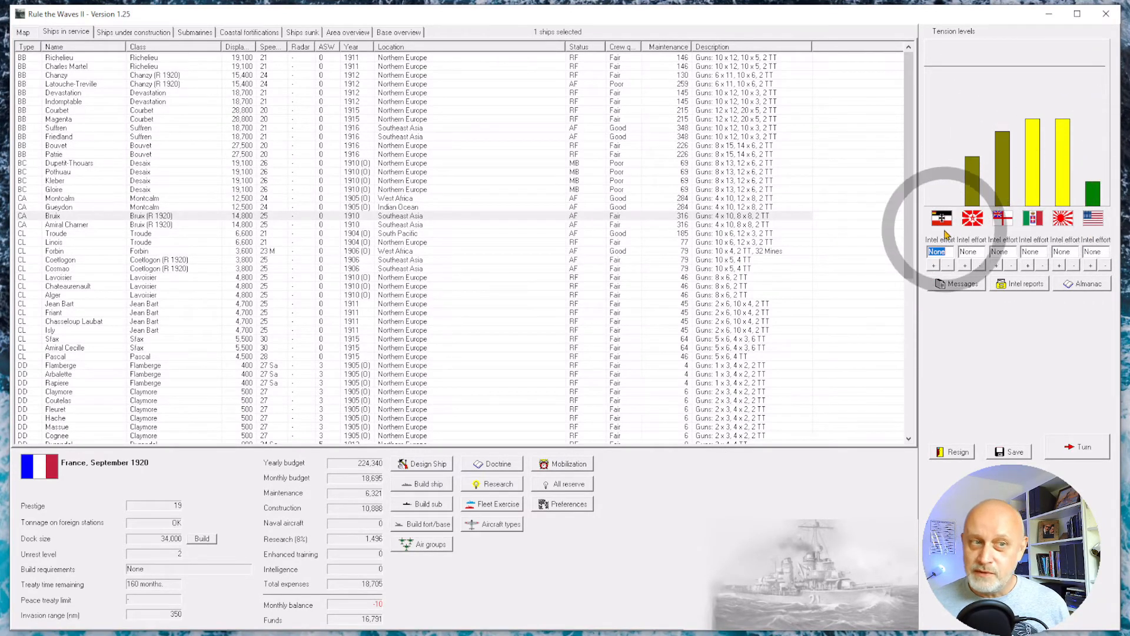
{"action": "mouse_move", "coordinate": [972, 218]}
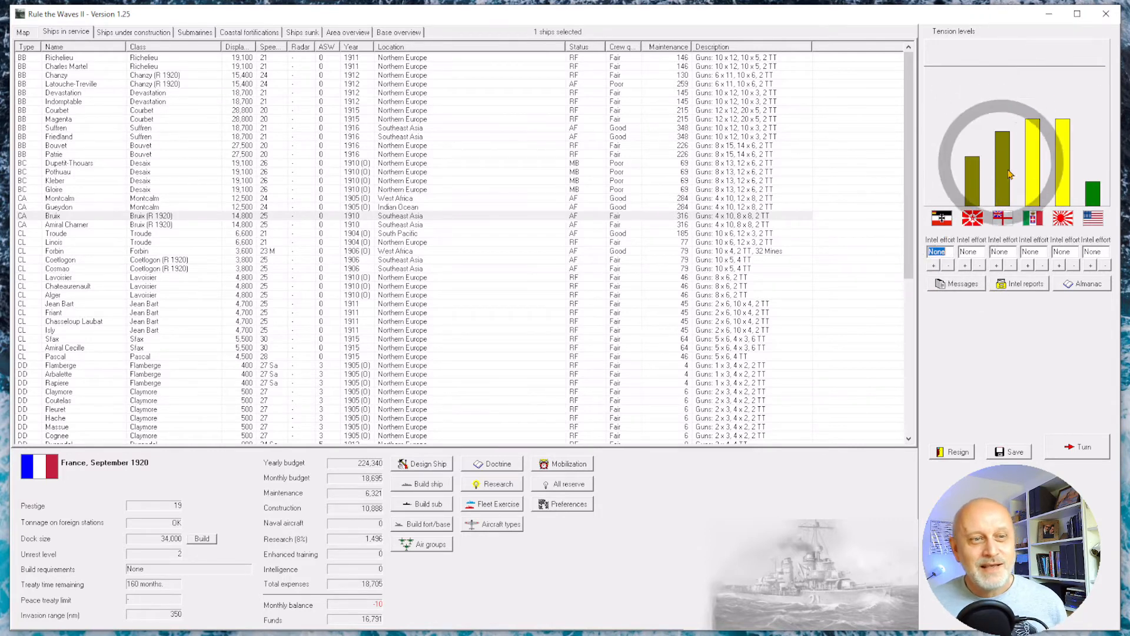
{"action": "mouse_move", "coordinate": [942, 222]}
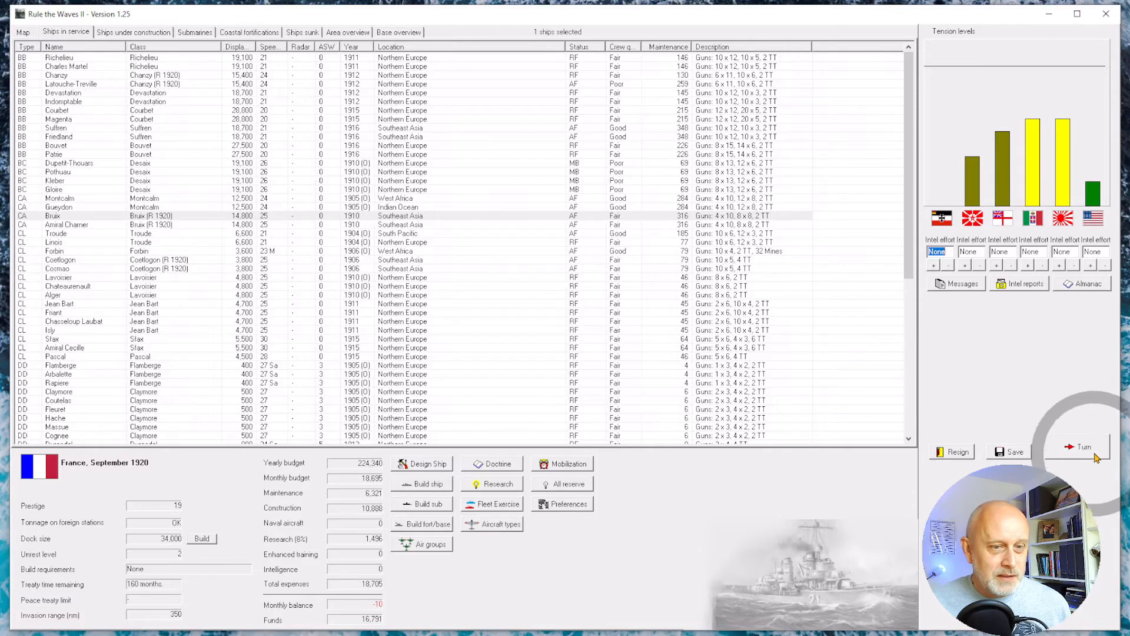
- Advance to October 1920, blame Italy's meddling for the Balkan fighting, and acknowledge the Farman F.40 B
{"action": "left_click", "coordinate": [1084, 446]}
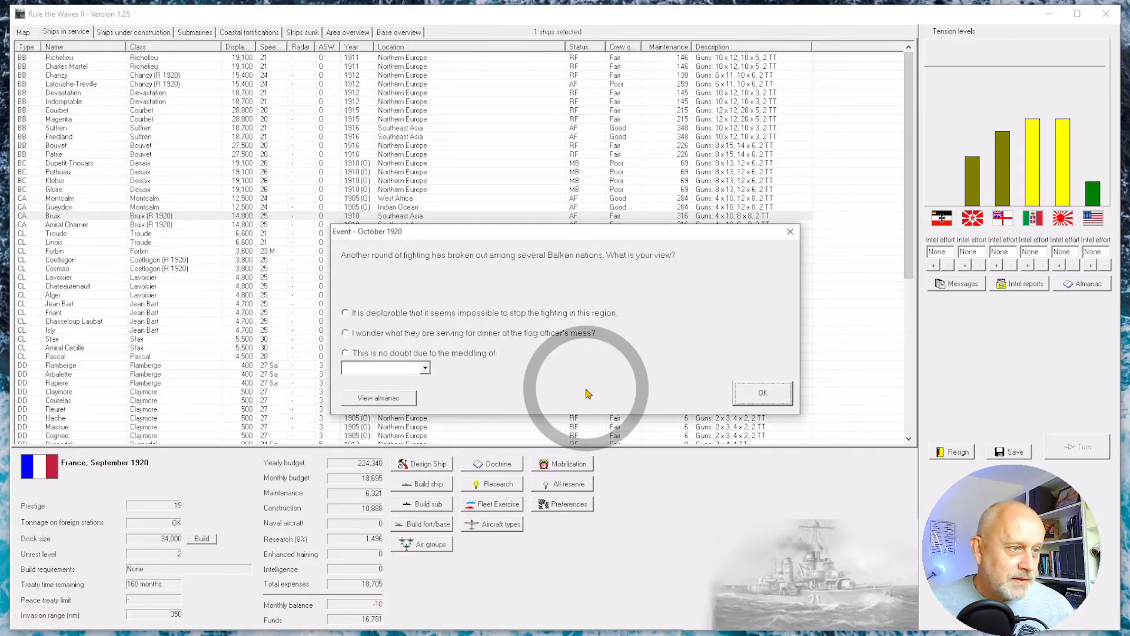
{"action": "mouse_move", "coordinate": [415, 407]}
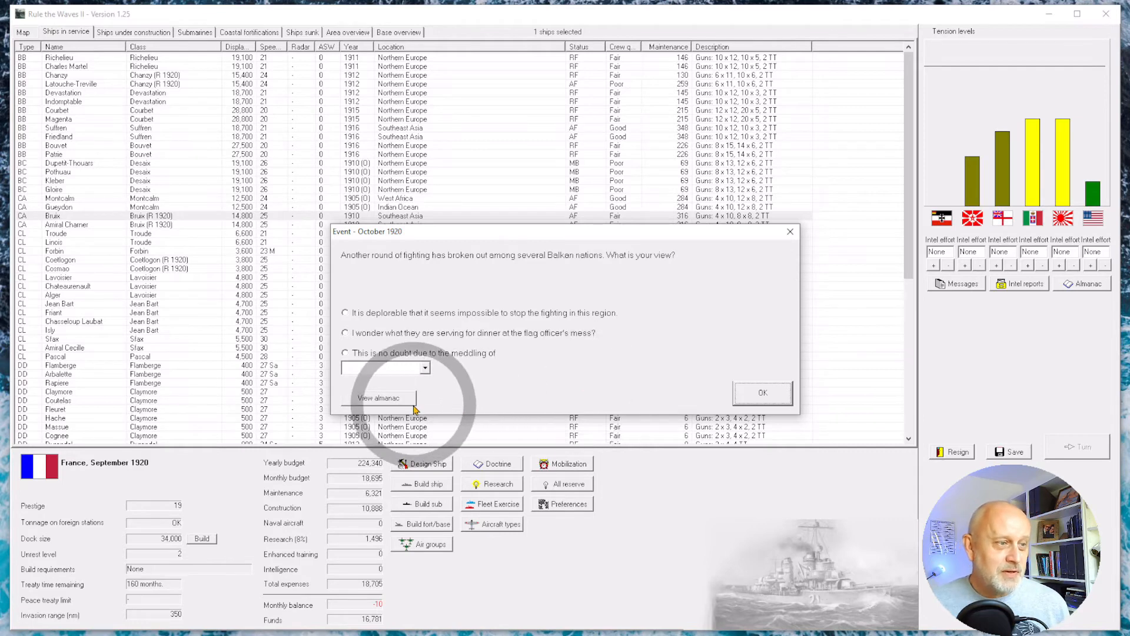
{"action": "left_click", "coordinate": [424, 368]}
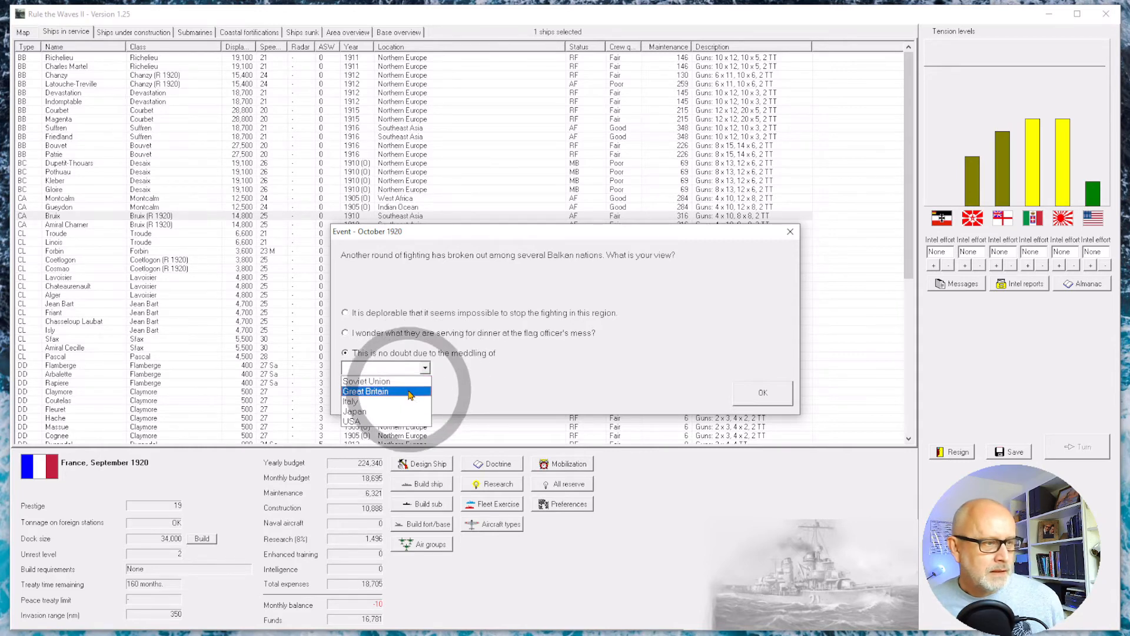
{"action": "left_click", "coordinate": [354, 401]}
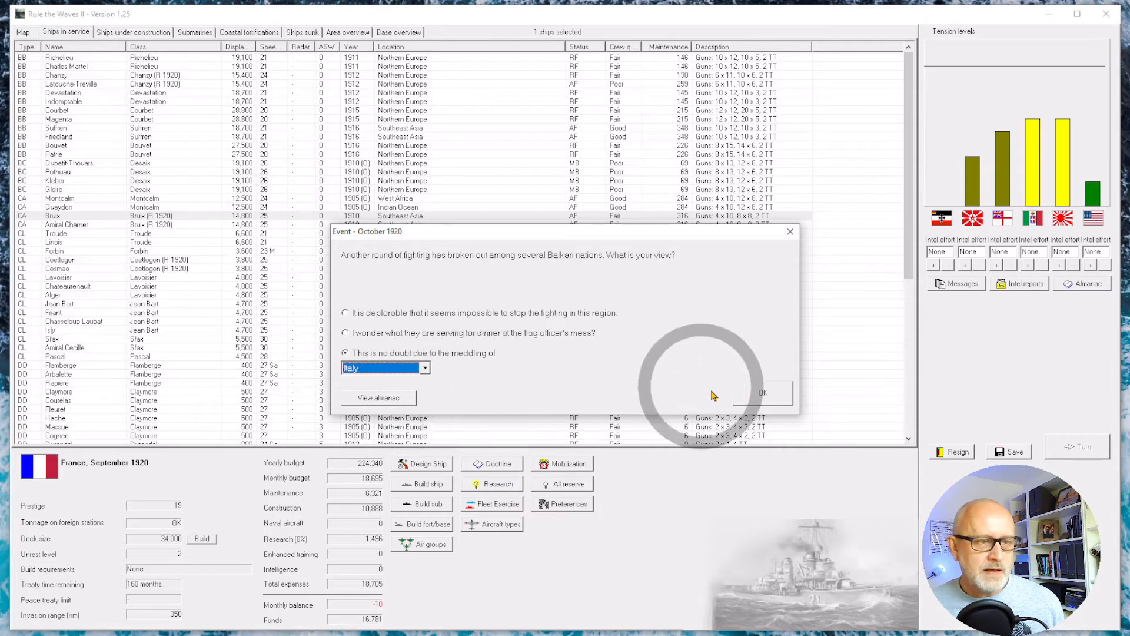
{"action": "left_click", "coordinate": [763, 393]}
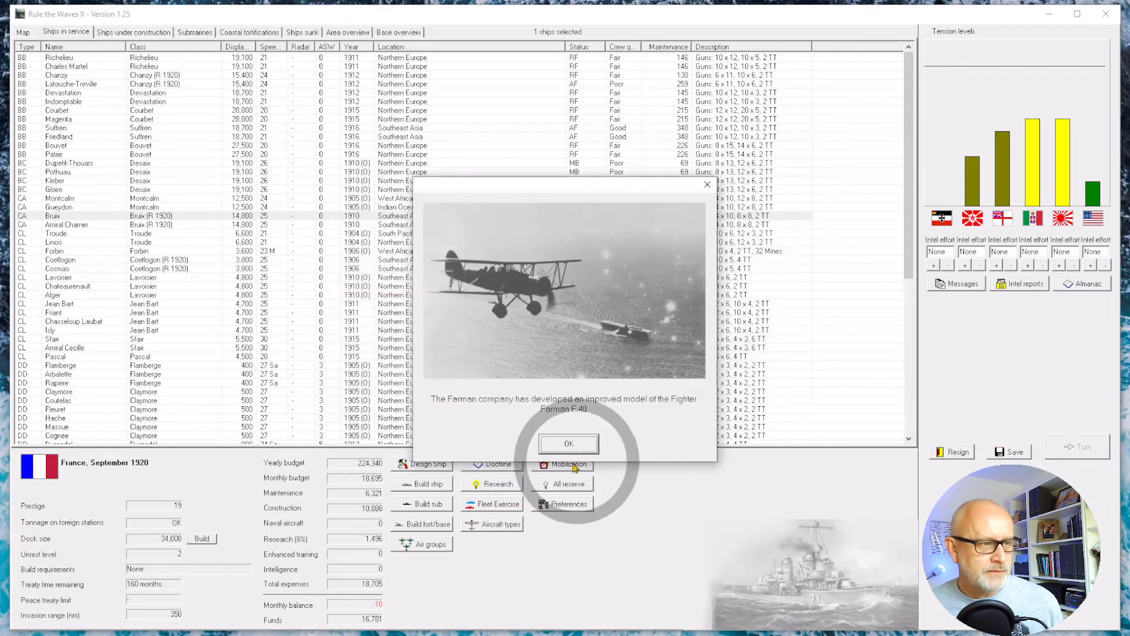
{"action": "left_click", "coordinate": [568, 443]}
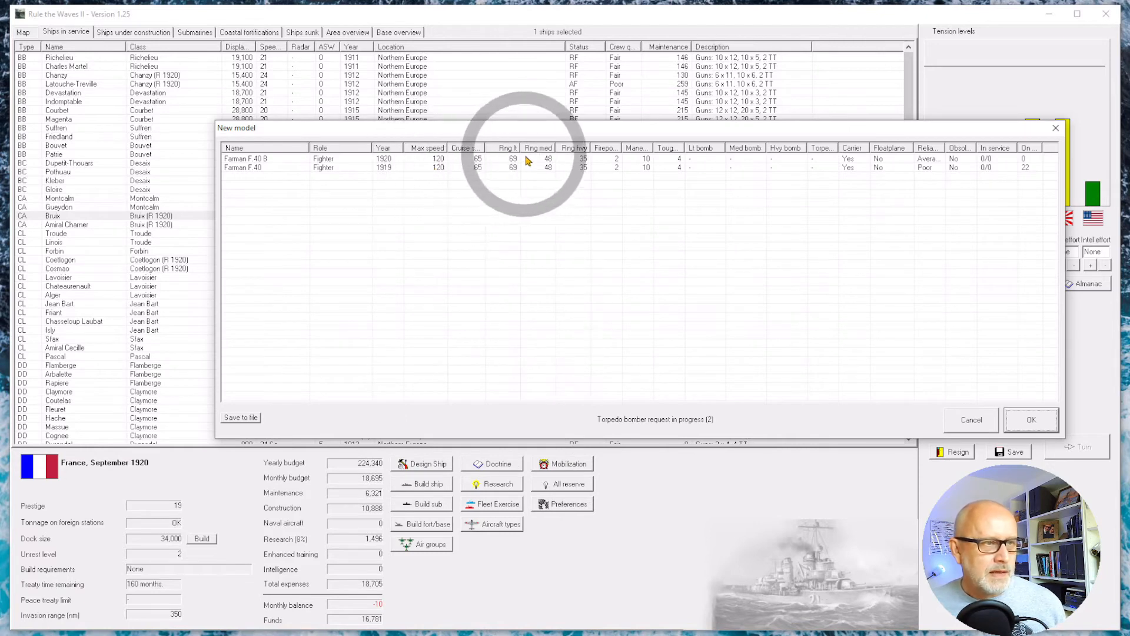
{"action": "mouse_move", "coordinate": [764, 151]}
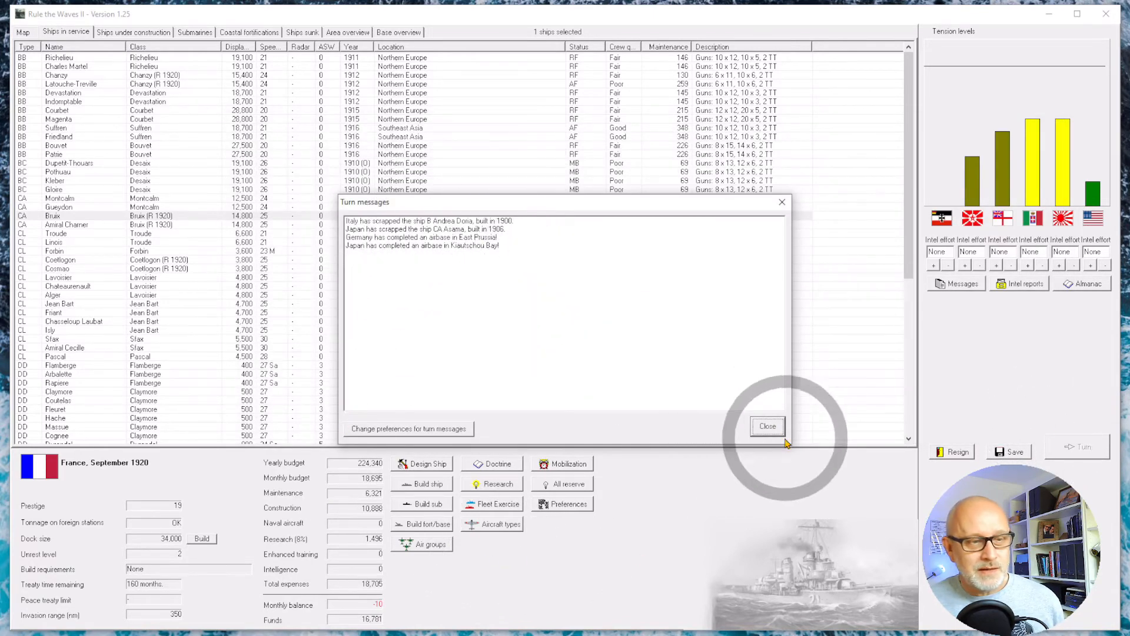
- In Base overview, order airbases at Western France ports including La Rochelle, St Nazaire and Le Havre
{"action": "left_click", "coordinate": [767, 425]}
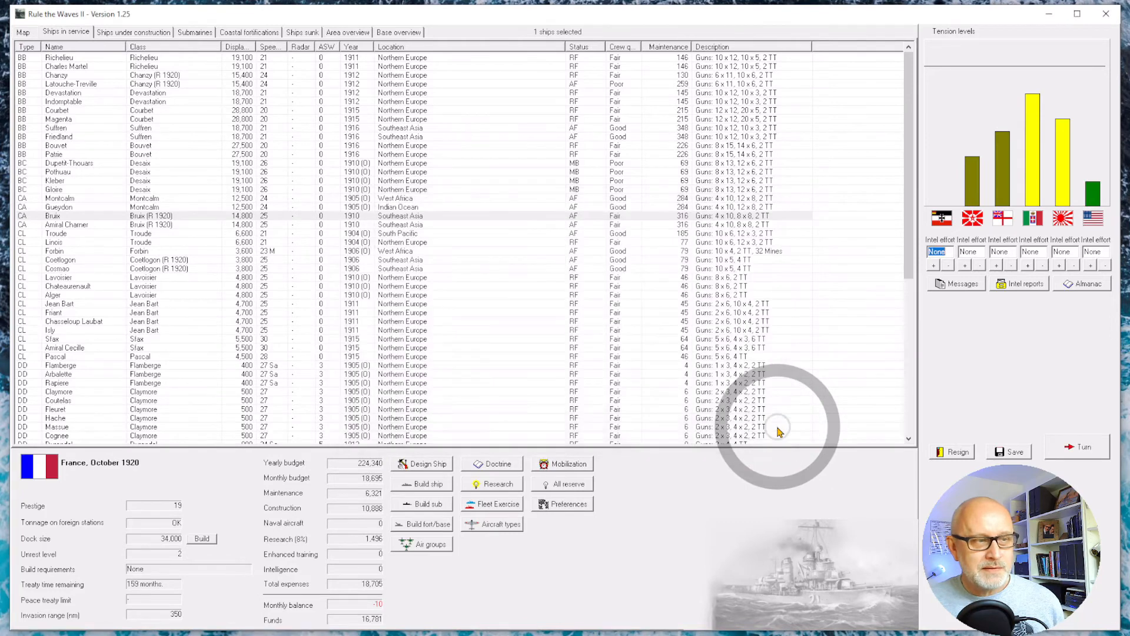
{"action": "mouse_move", "coordinate": [373, 14]}
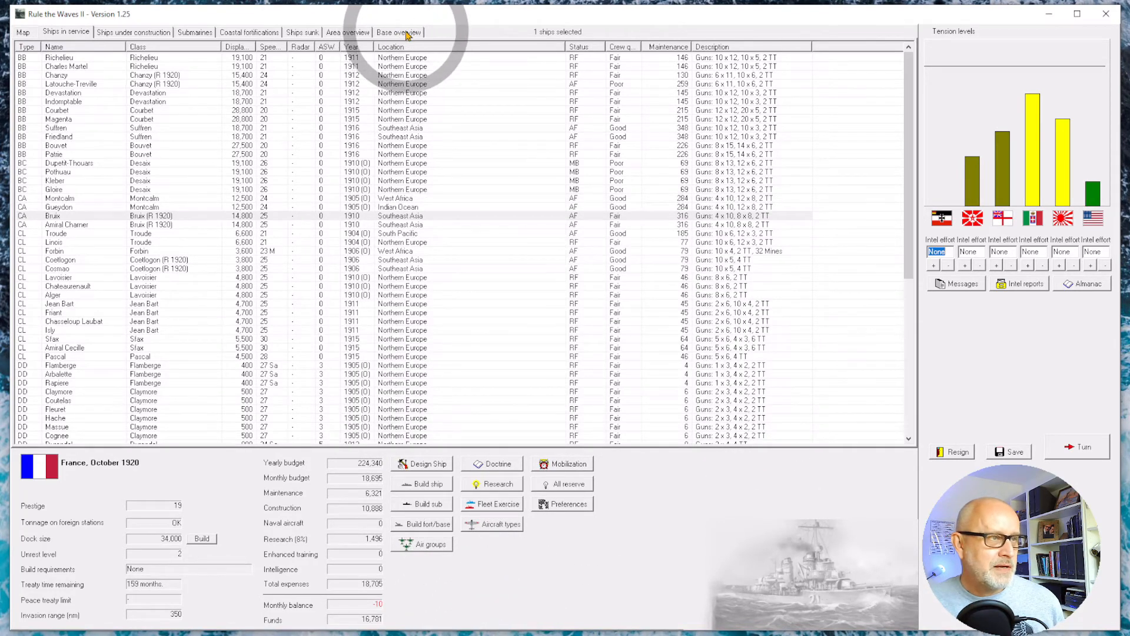
{"action": "left_click", "coordinate": [399, 32]}
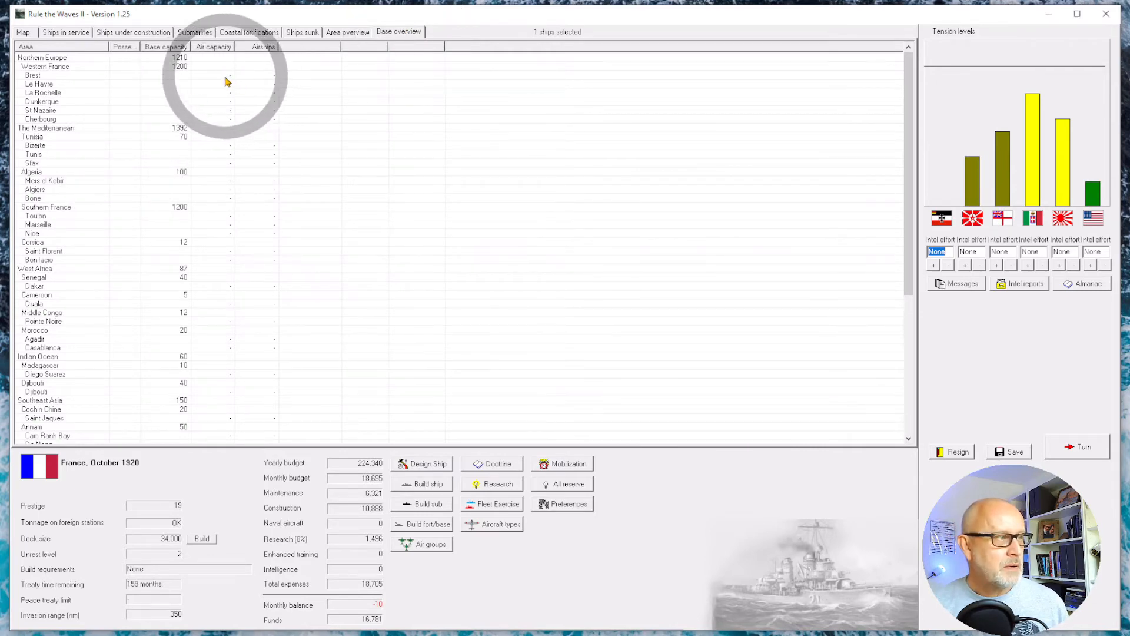
{"action": "left_click", "coordinate": [41, 92]}
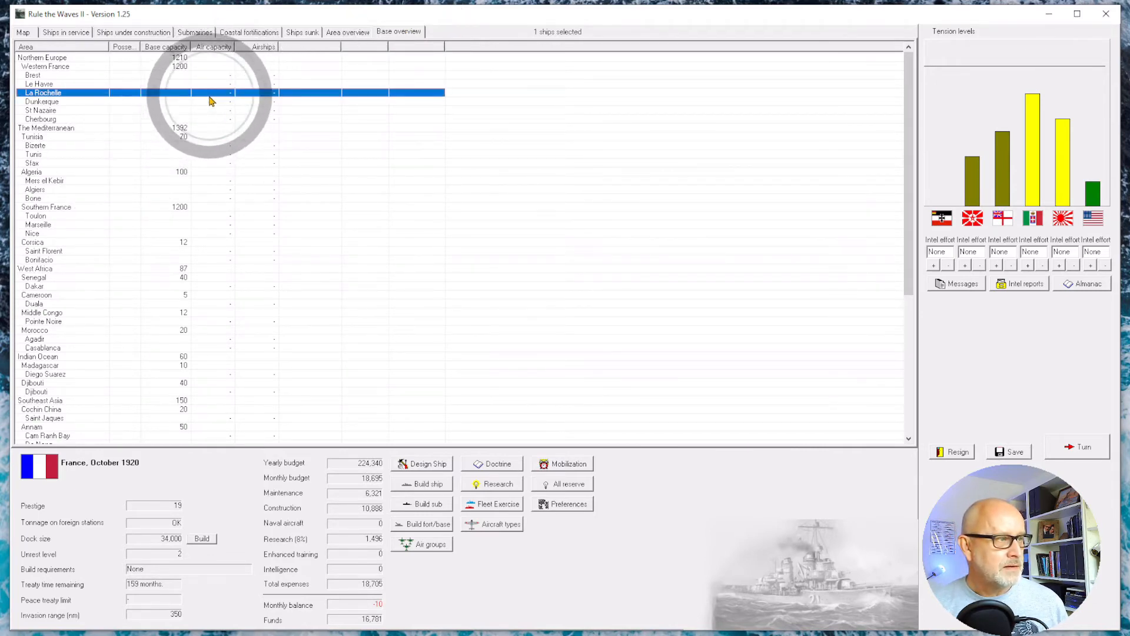
{"action": "right_click", "coordinate": [211, 100]}
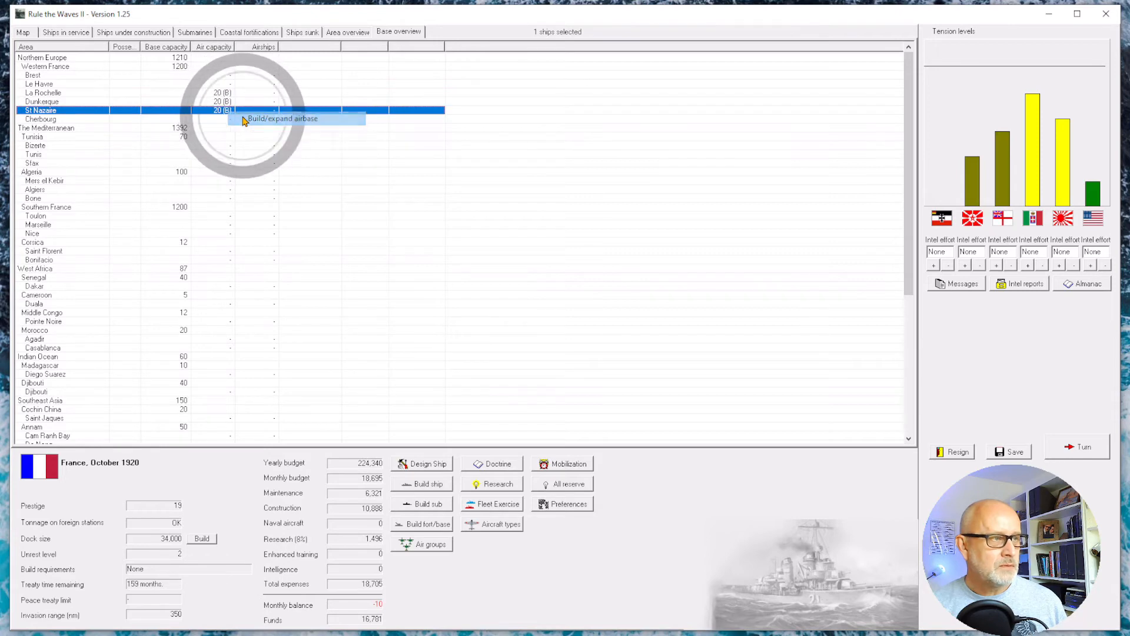
{"action": "left_click", "coordinate": [40, 119]}
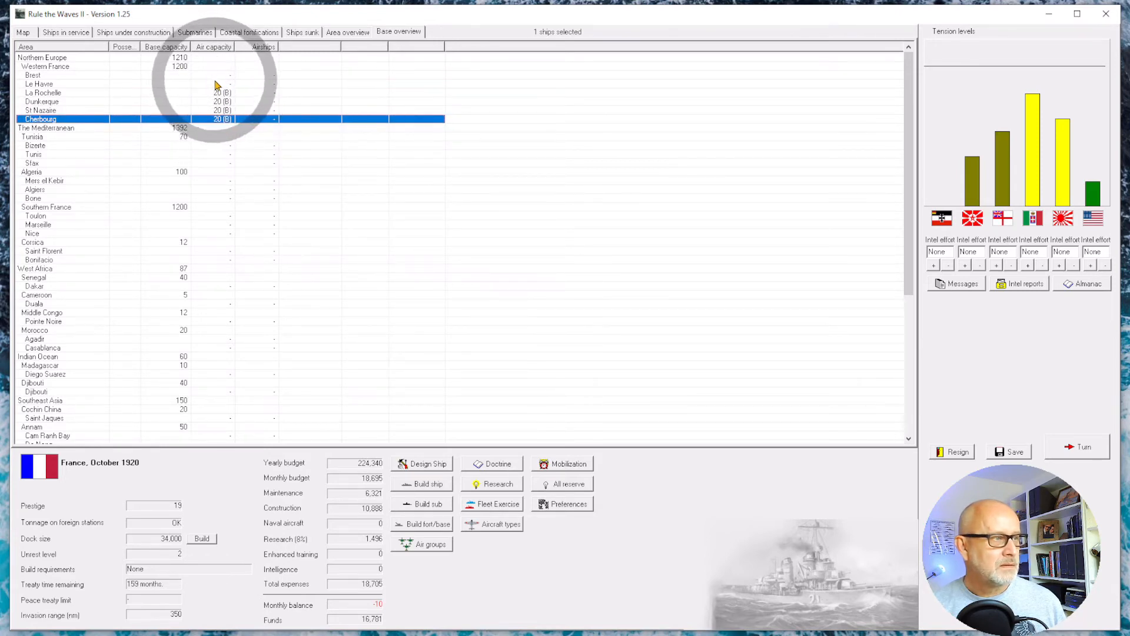
{"action": "right_click", "coordinate": [36, 84]}
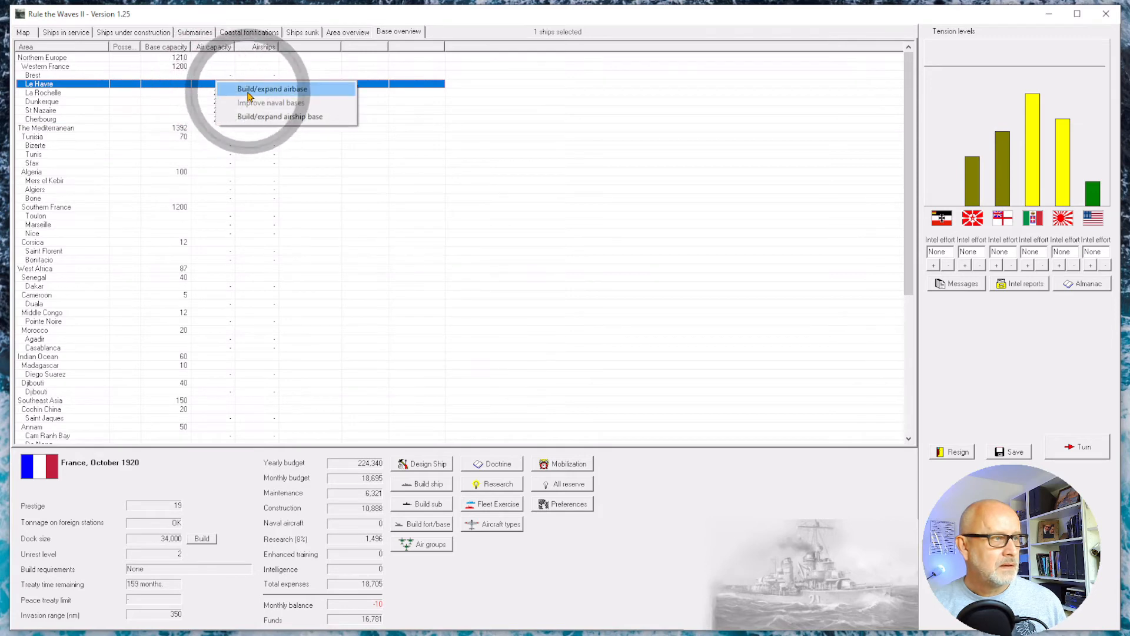
{"action": "left_click", "coordinate": [270, 88]}
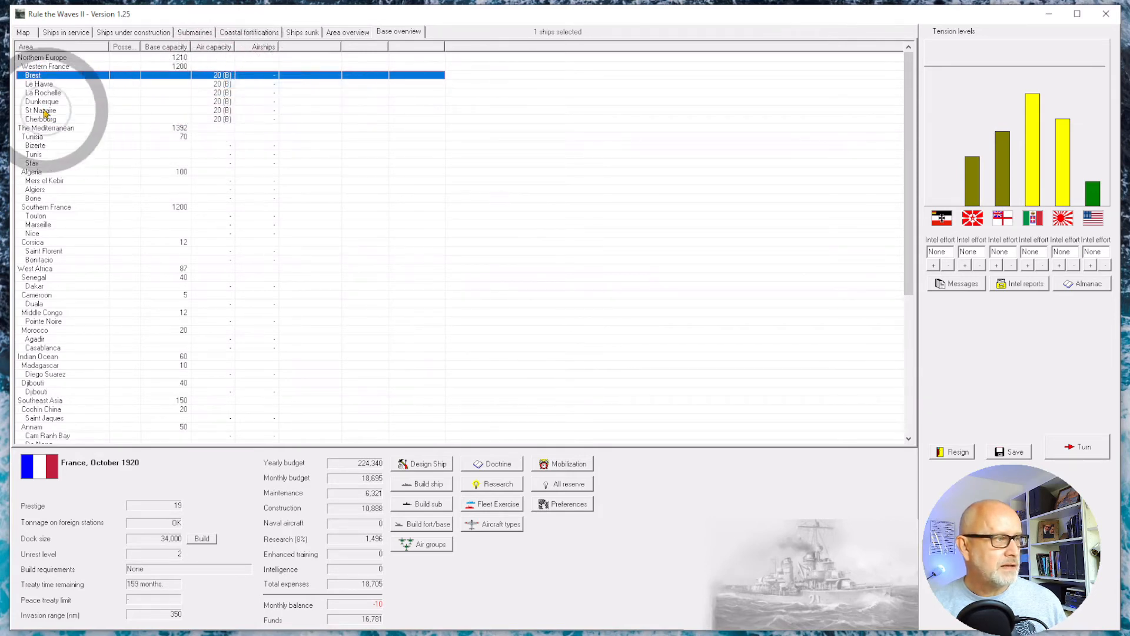
{"action": "mouse_move", "coordinate": [271, 101]}
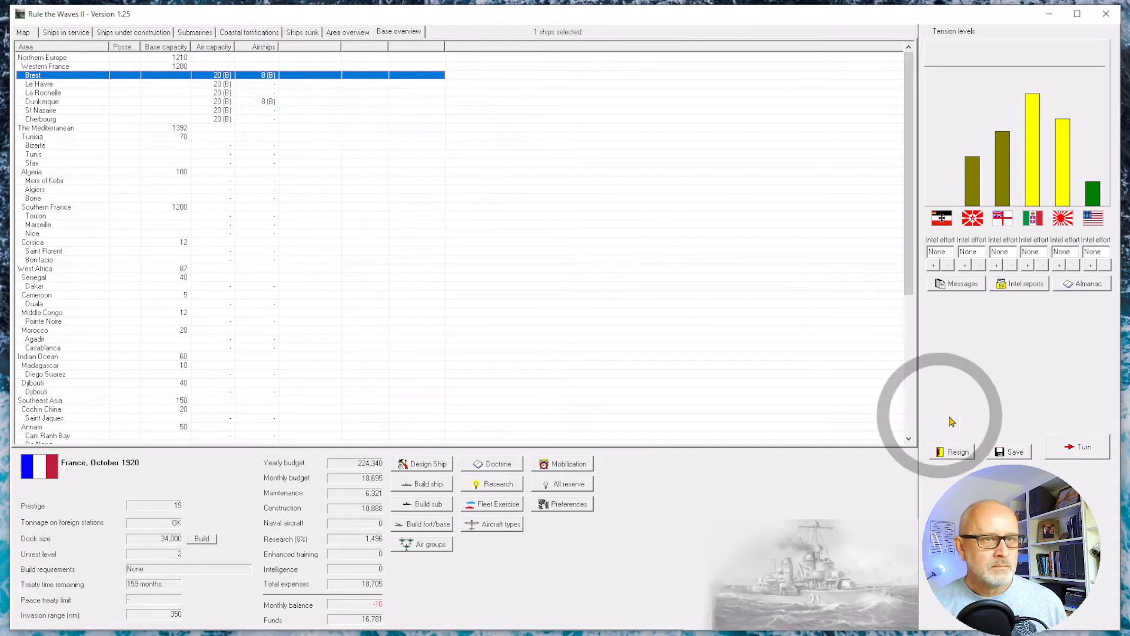
{"action": "mouse_move", "coordinate": [1032, 148]}
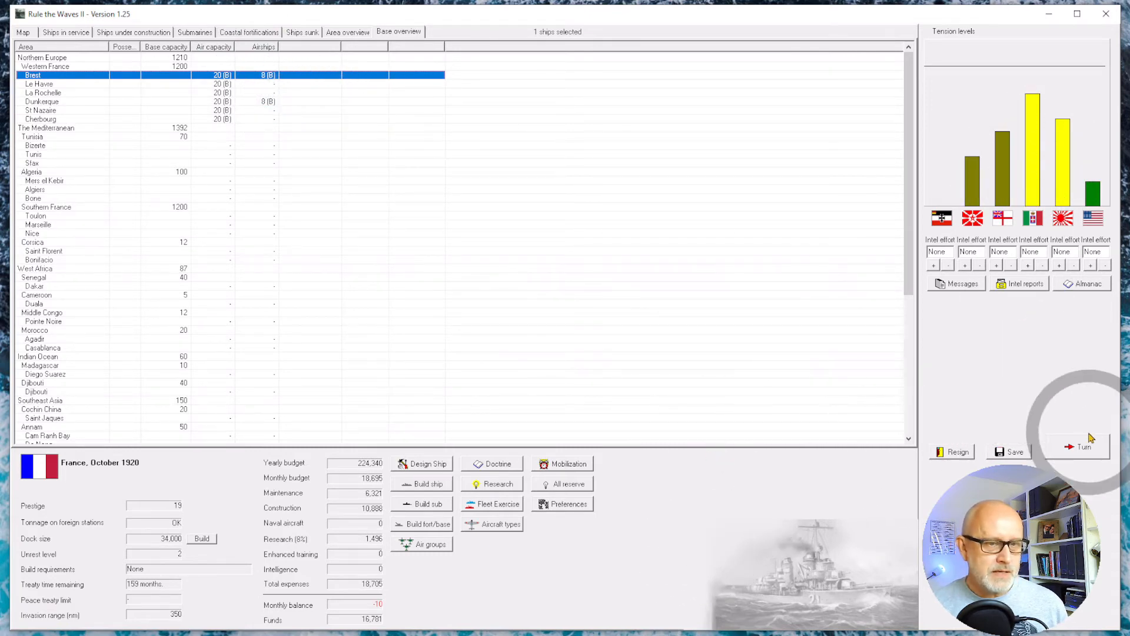
- Advance to November 1920, dismissing the oil discovery, naval spending news and turn messages
{"action": "left_click", "coordinate": [1078, 447]}
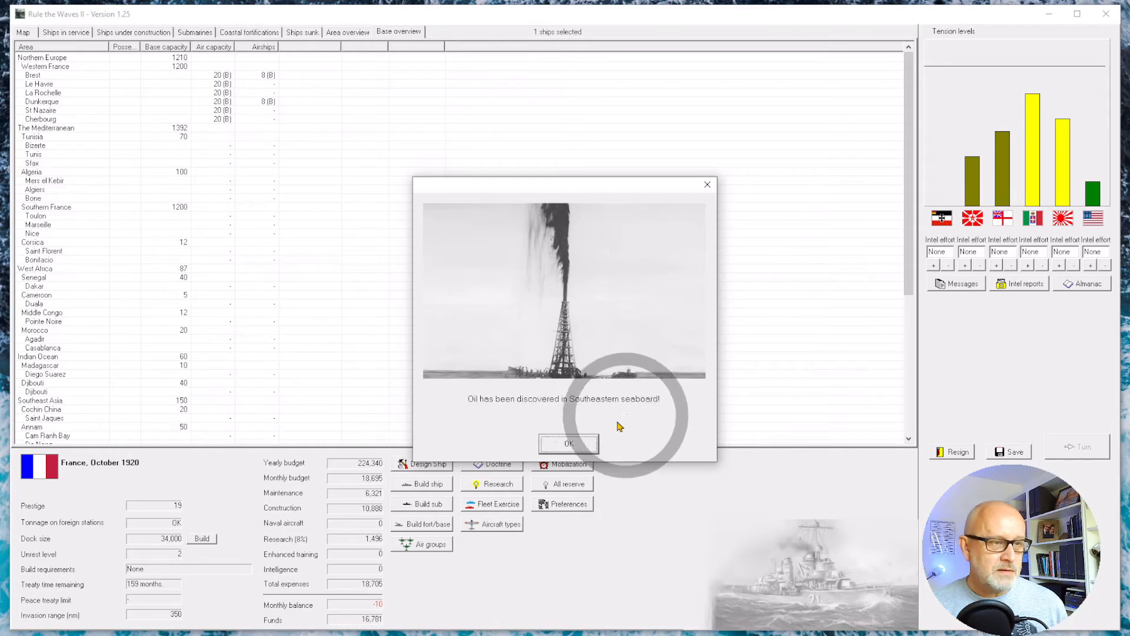
{"action": "left_click", "coordinate": [569, 444]}
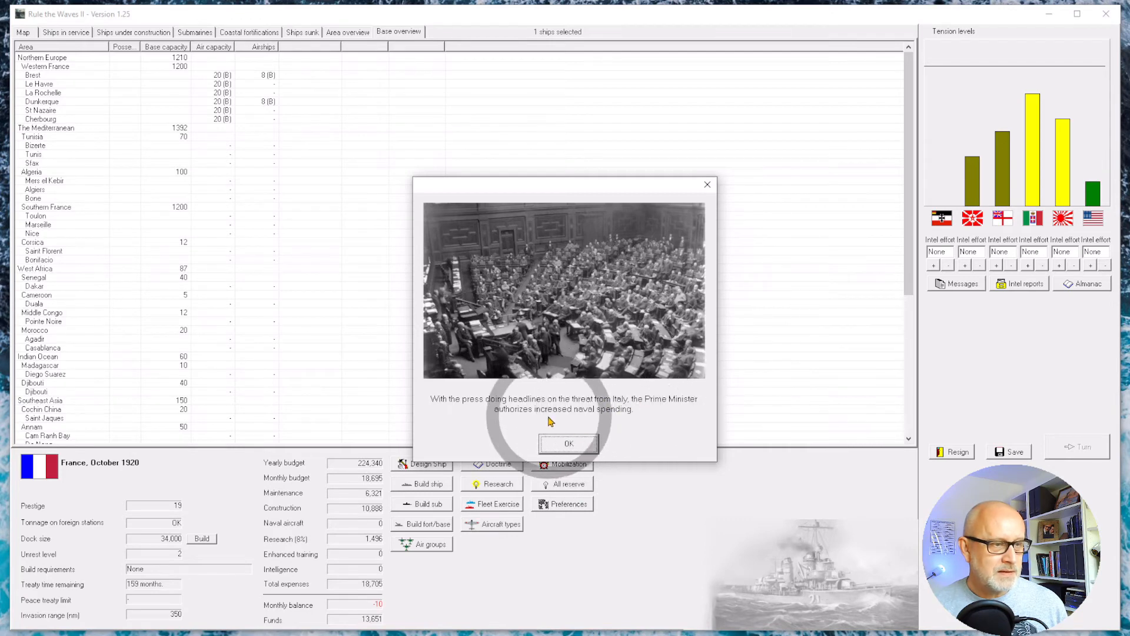
{"action": "mouse_move", "coordinate": [539, 419]}
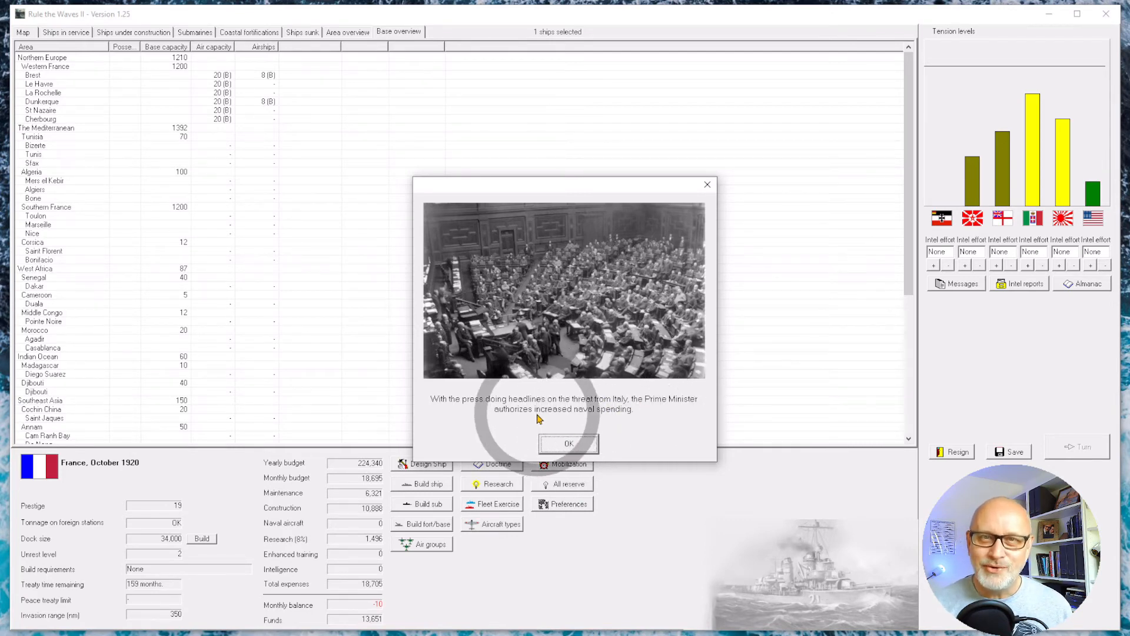
{"action": "left_click", "coordinate": [569, 444]}
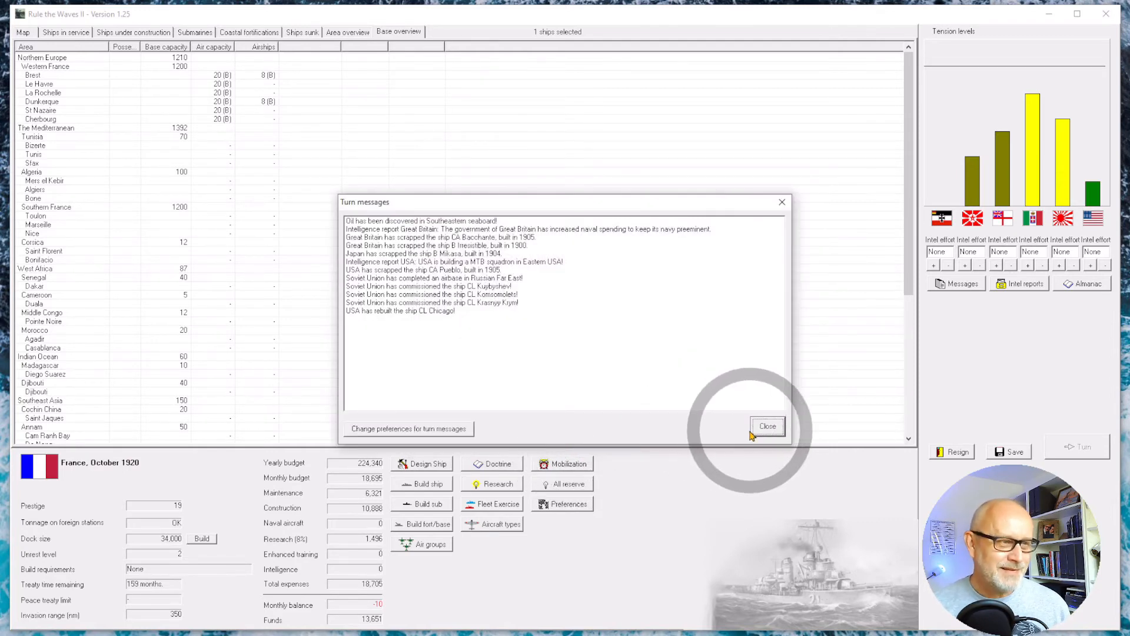
{"action": "left_click", "coordinate": [768, 426]}
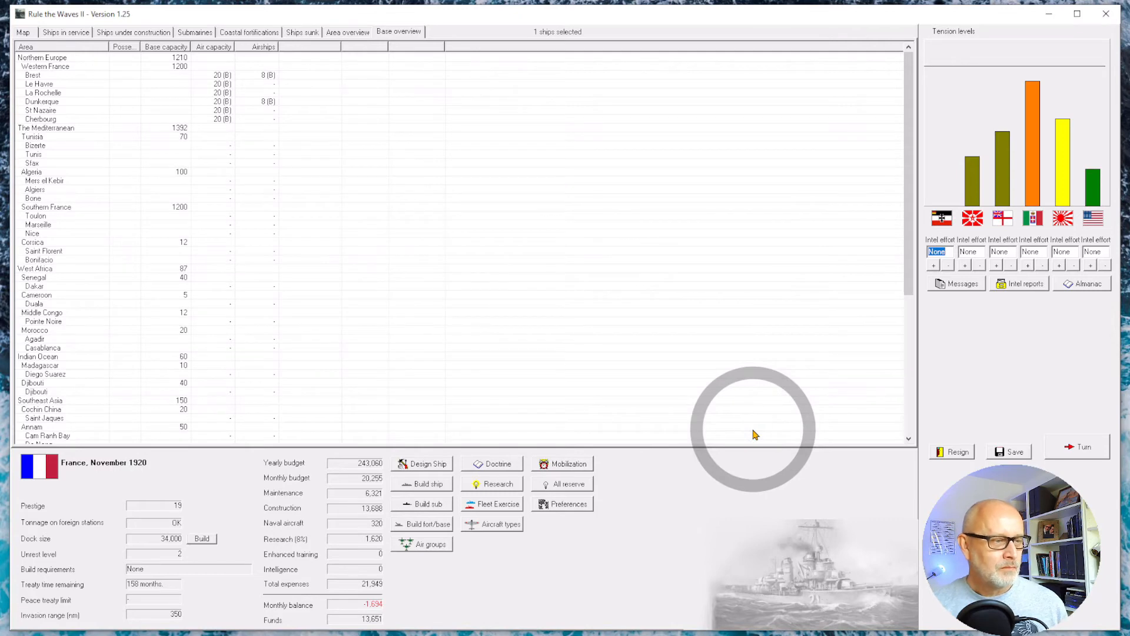
{"action": "mouse_move", "coordinate": [364, 477]}
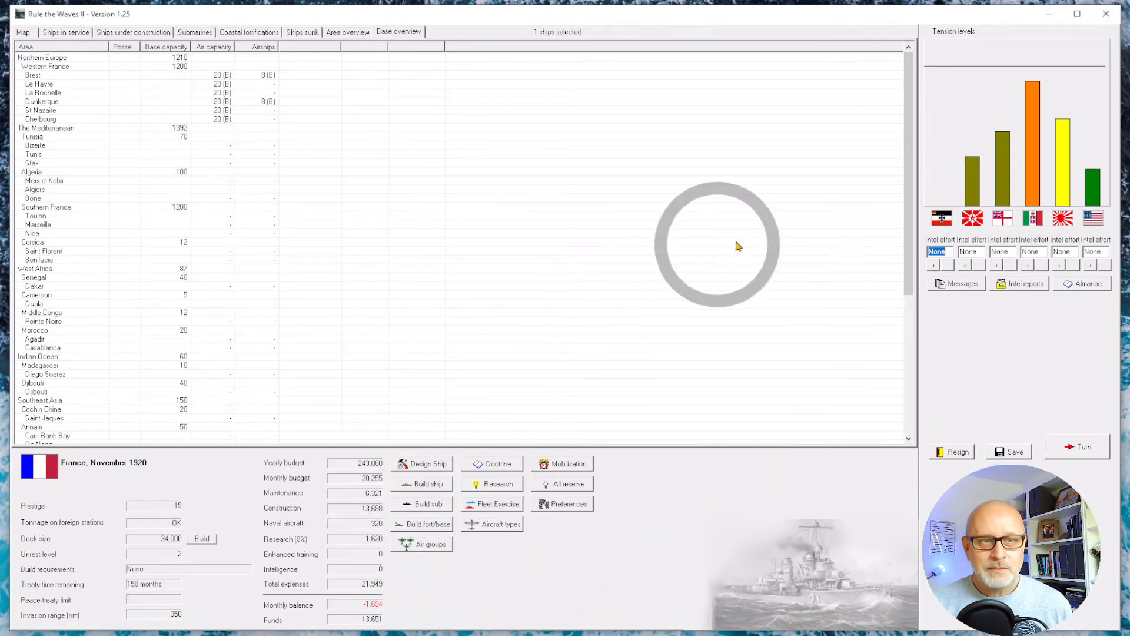
{"action": "mouse_move", "coordinate": [1033, 145]}
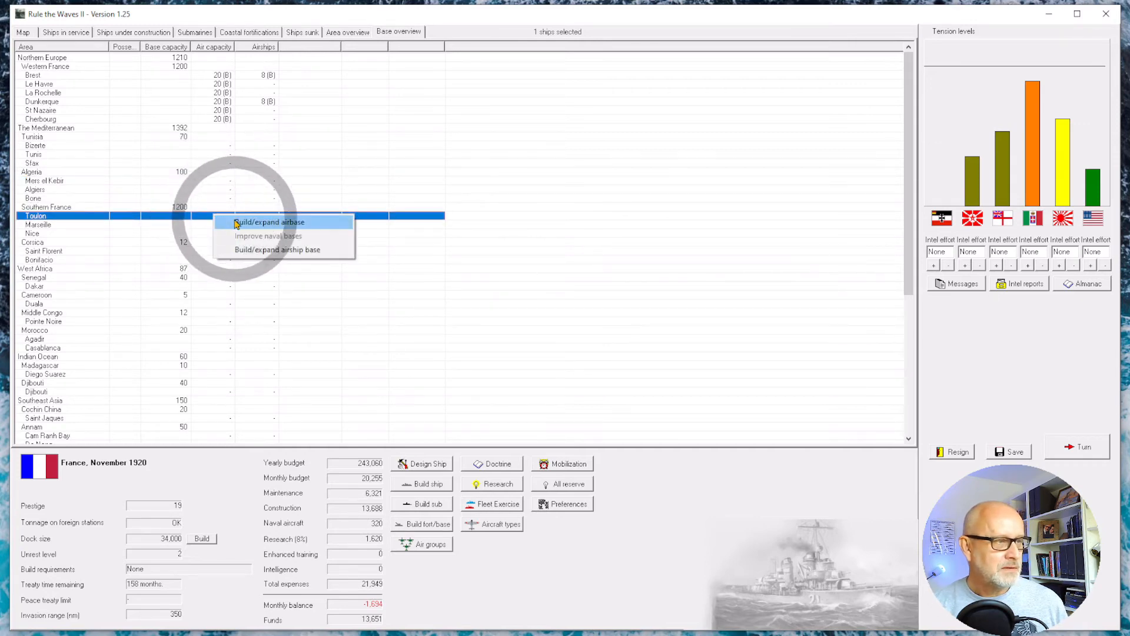
- Order airbases at Toulon, Nice, Bizerte, Tunis and on Corsica
{"action": "left_click", "coordinate": [269, 221]}
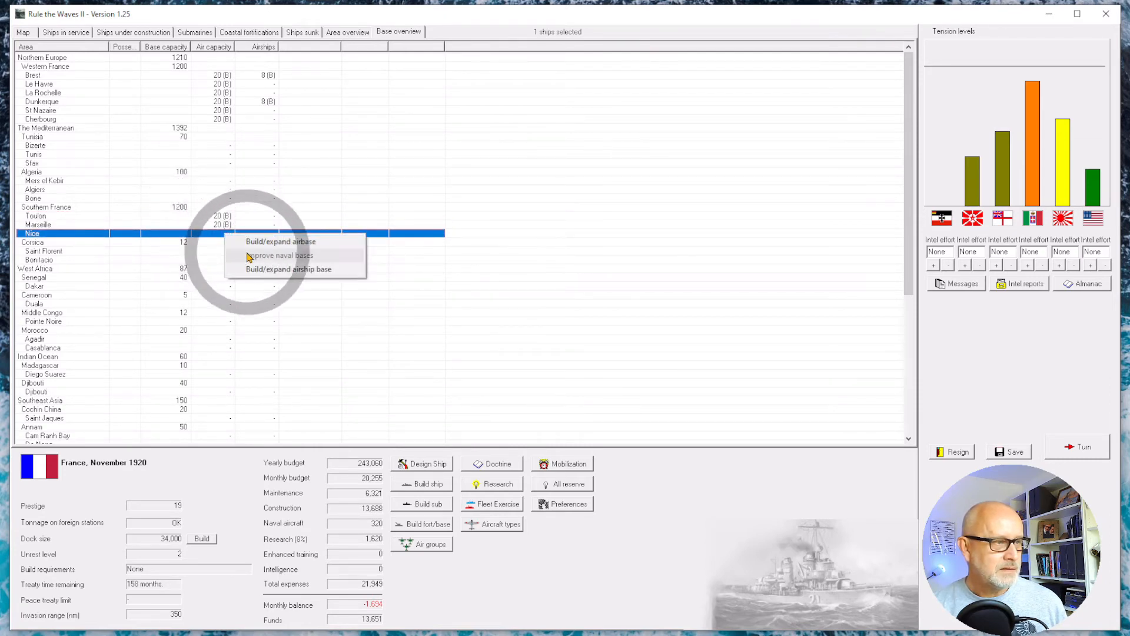
{"action": "left_click", "coordinate": [280, 242]}
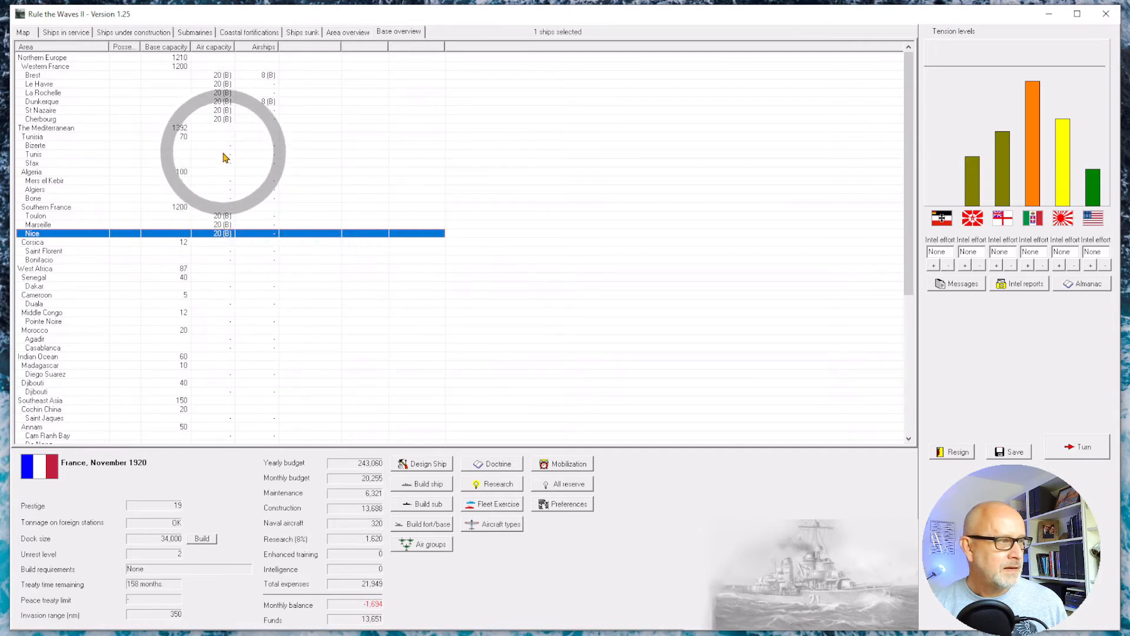
{"action": "left_click", "coordinate": [59, 145]}
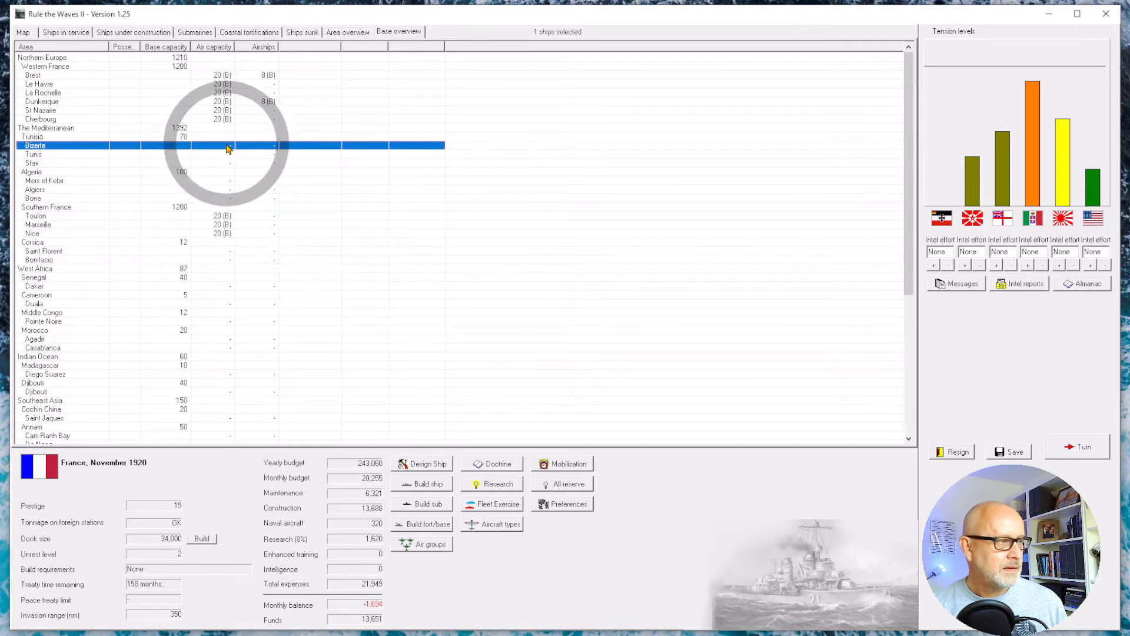
{"action": "right_click", "coordinate": [228, 147]}
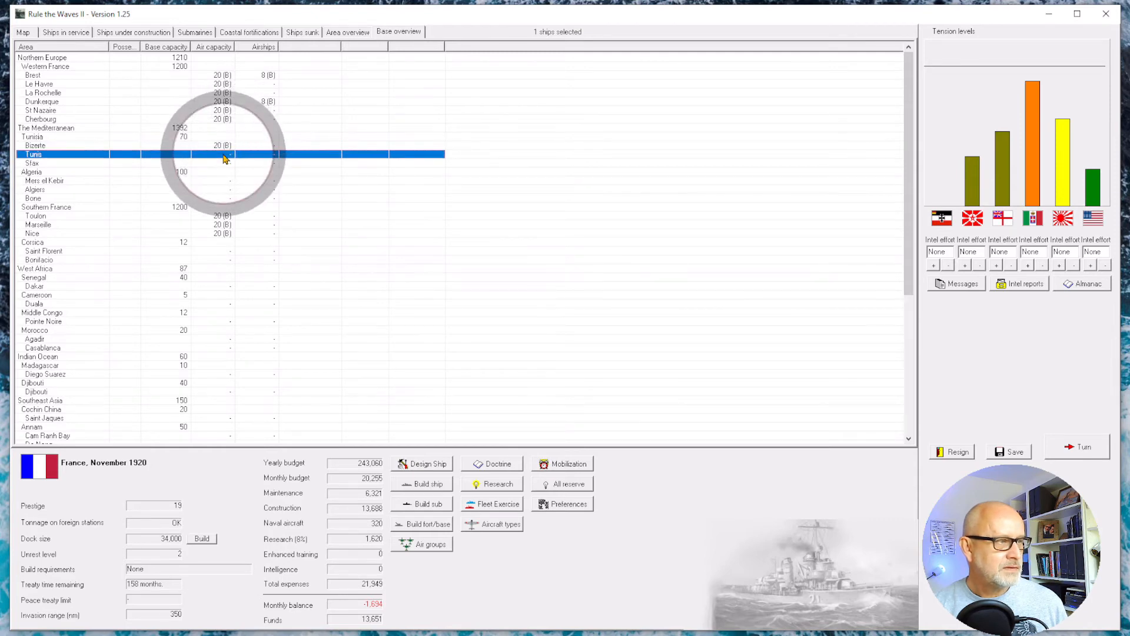
{"action": "left_click", "coordinate": [35, 163]}
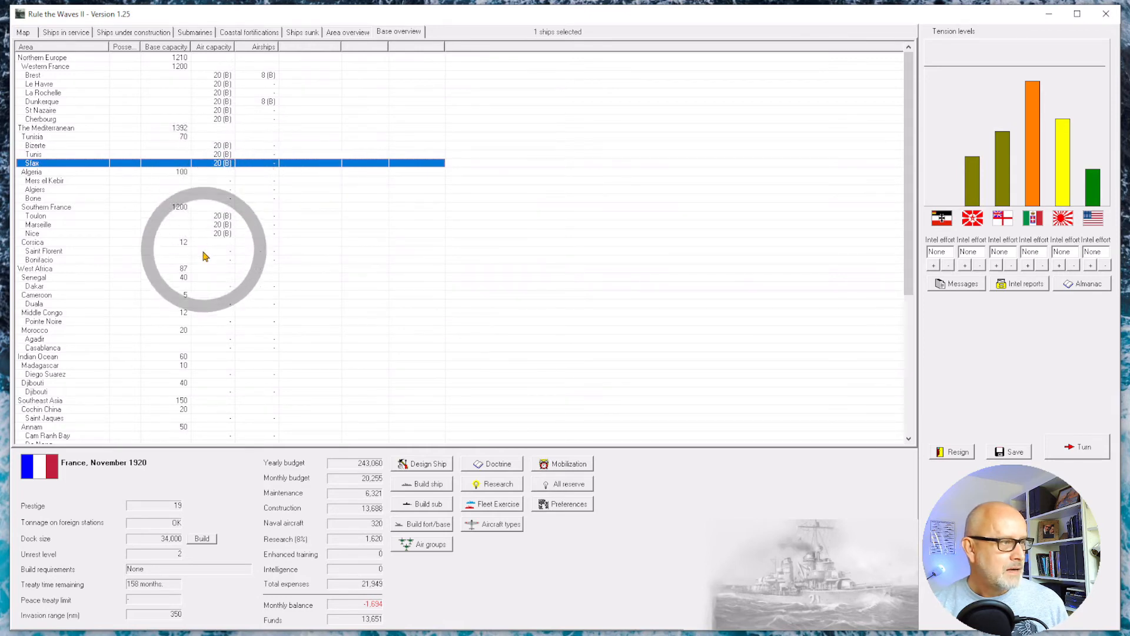
{"action": "left_click", "coordinate": [43, 251]}
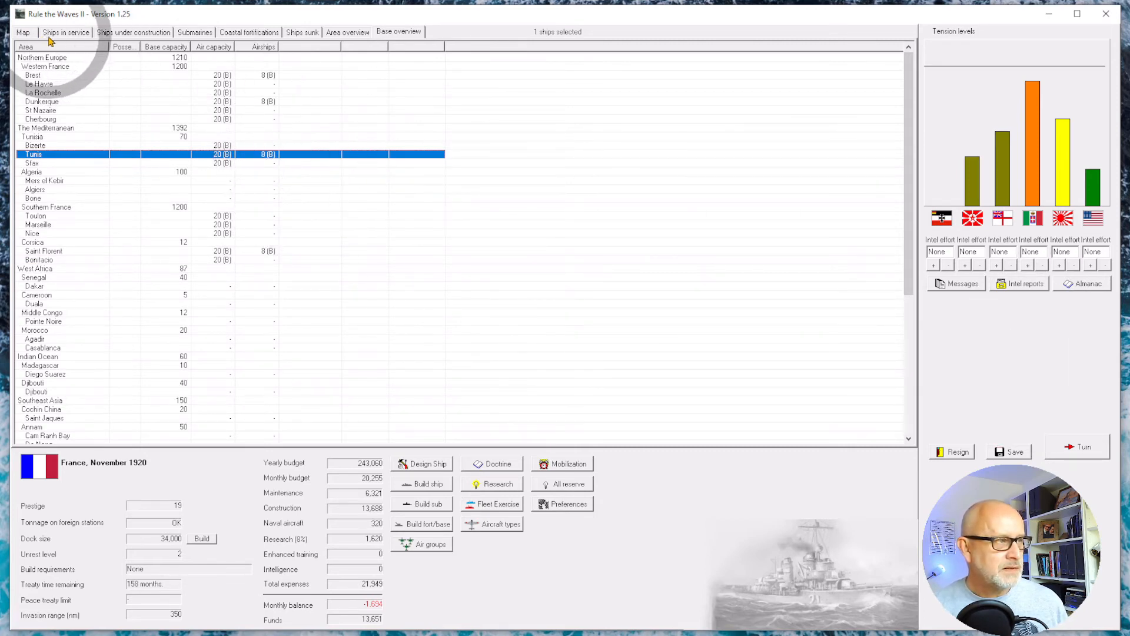
- Advance to December 1920, acknowledge the finished airbase and airship base, and protest arms reduction
{"action": "left_click", "coordinate": [64, 33]}
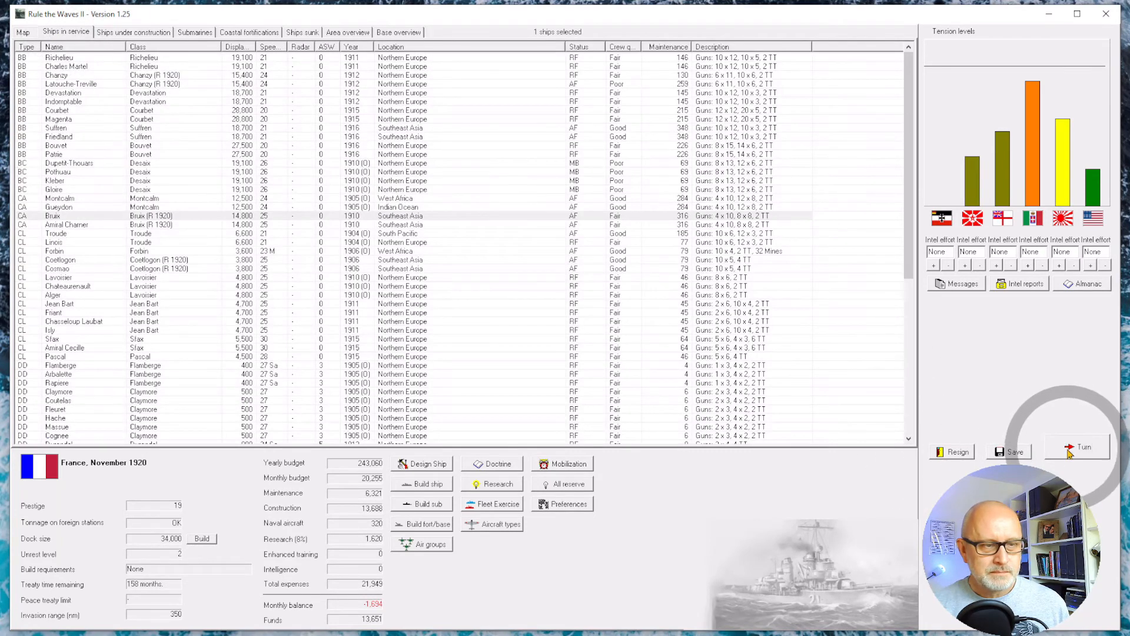
{"action": "left_click", "coordinate": [1078, 446]}
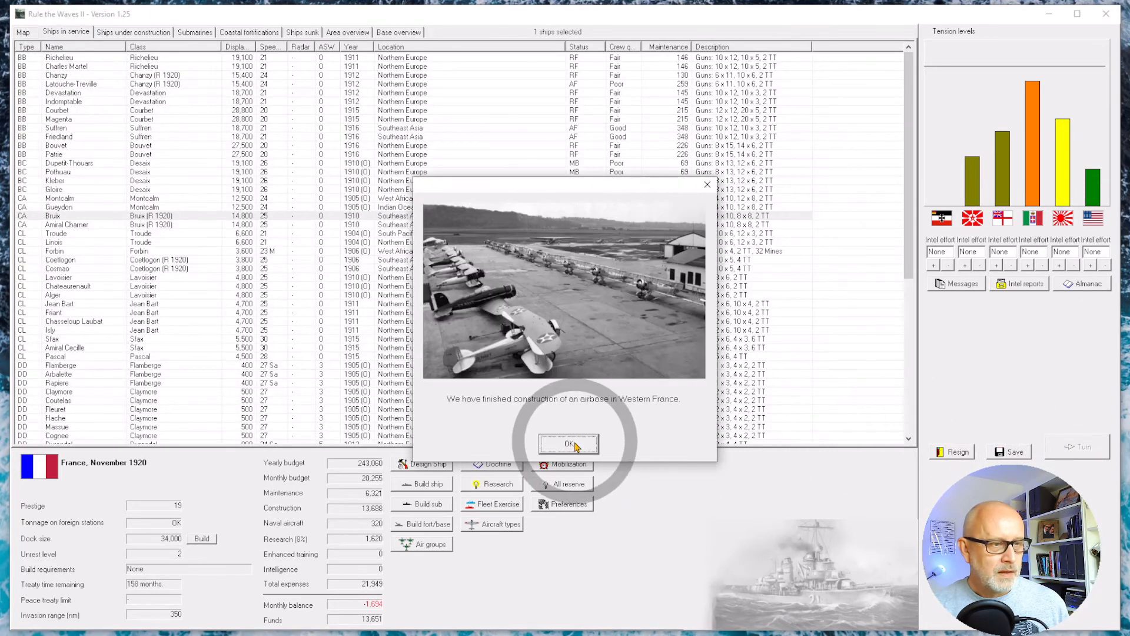
{"action": "left_click", "coordinate": [569, 444]}
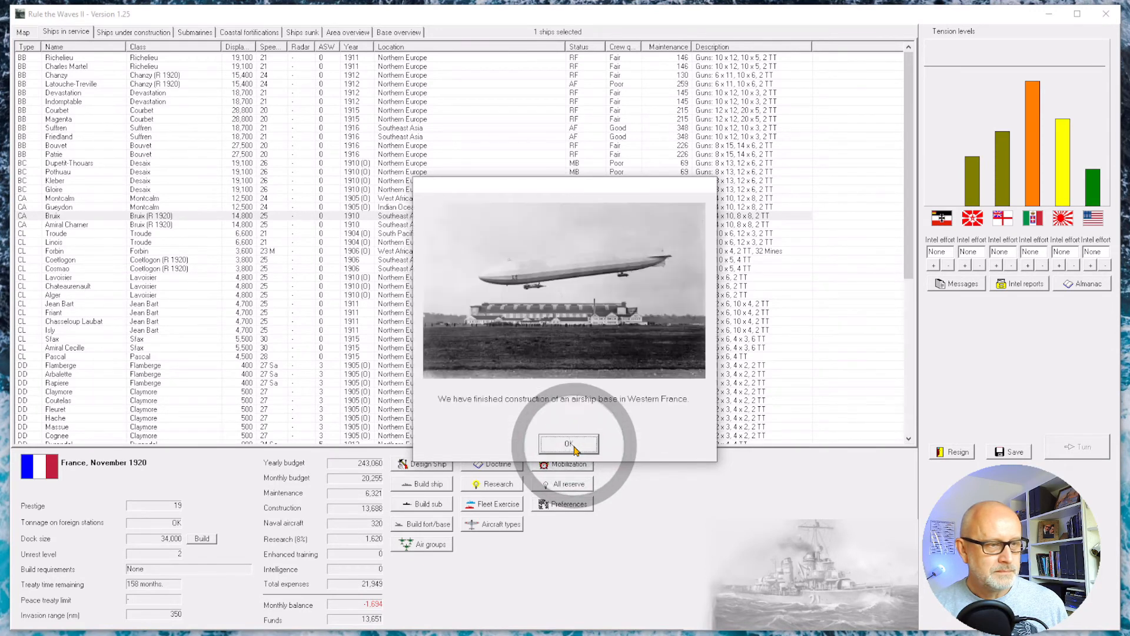
{"action": "left_click", "coordinate": [568, 443]}
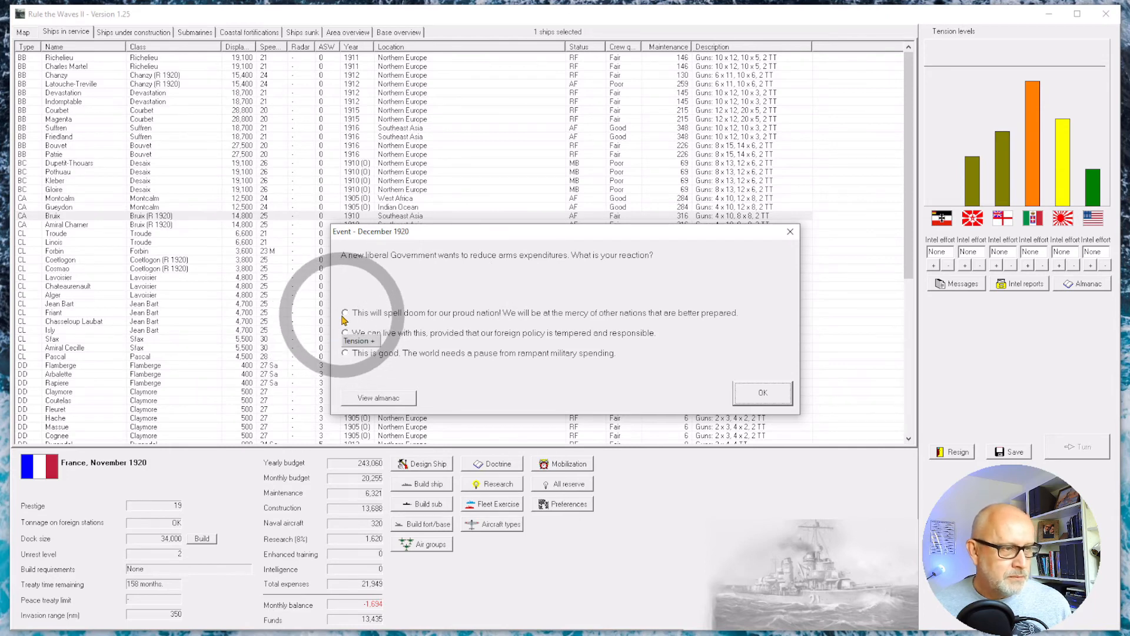
{"action": "left_click", "coordinate": [344, 313]}
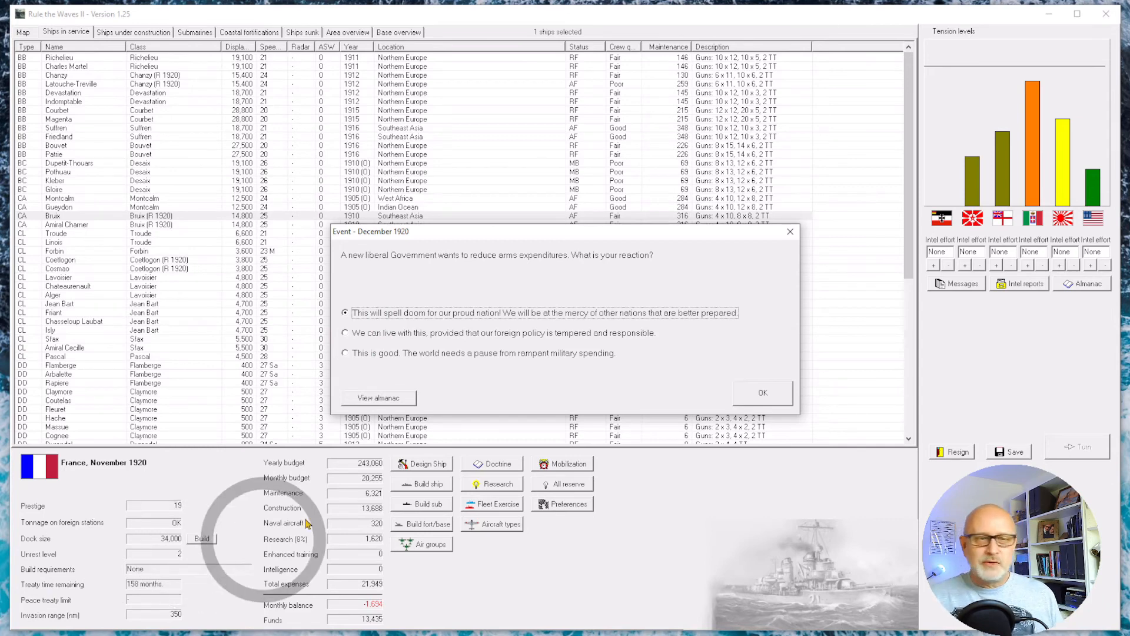
{"action": "left_click", "coordinate": [763, 392]}
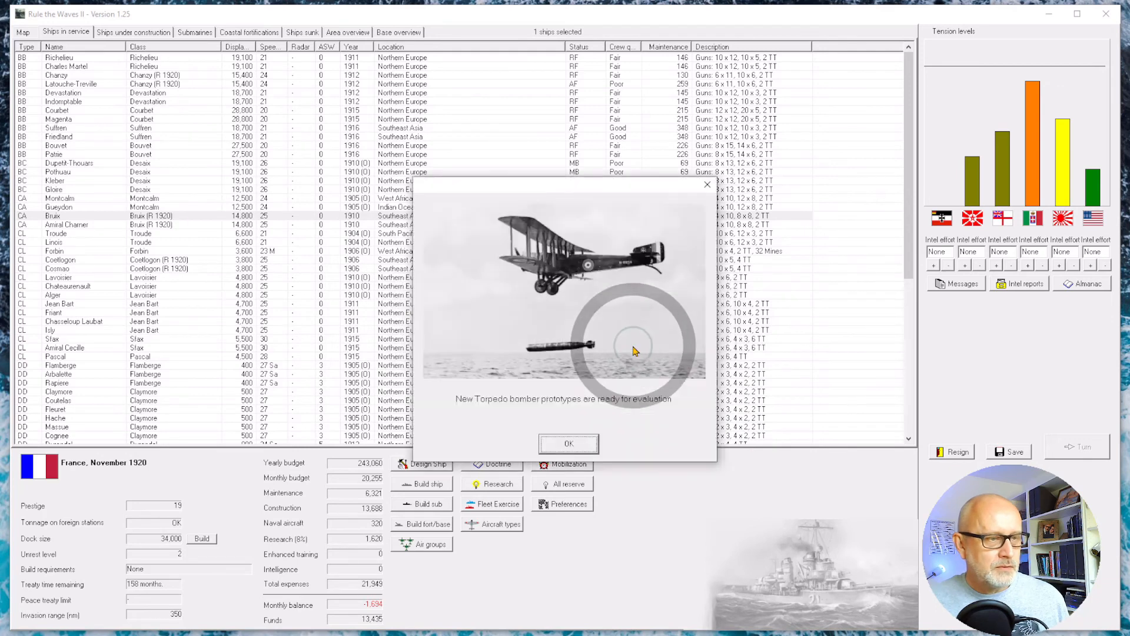
- Acknowledge the prototype announcements and choose the Levasseur PL 45 torpedo bomber prototype
{"action": "left_click", "coordinate": [568, 444]}
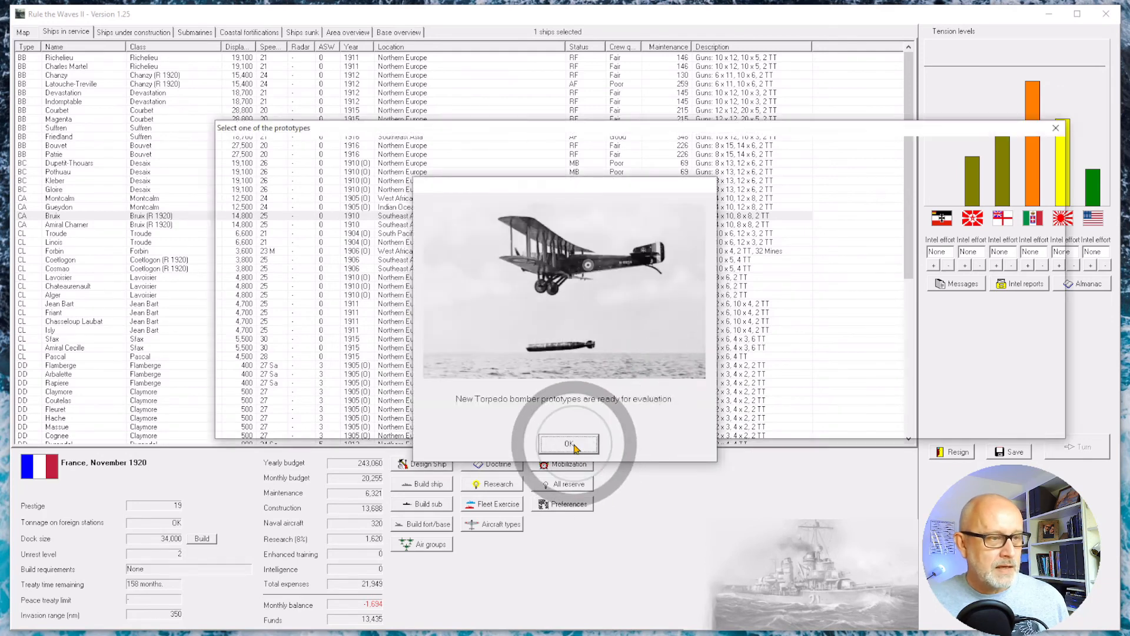
{"action": "left_click", "coordinate": [568, 444]}
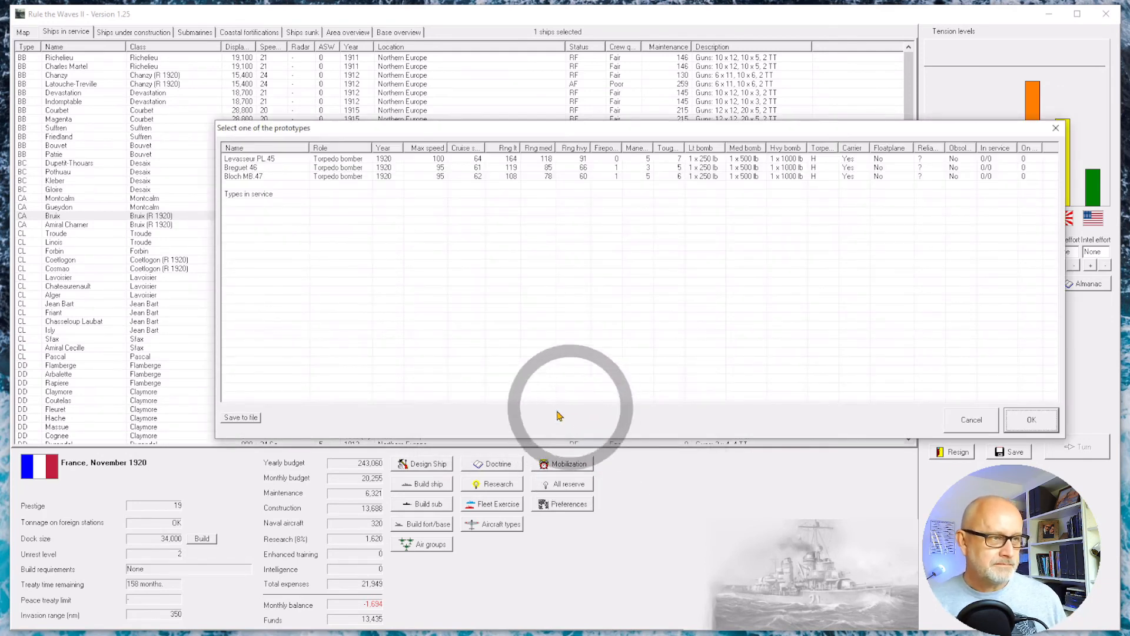
{"action": "left_click", "coordinate": [260, 158]}
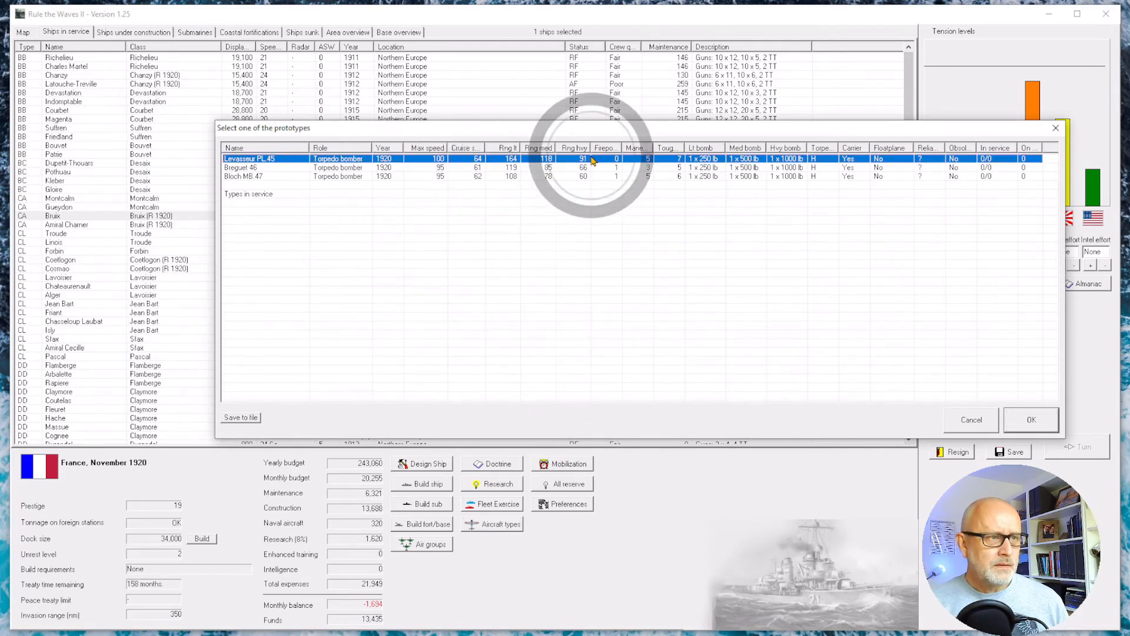
{"action": "mouse_move", "coordinate": [310, 177]}
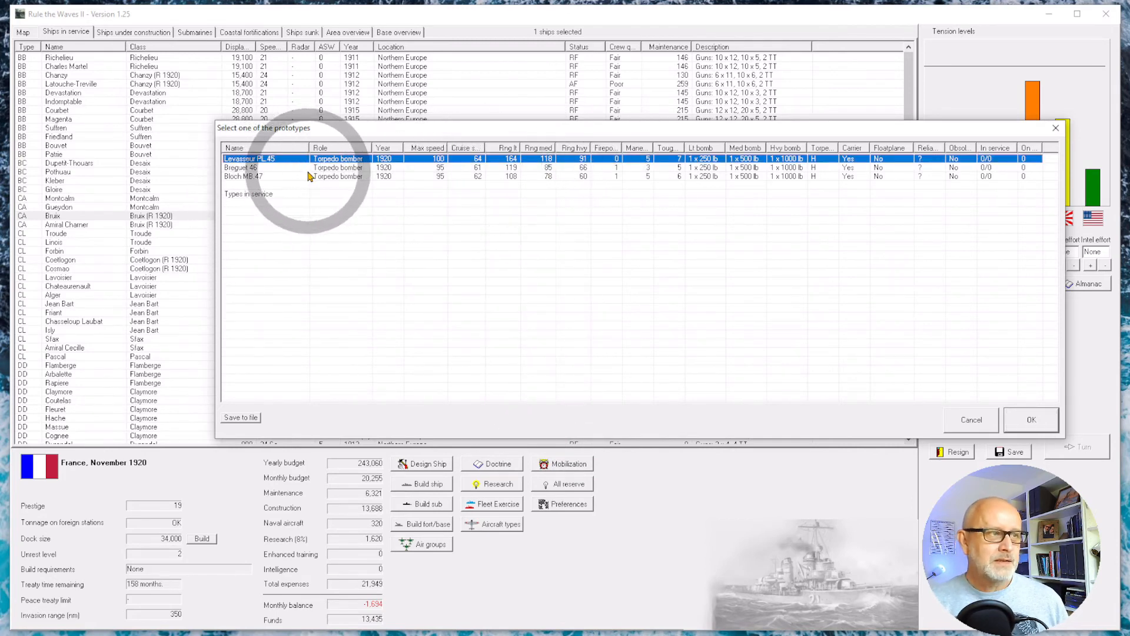
{"action": "mouse_move", "coordinate": [429, 166]}
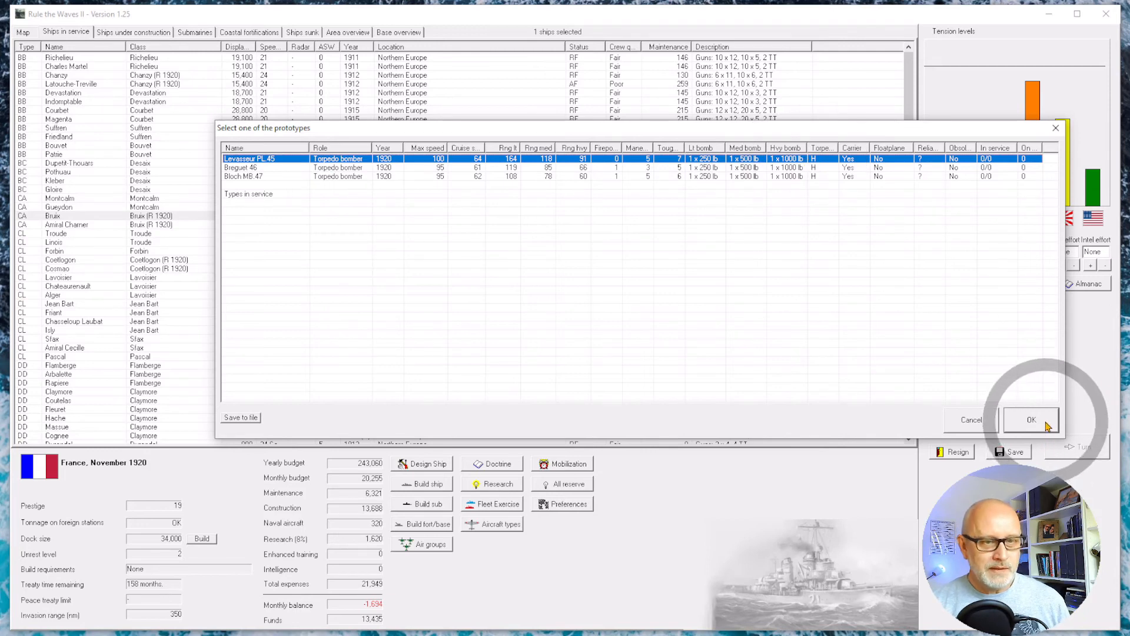
{"action": "left_click", "coordinate": [1031, 420]}
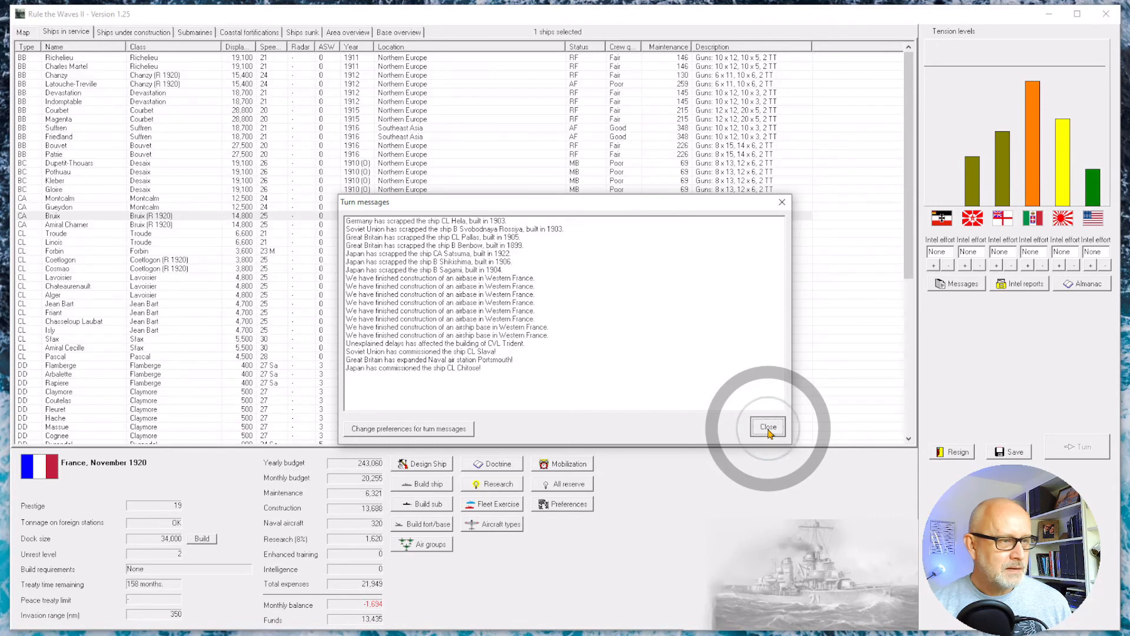
- Close December's turn messages and select battleships Suffren and Friedland in the ship list
{"action": "left_click", "coordinate": [768, 426]}
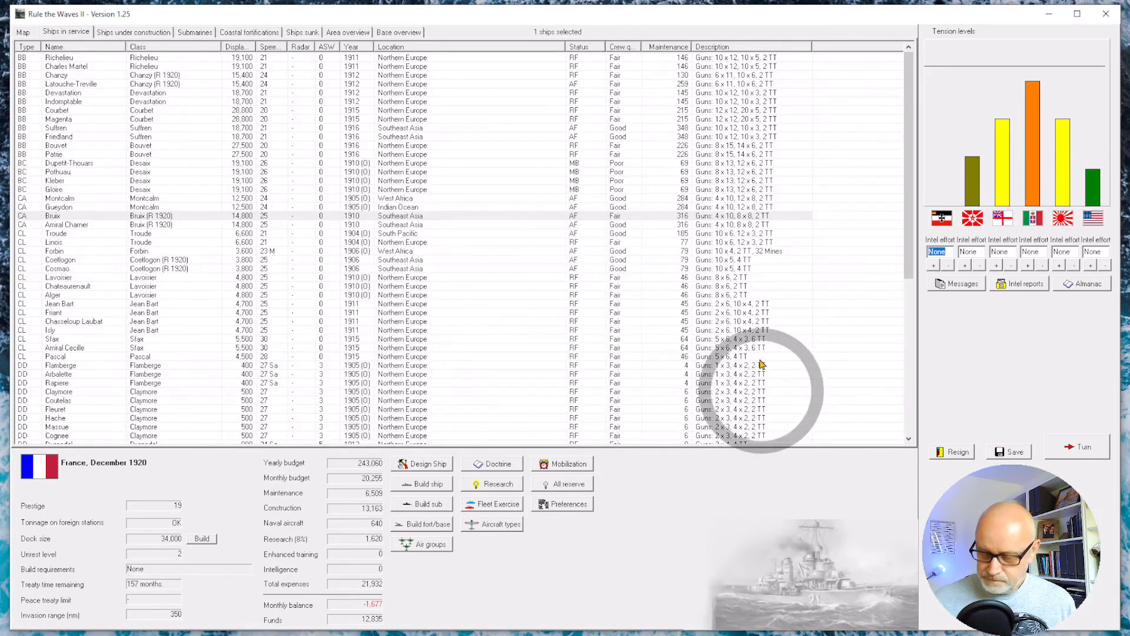
{"action": "mouse_move", "coordinate": [1034, 172]}
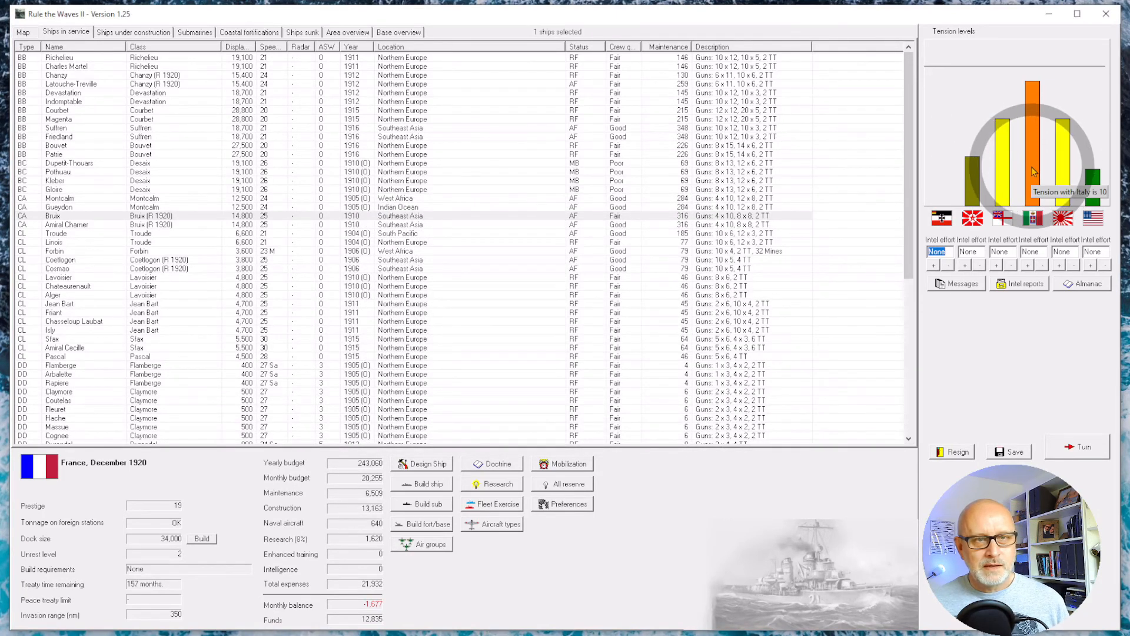
{"action": "left_click", "coordinate": [398, 75]}
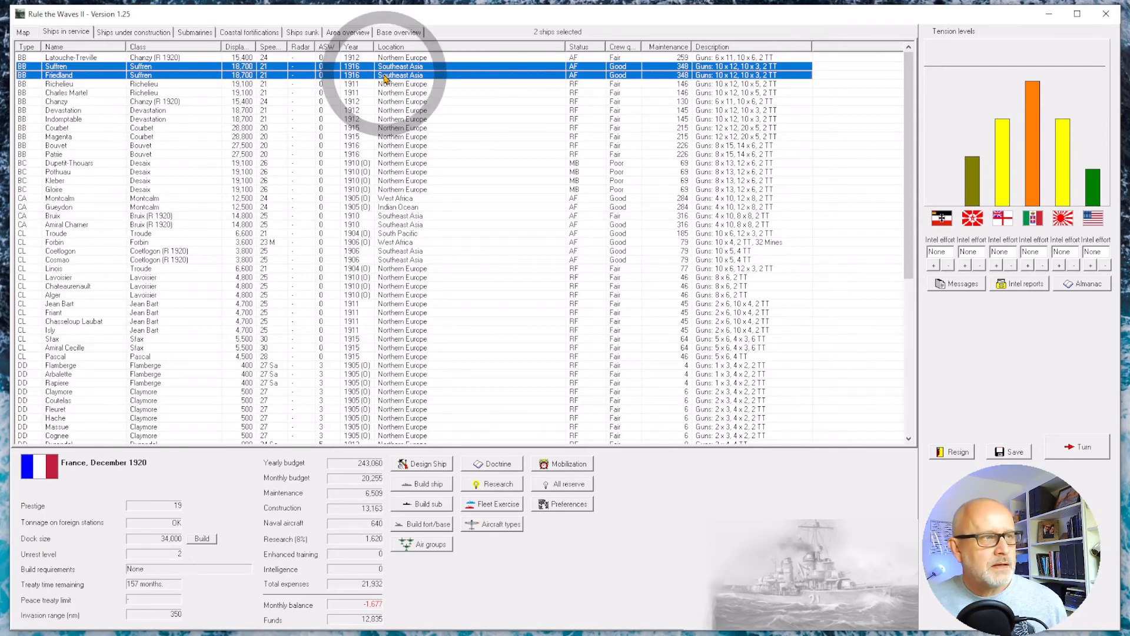
- Send battleships Suffren and Friedland from Southeast Asia to Northern Europe
{"action": "right_click", "coordinate": [385, 75]}
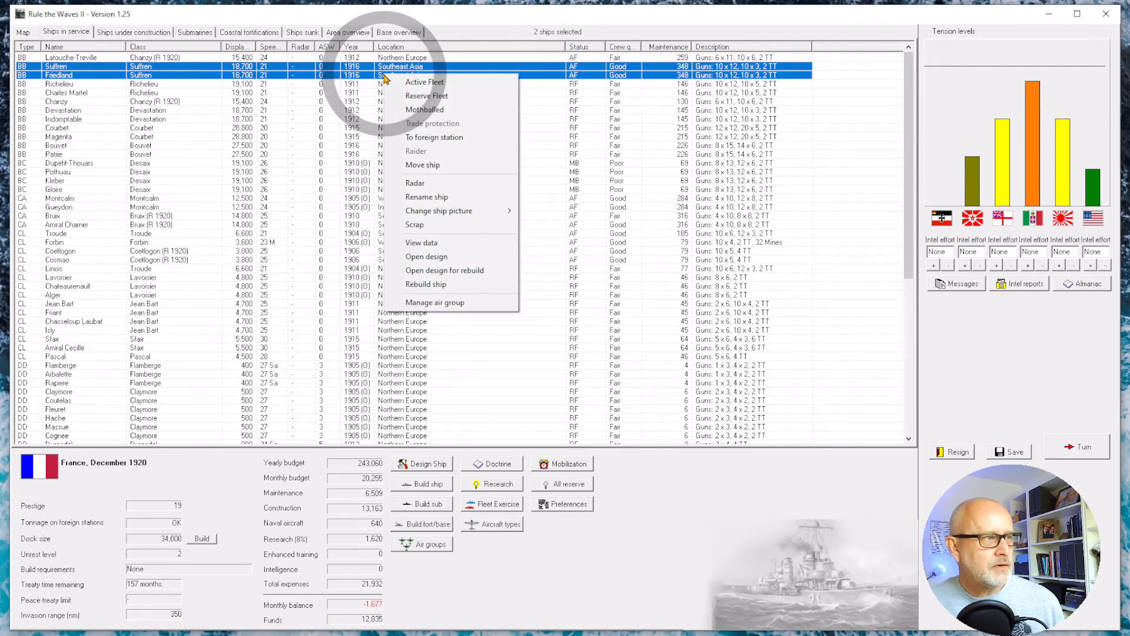
{"action": "mouse_move", "coordinate": [426, 284]}
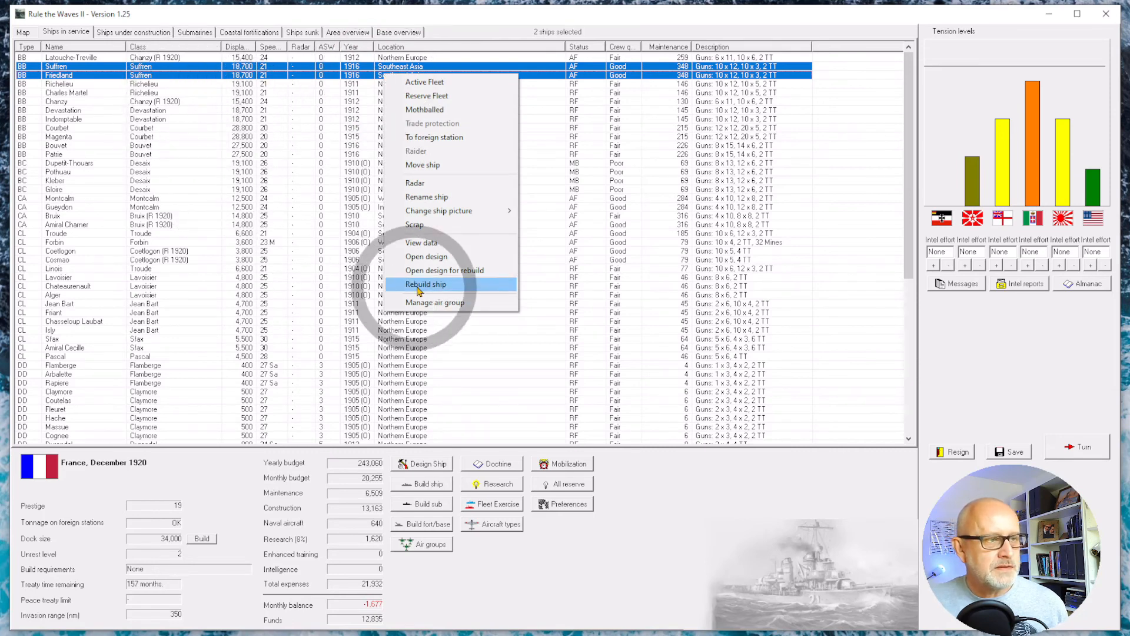
{"action": "left_click", "coordinate": [423, 164]}
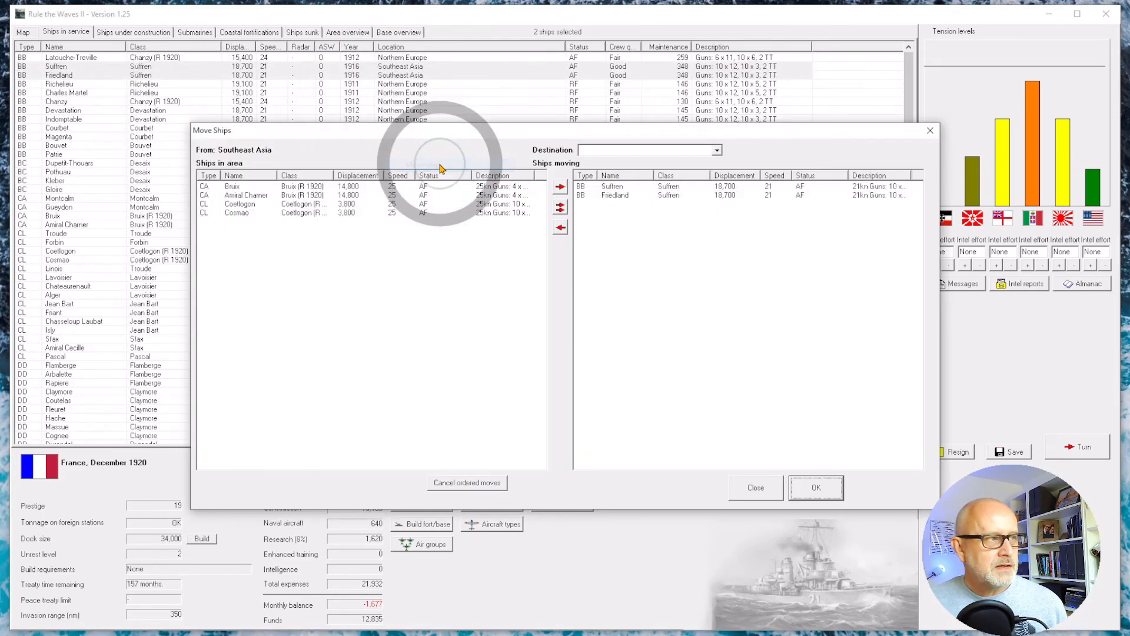
{"action": "left_click", "coordinate": [715, 150]}
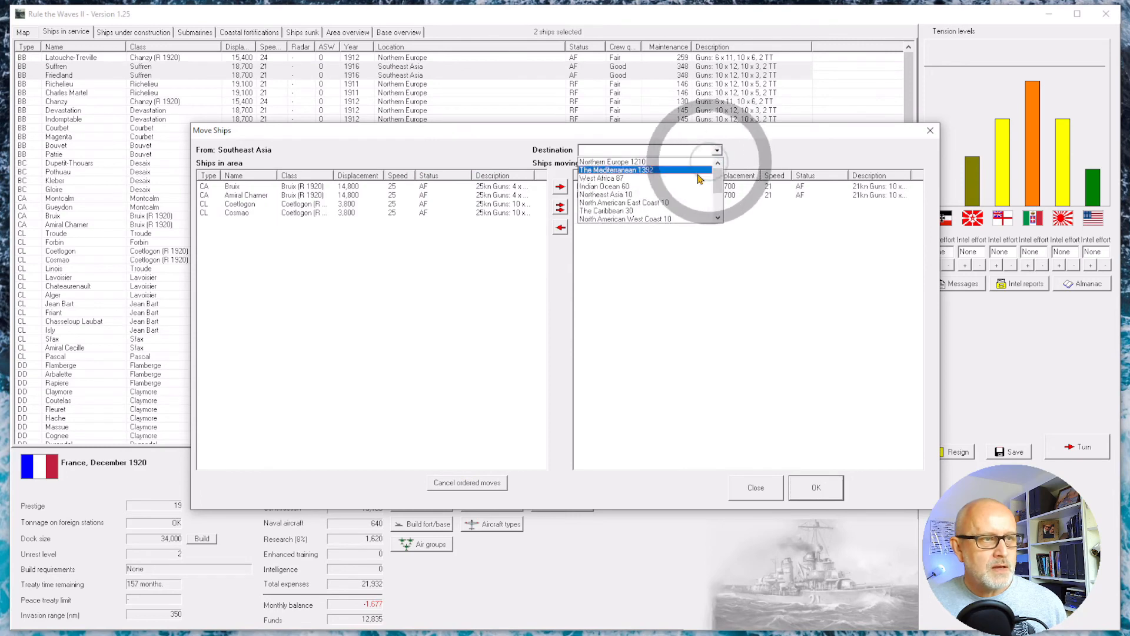
{"action": "left_click", "coordinate": [613, 161]}
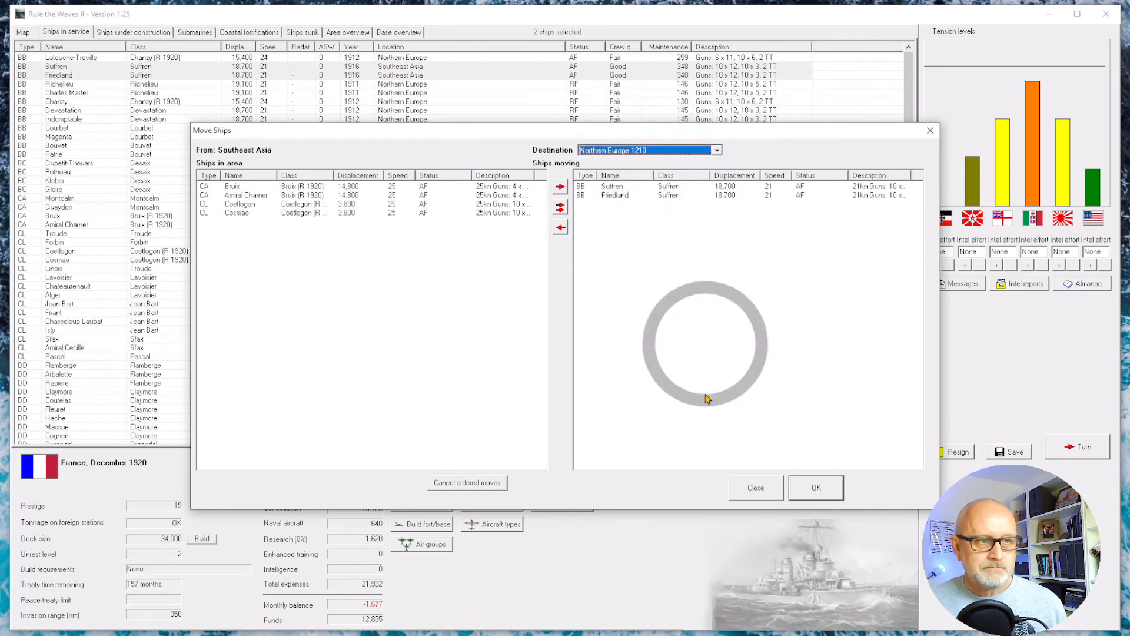
{"action": "left_click", "coordinate": [816, 487]}
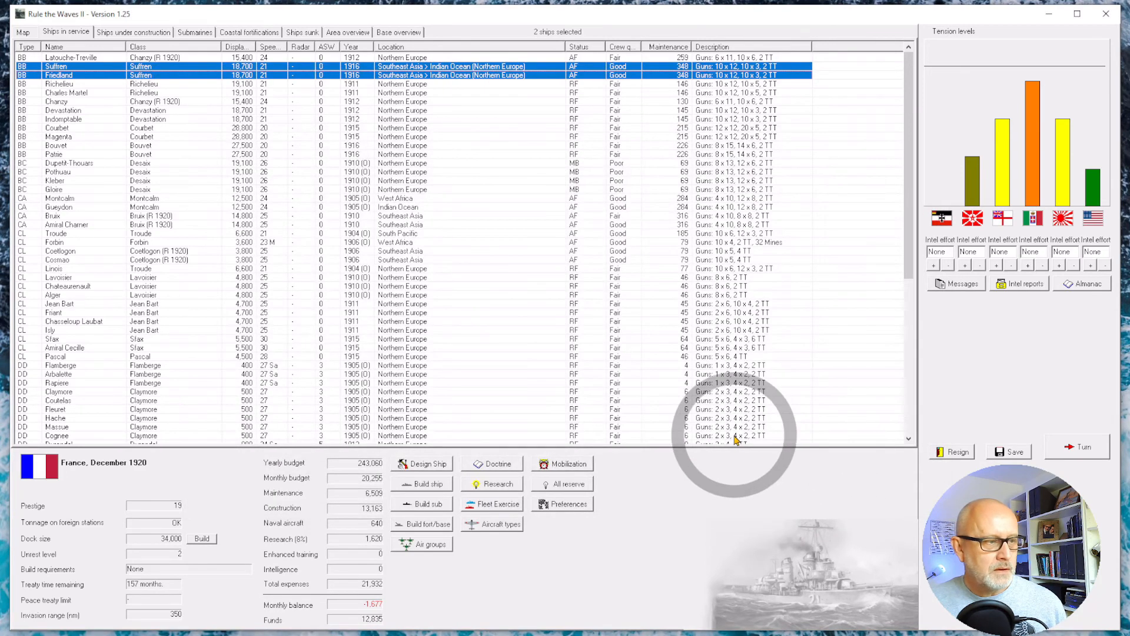